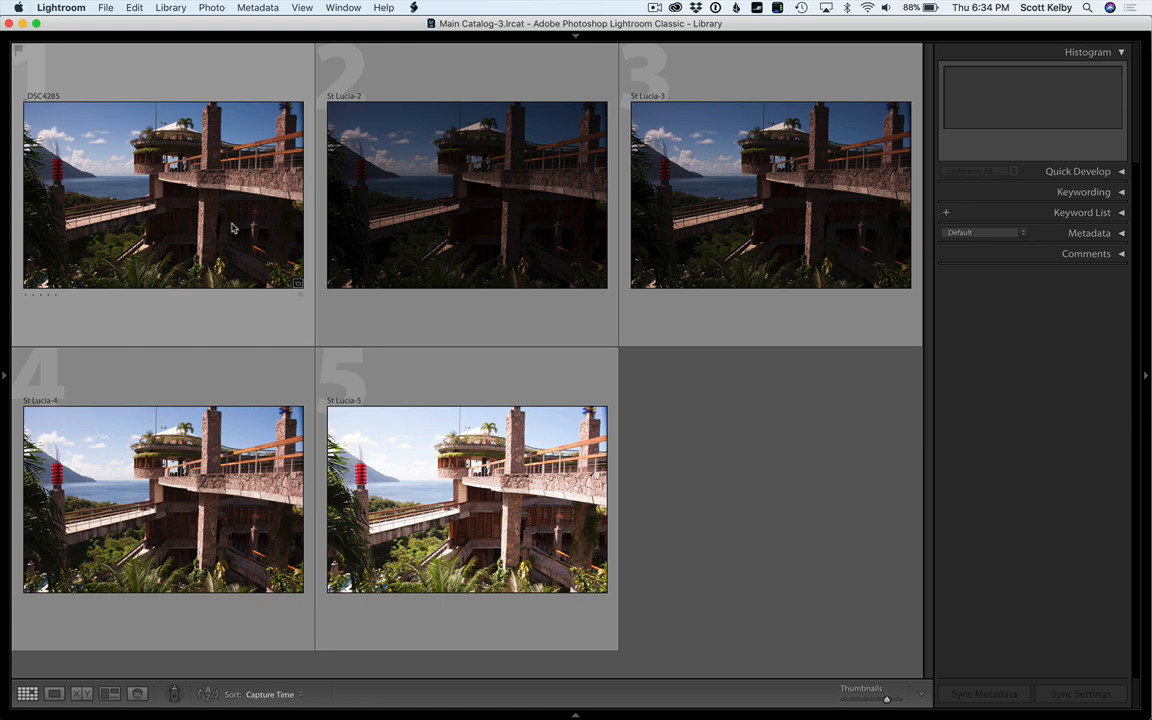
mouse_move(224, 212)
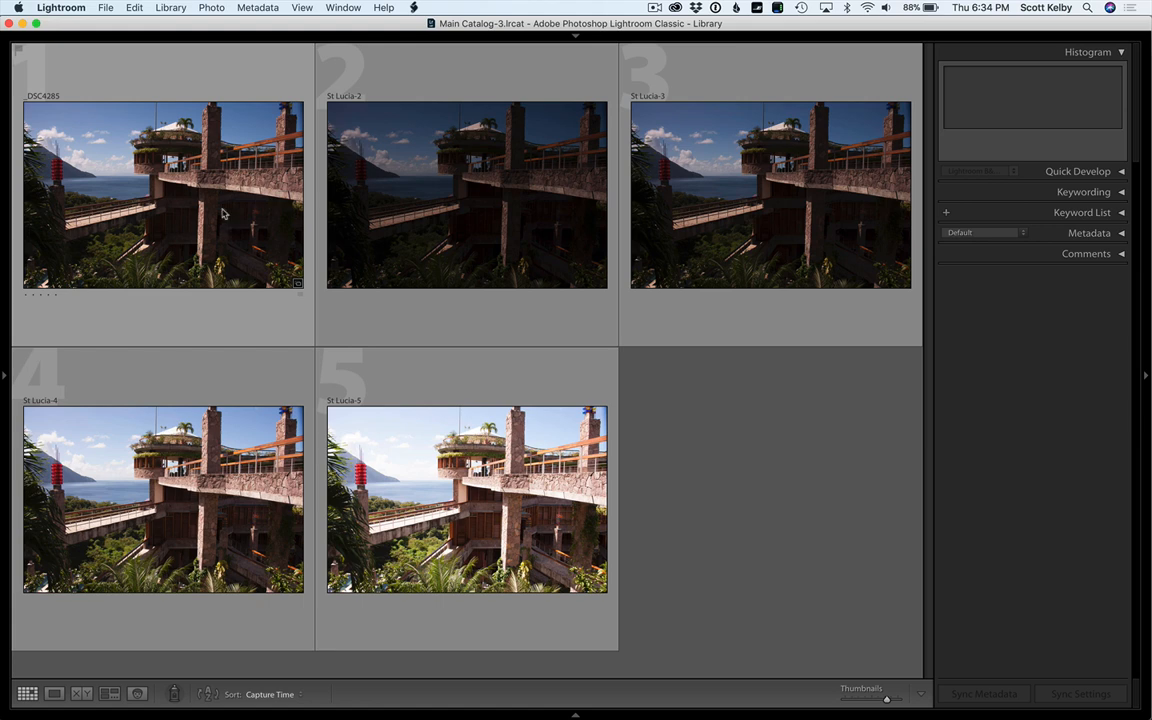
Step: Inspect the brightest exposure in Loupe and return to the thumbnail grid
left_click(164, 194)
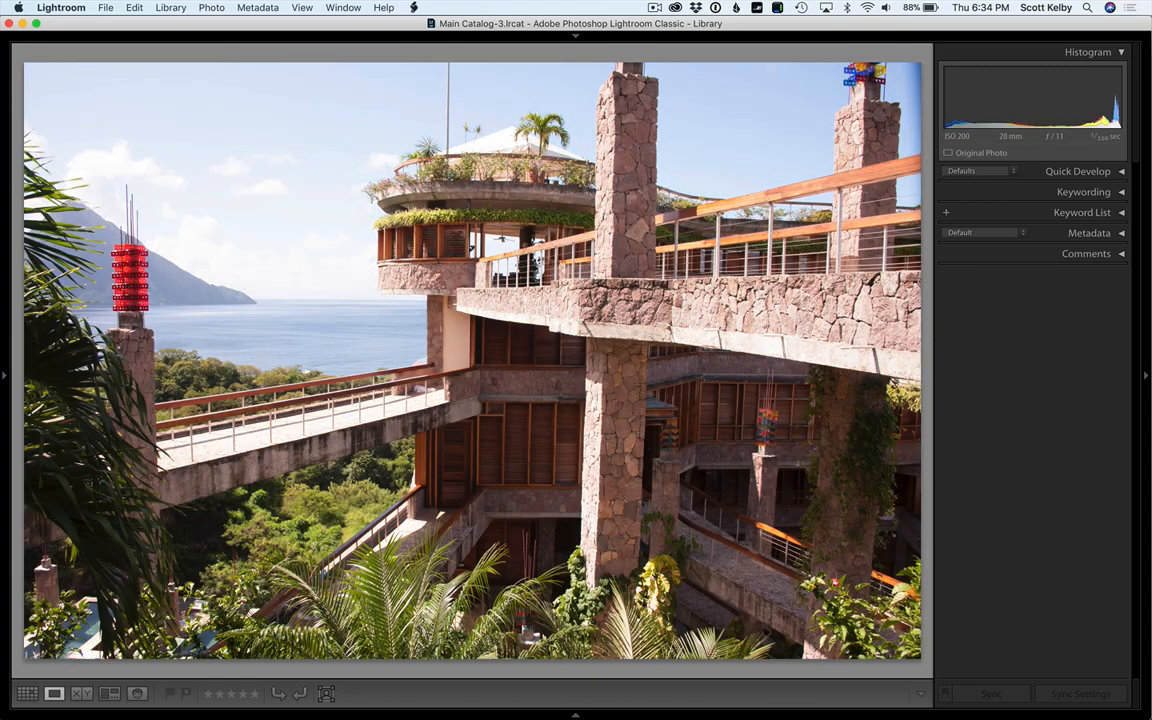
left_click(28, 692)
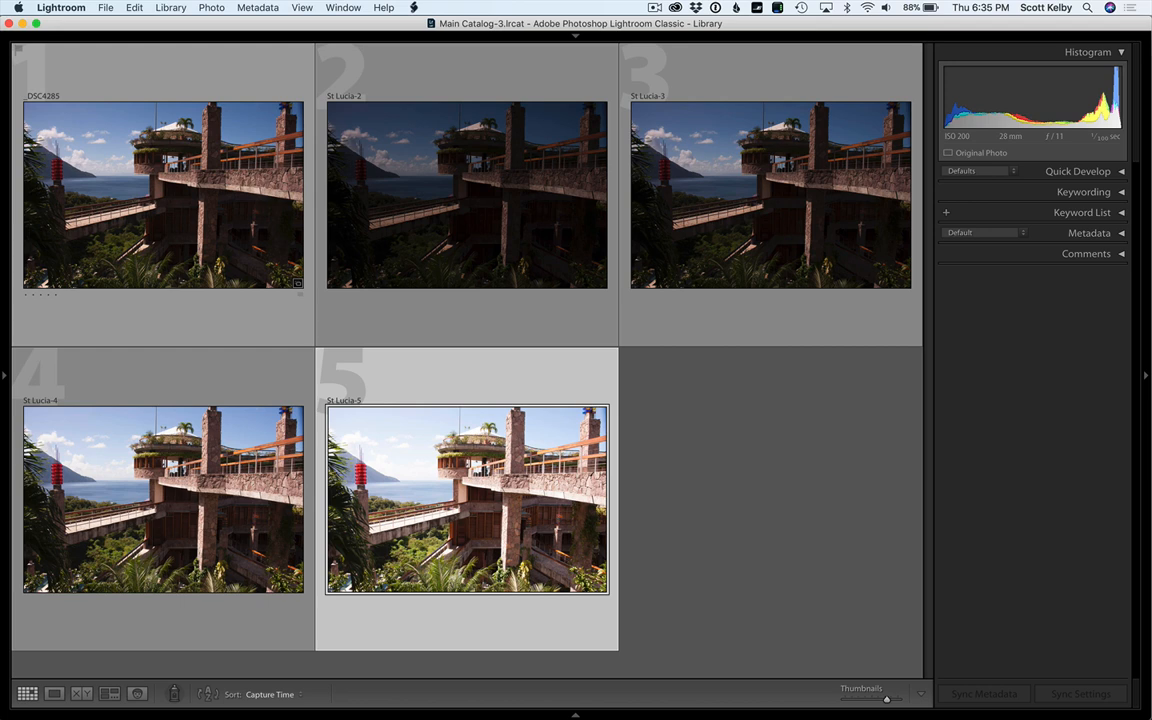
Step: Select the dark second and bright fifth exposures together for merging
left_click(164, 192)
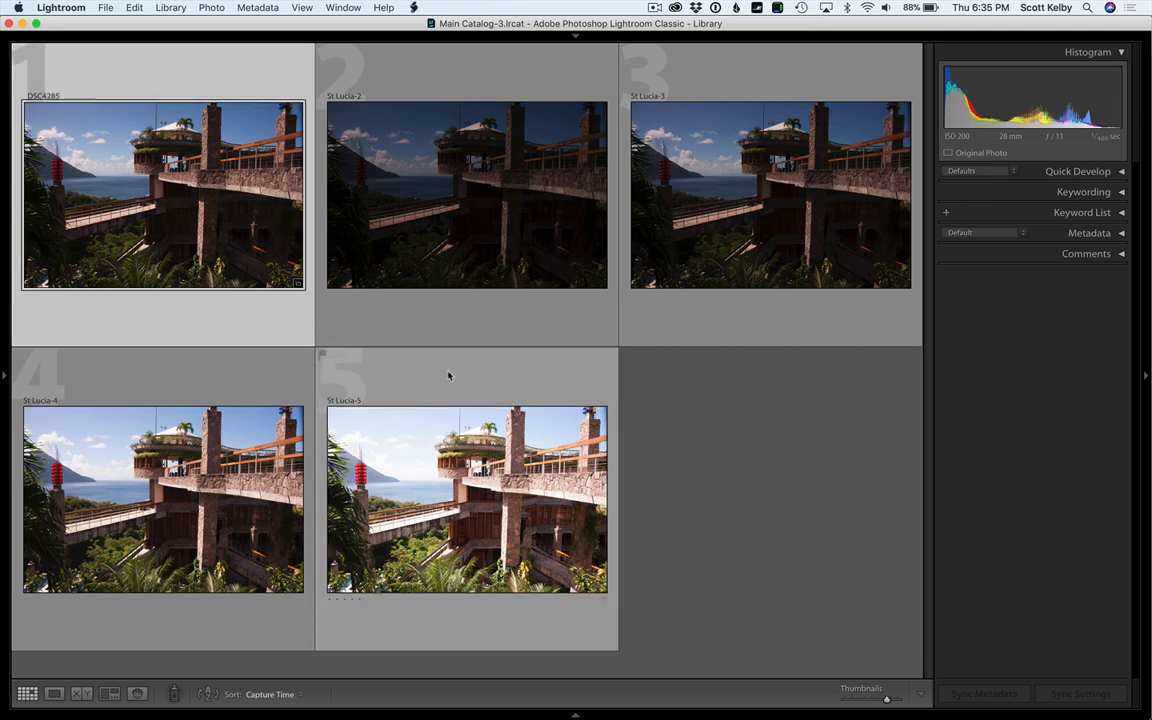
left_click(468, 498)
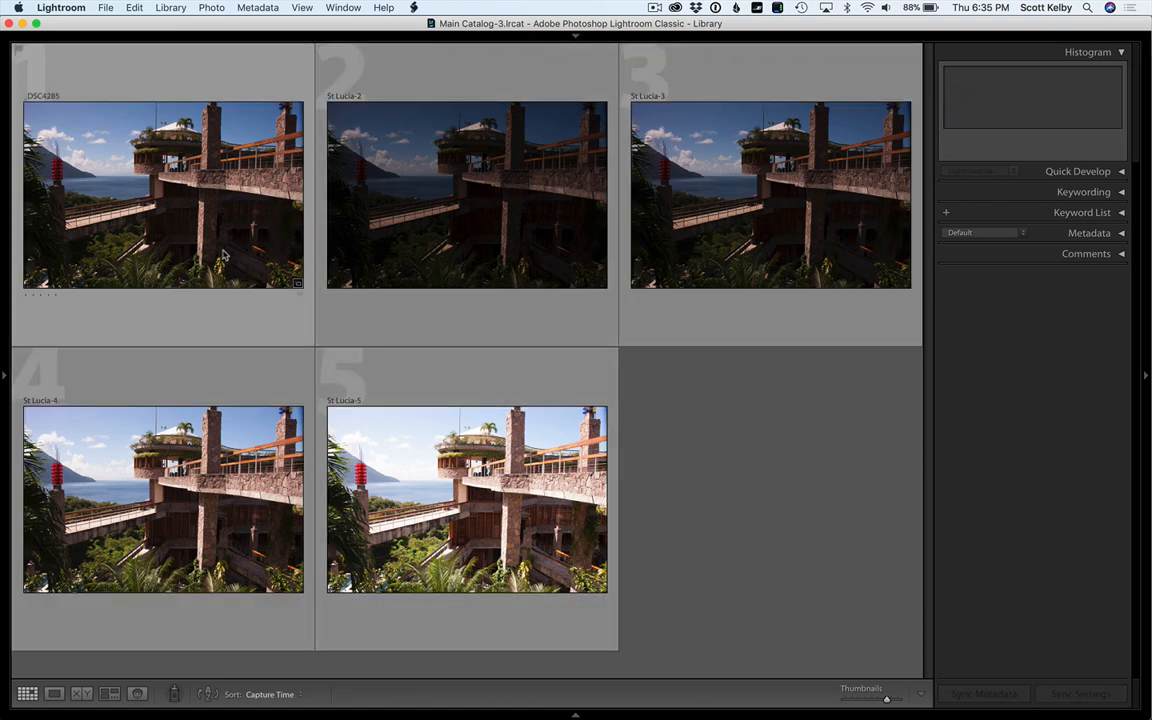
left_click(468, 196)
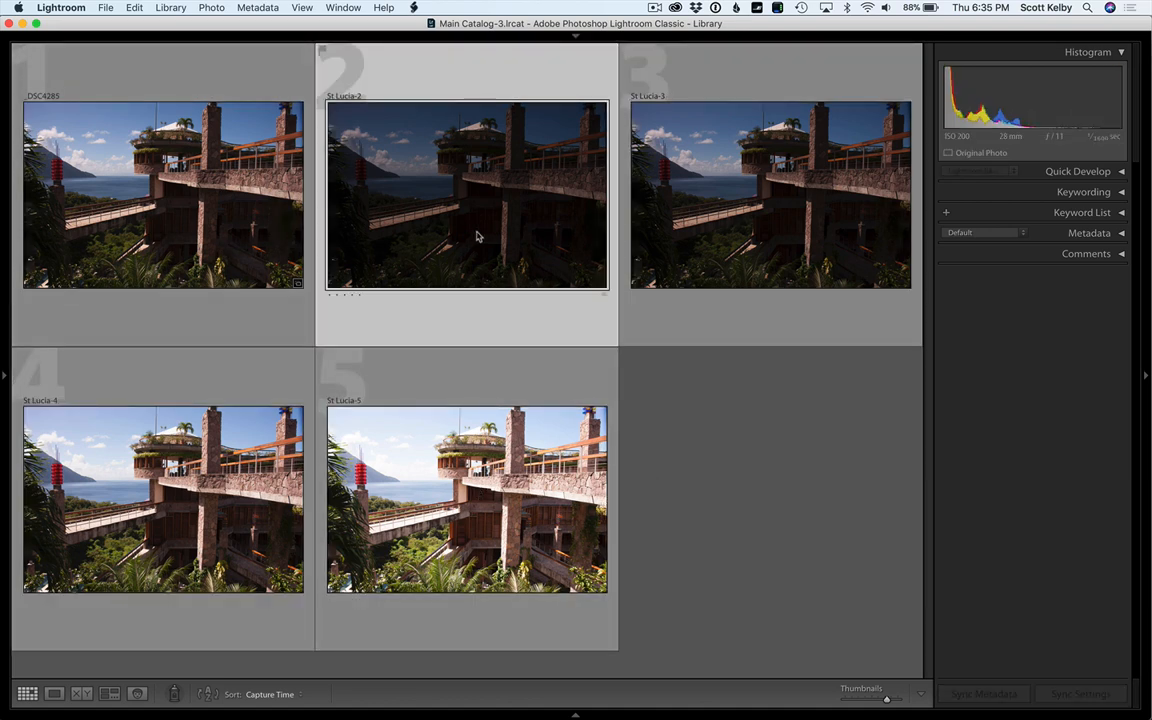
left_click(466, 500)
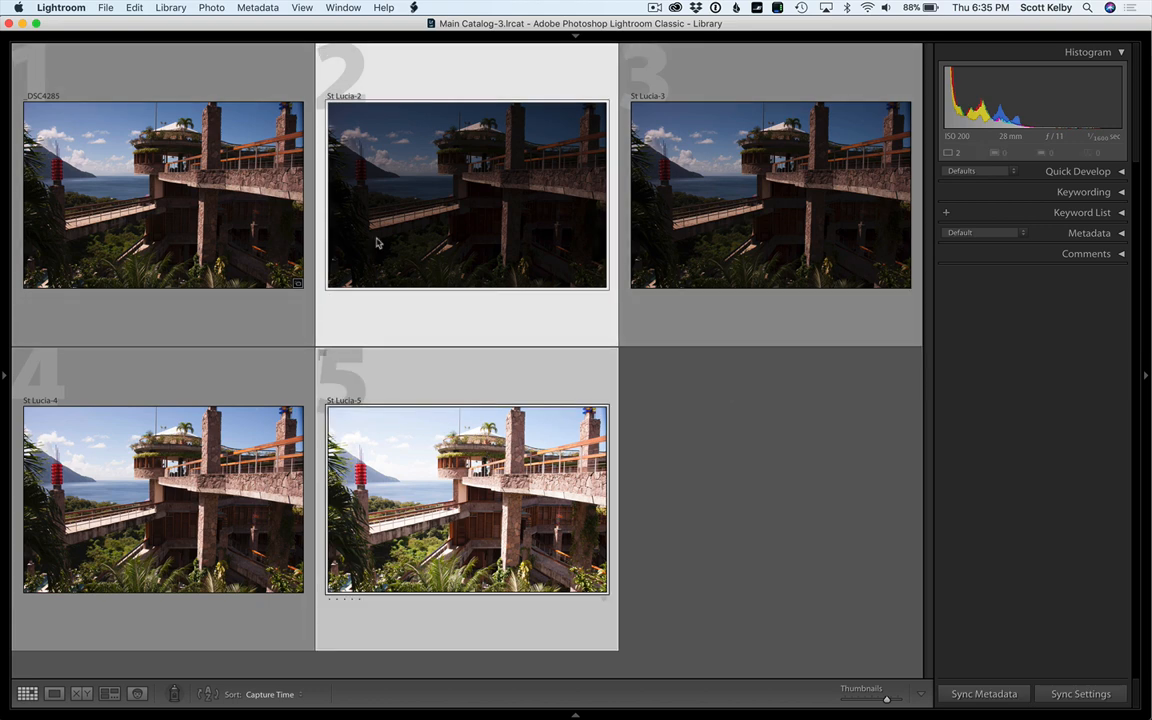
Step: Merge the two exposures into an HDR photo with Auto Align enabled
left_click(212, 8)
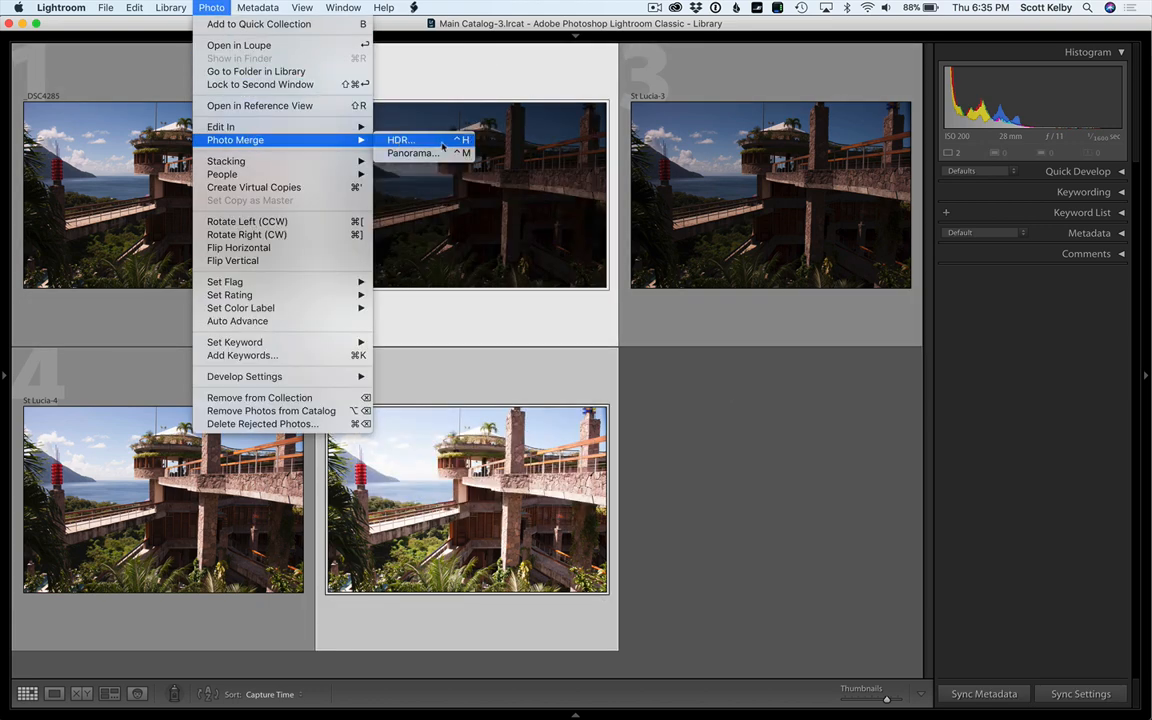
left_click(400, 140)
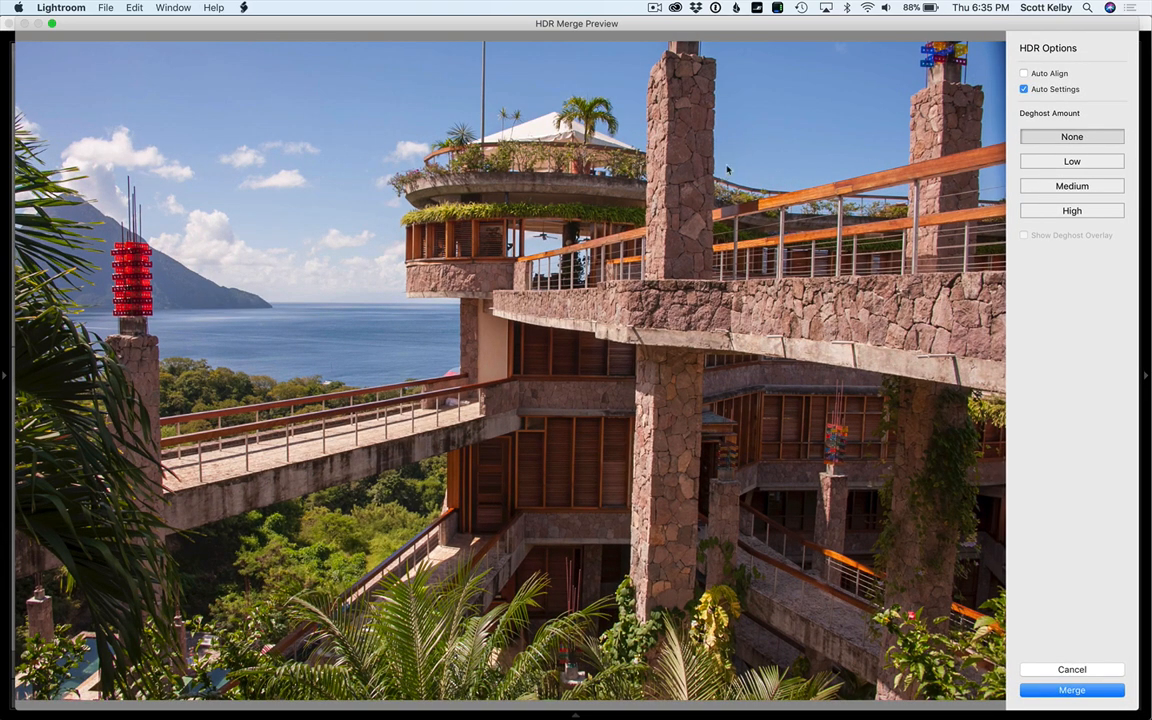
left_click(1024, 72)
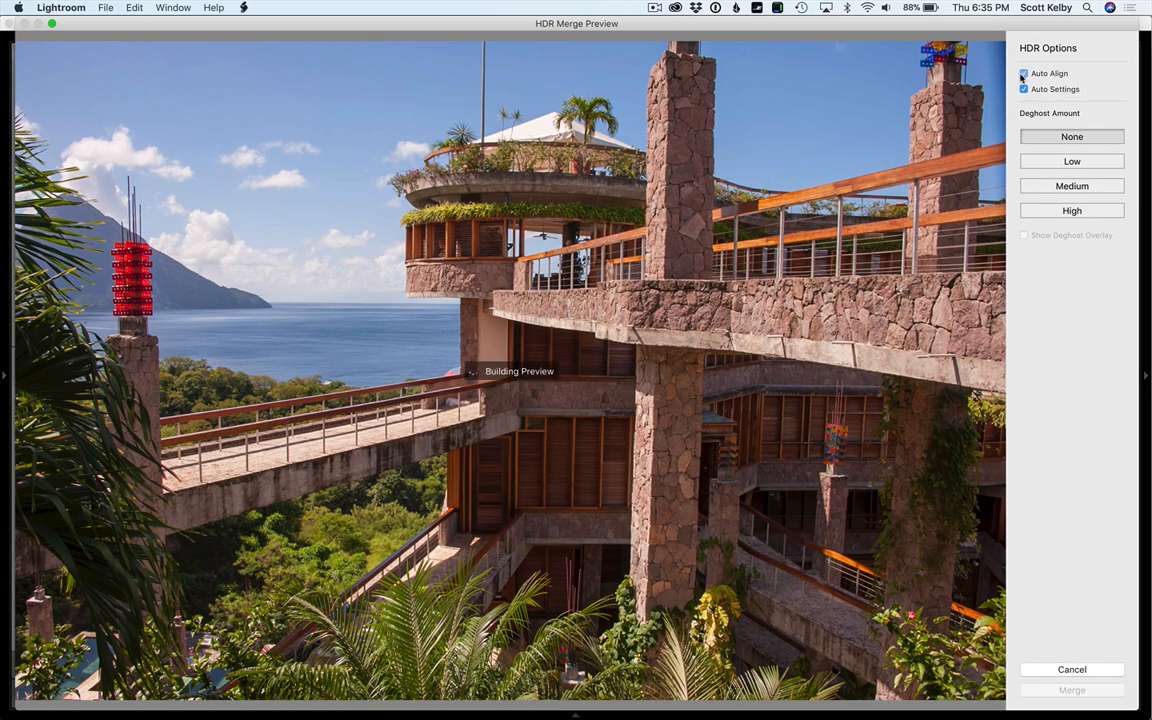
left_click(1024, 72)
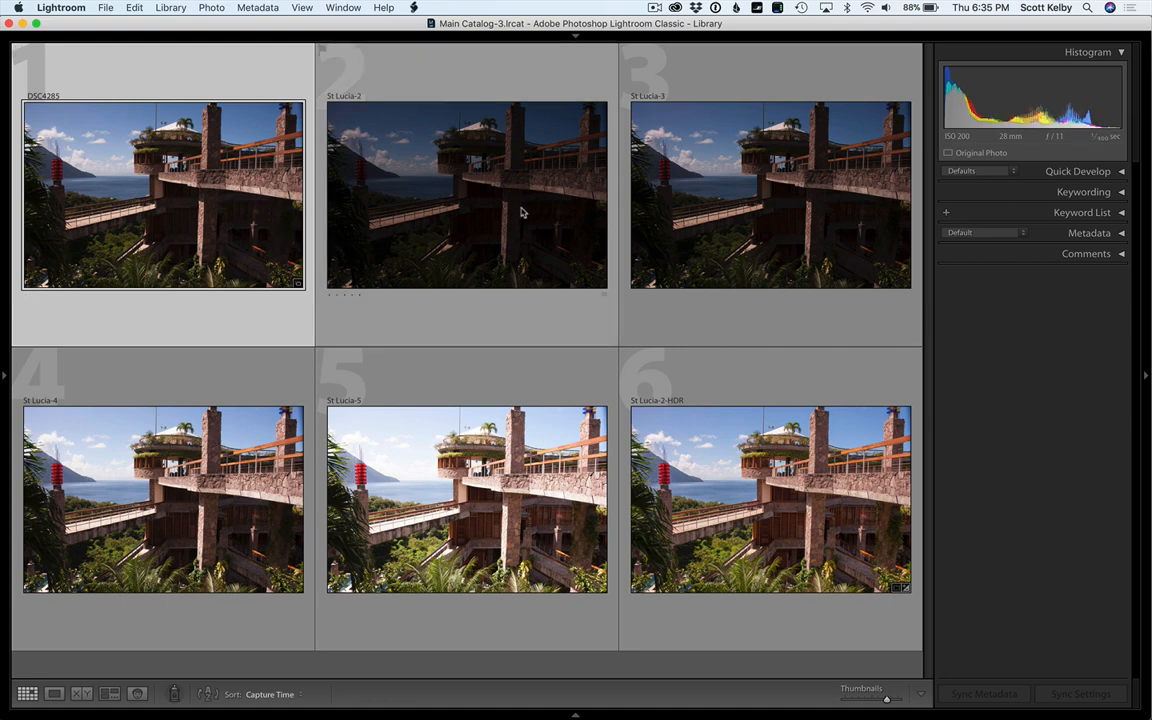
Step: Review the merged HDR photo at full size, then return to the grid
left_click(468, 194)
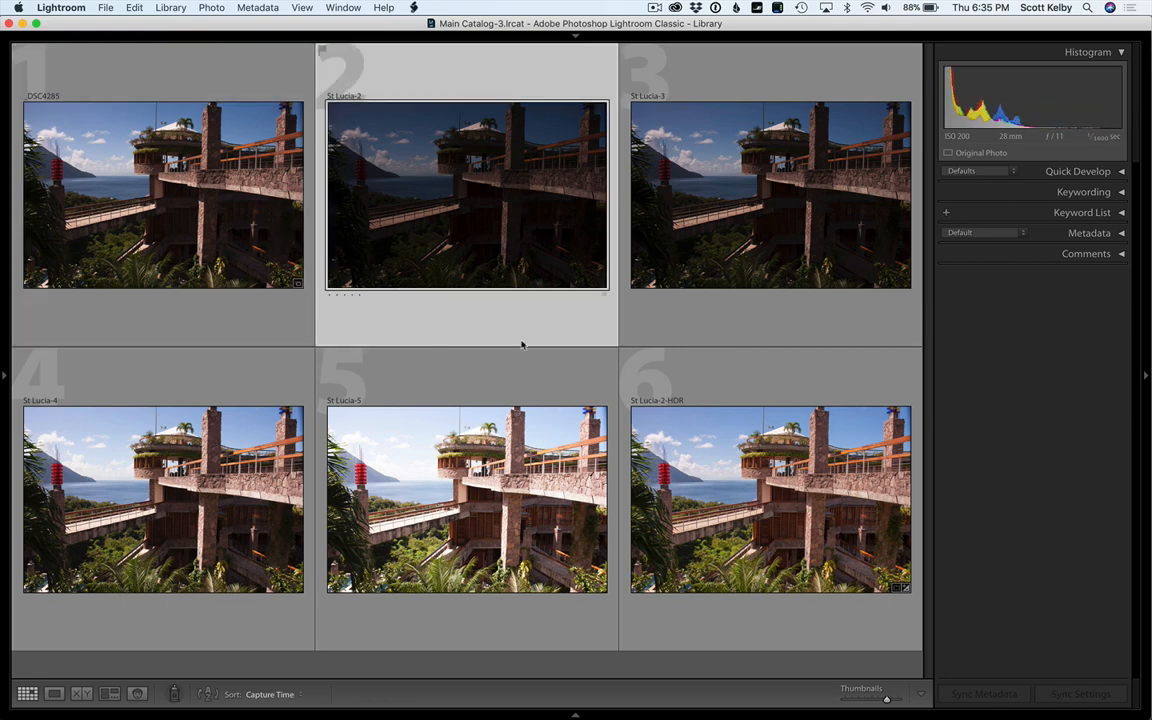
left_click(770, 500)
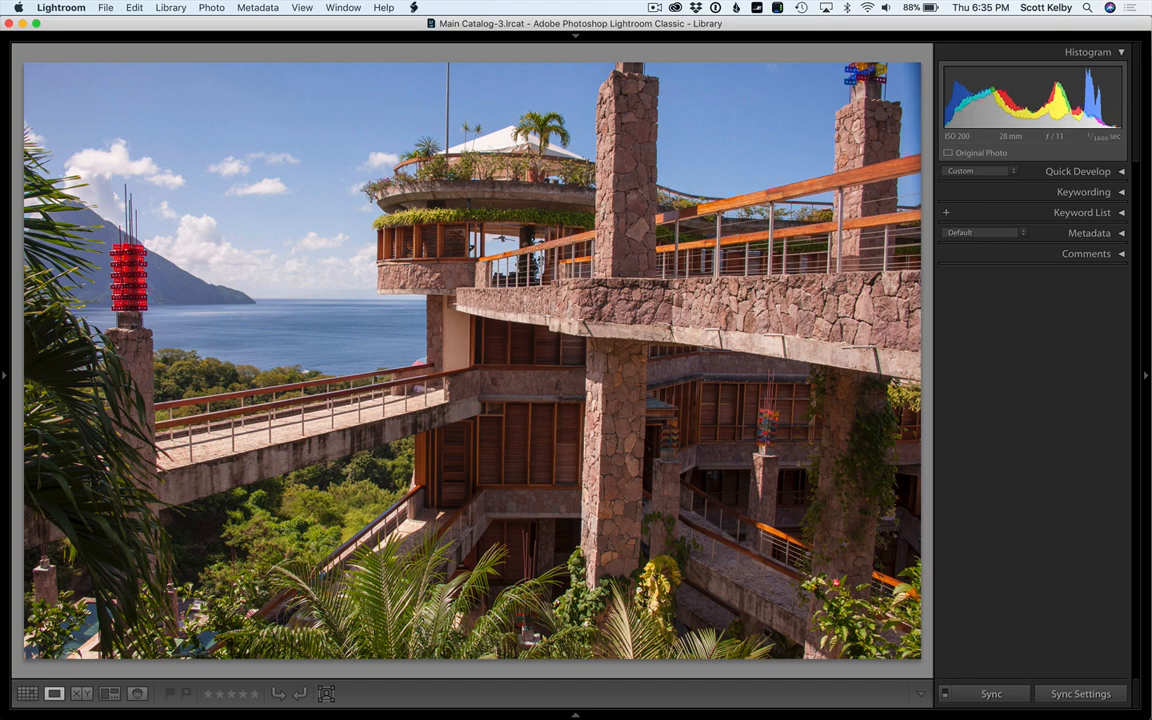
mouse_move(684, 466)
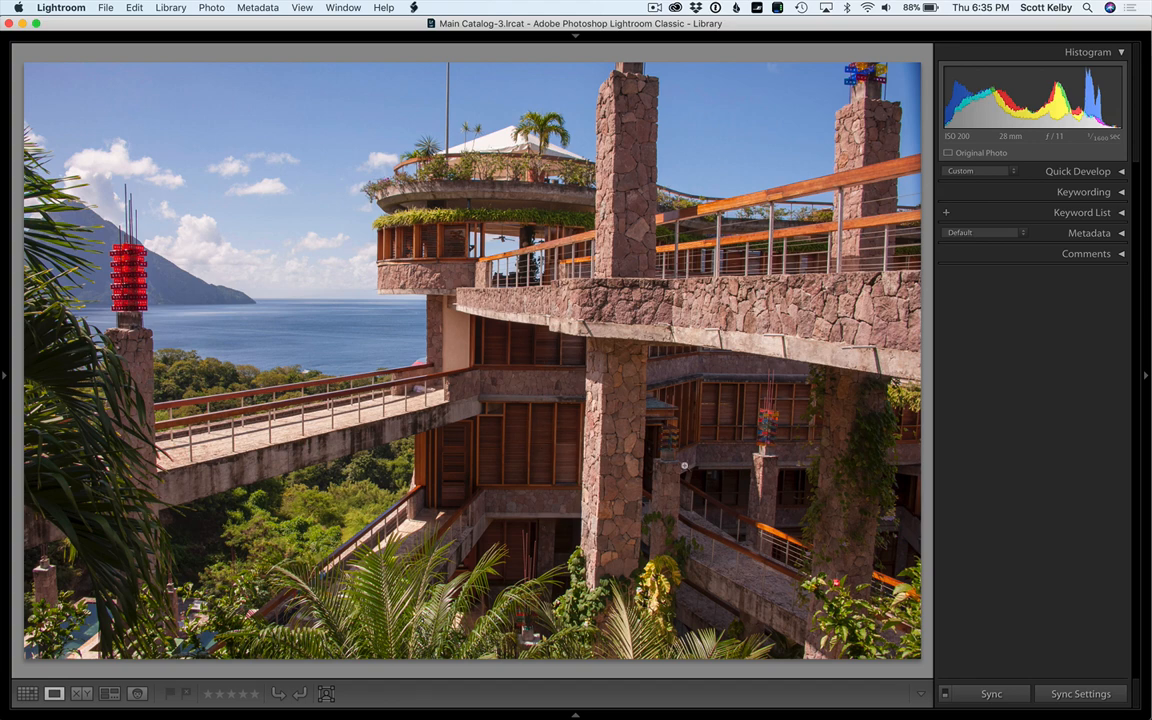
mouse_move(676, 370)
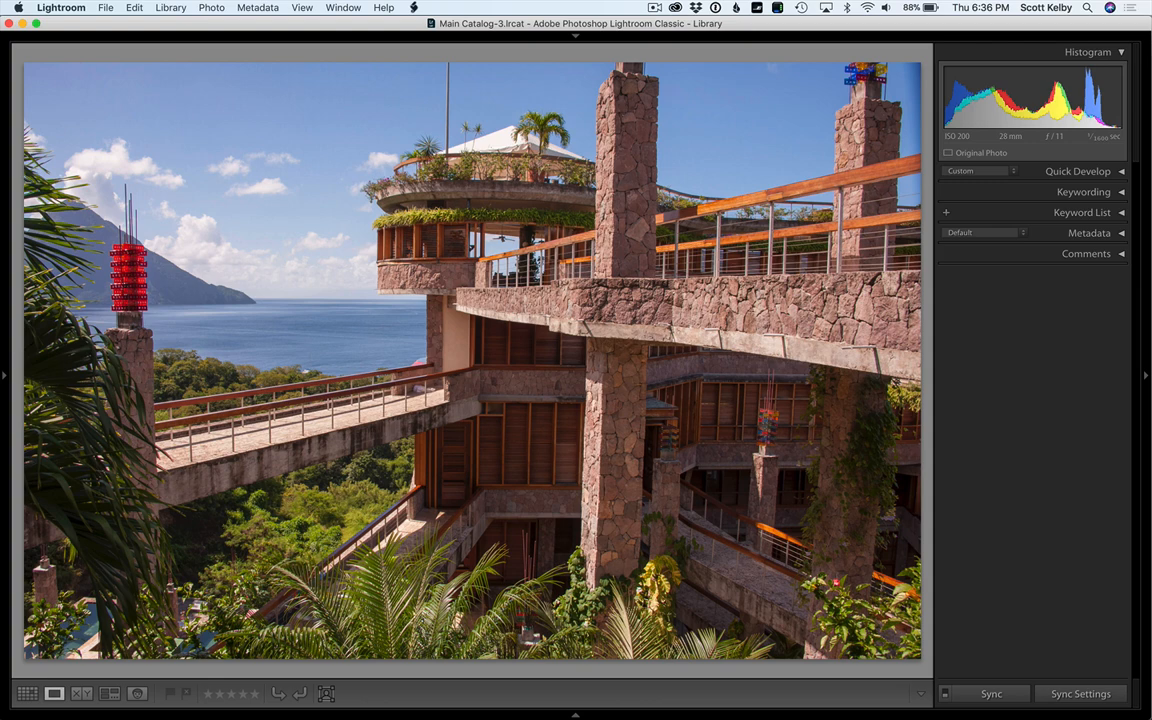
left_click(28, 692)
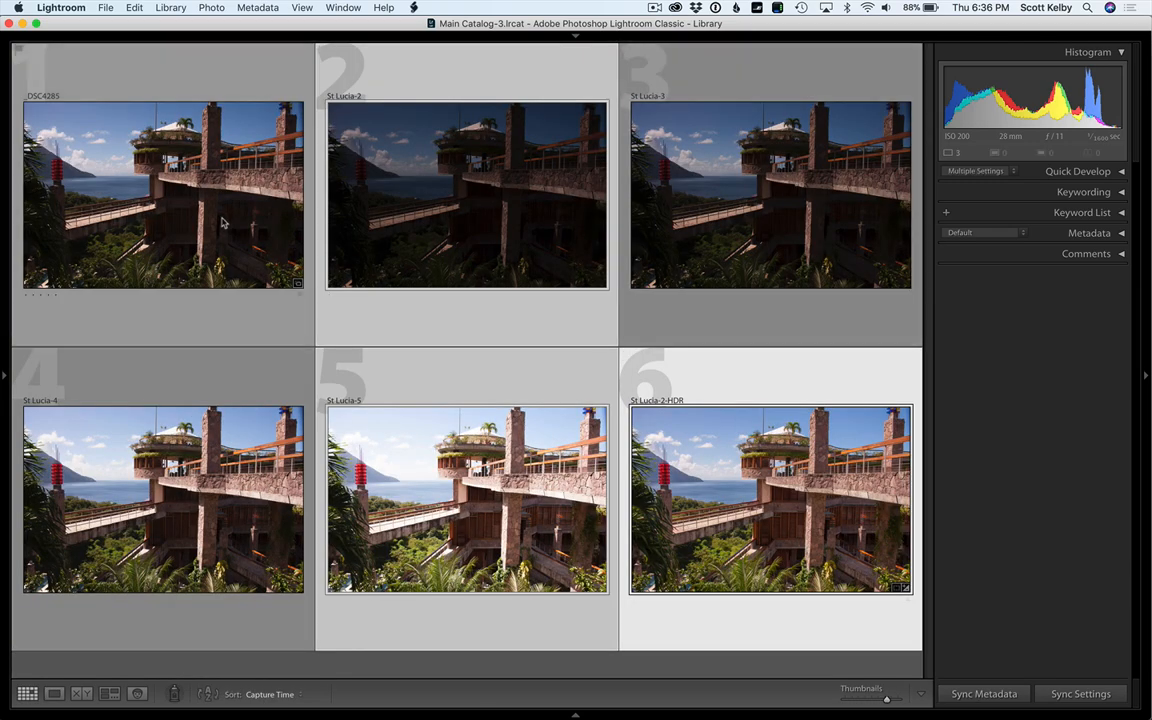
Step: Hide the other exposures so only a single photo remains in the grid
left_click(466, 194)
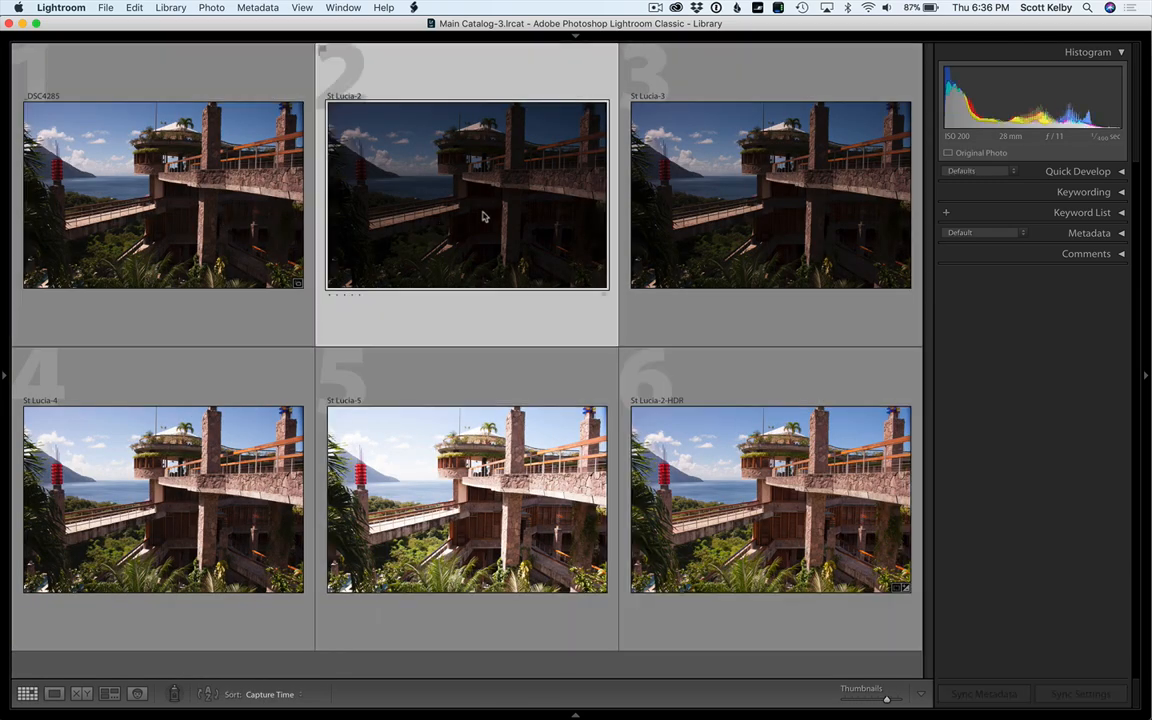
left_click(468, 500)
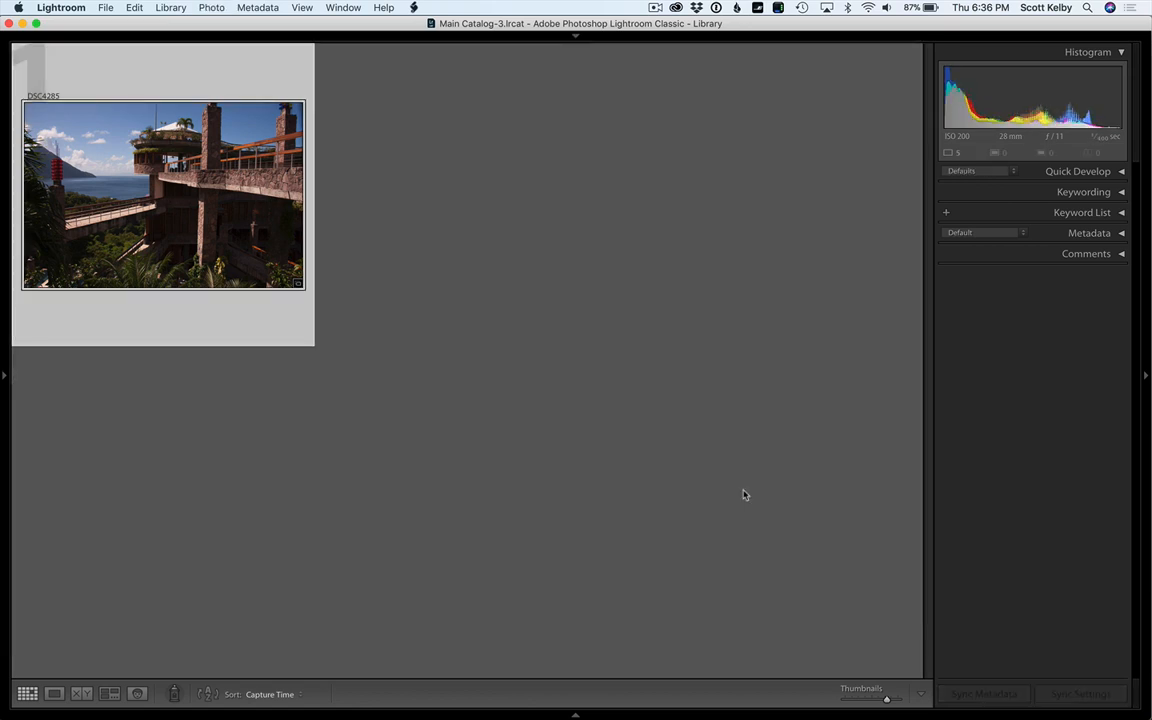
Step: Open the remaining balcony photo in the Develop module
left_click(172, 8)
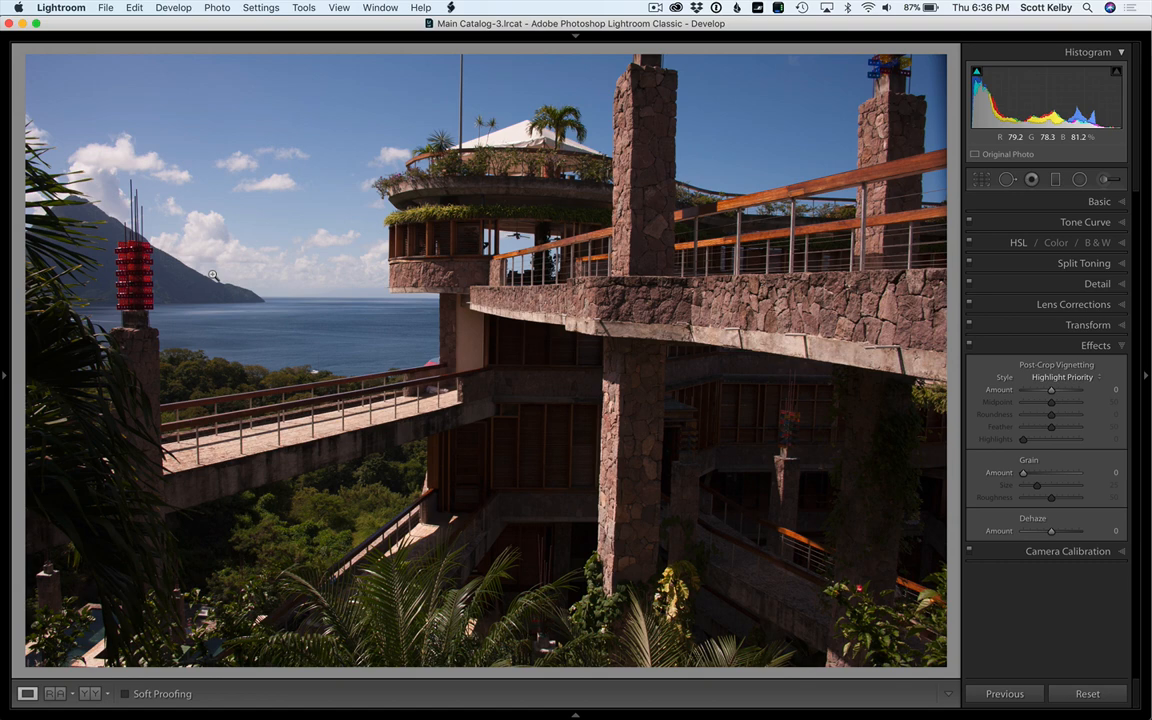
mouse_move(344, 108)
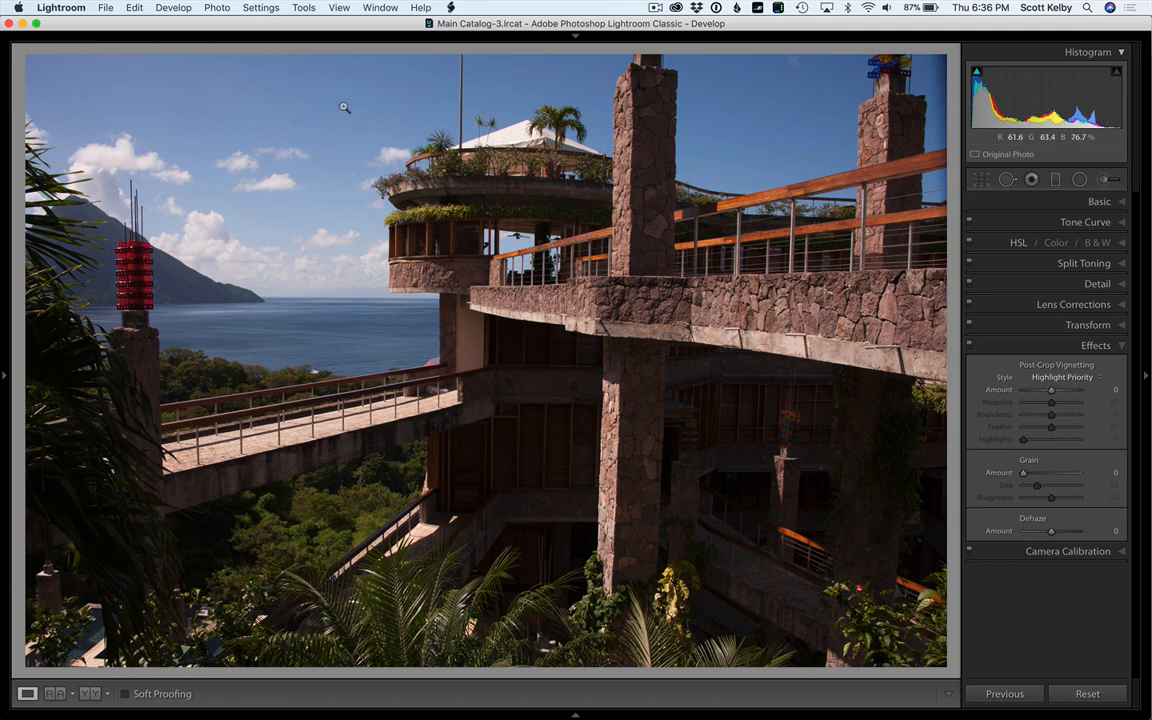
mouse_move(626, 396)
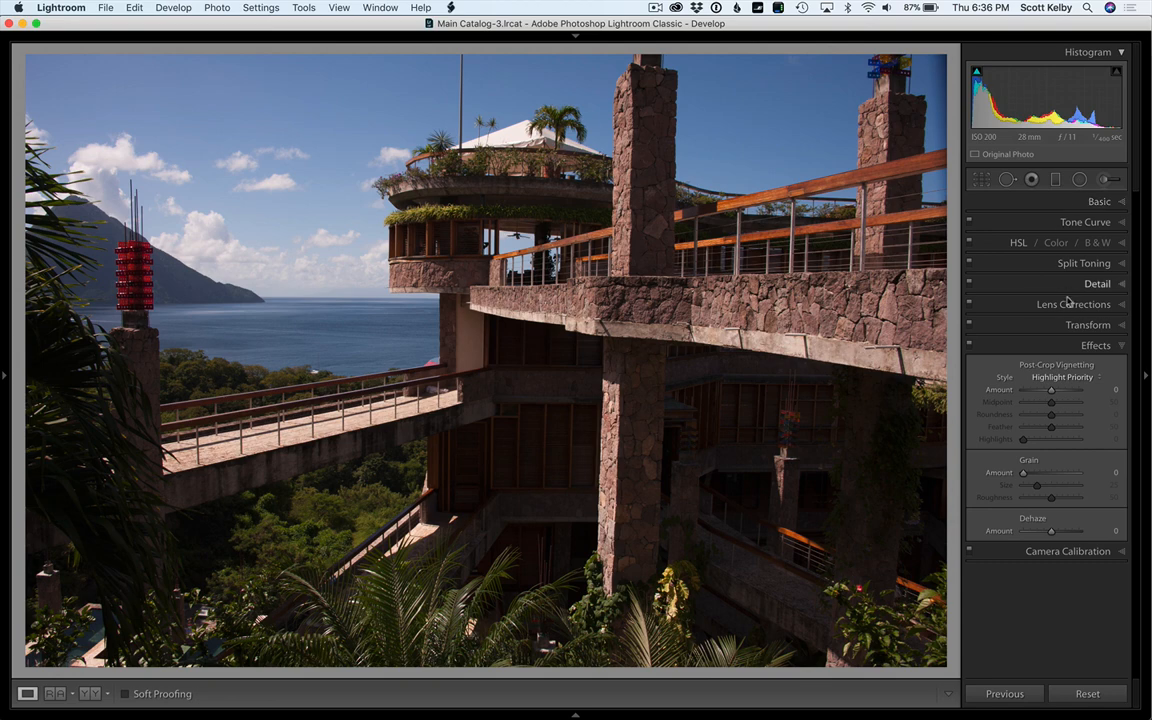
Step: Enable Profile Corrections in Lens Corrections, toggling it to compare and leaving it on
left_click(1072, 304)
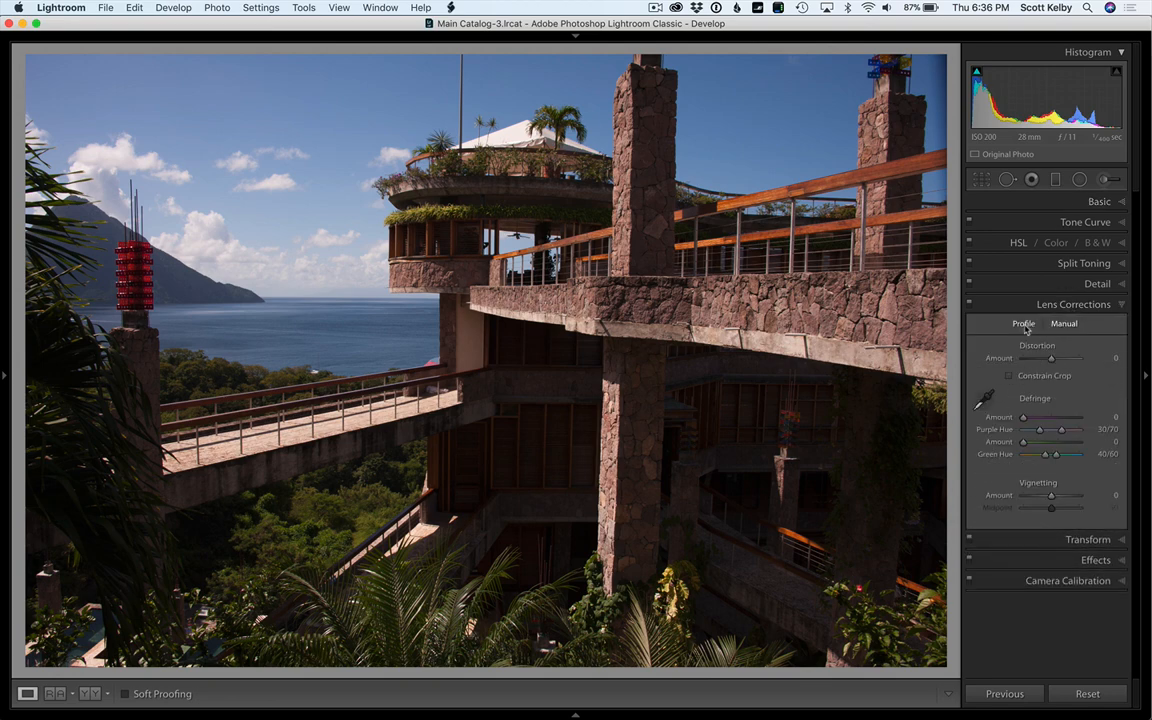
left_click(1024, 324)
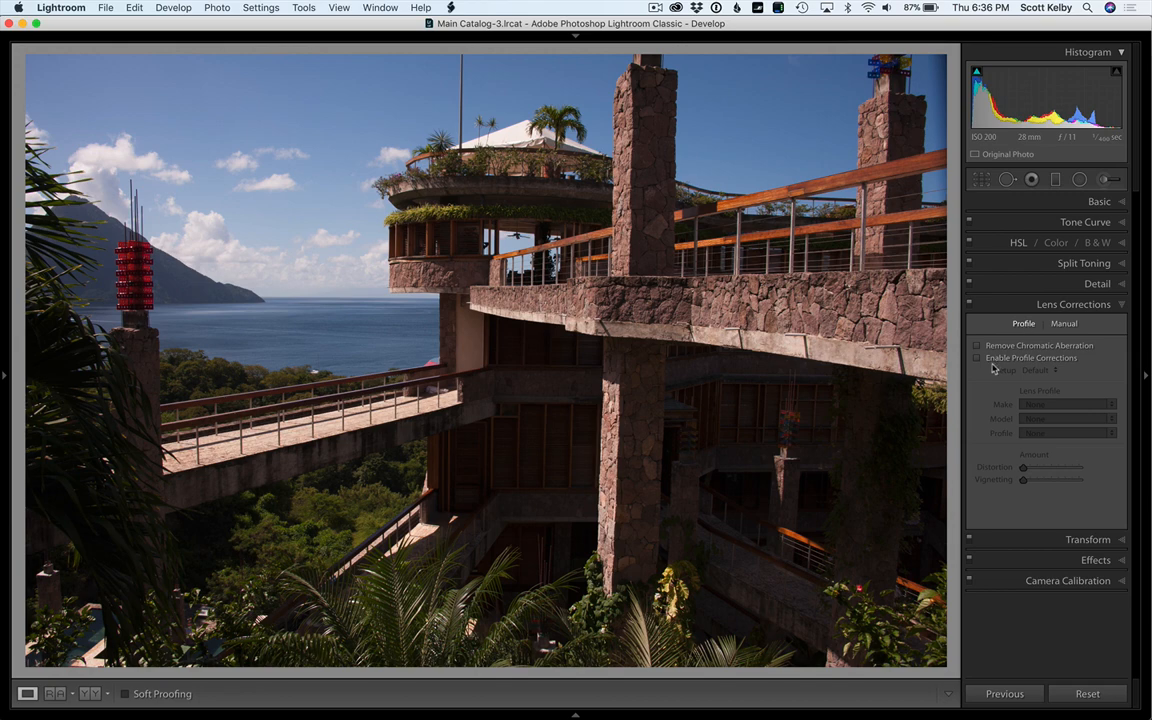
mouse_move(1018, 364)
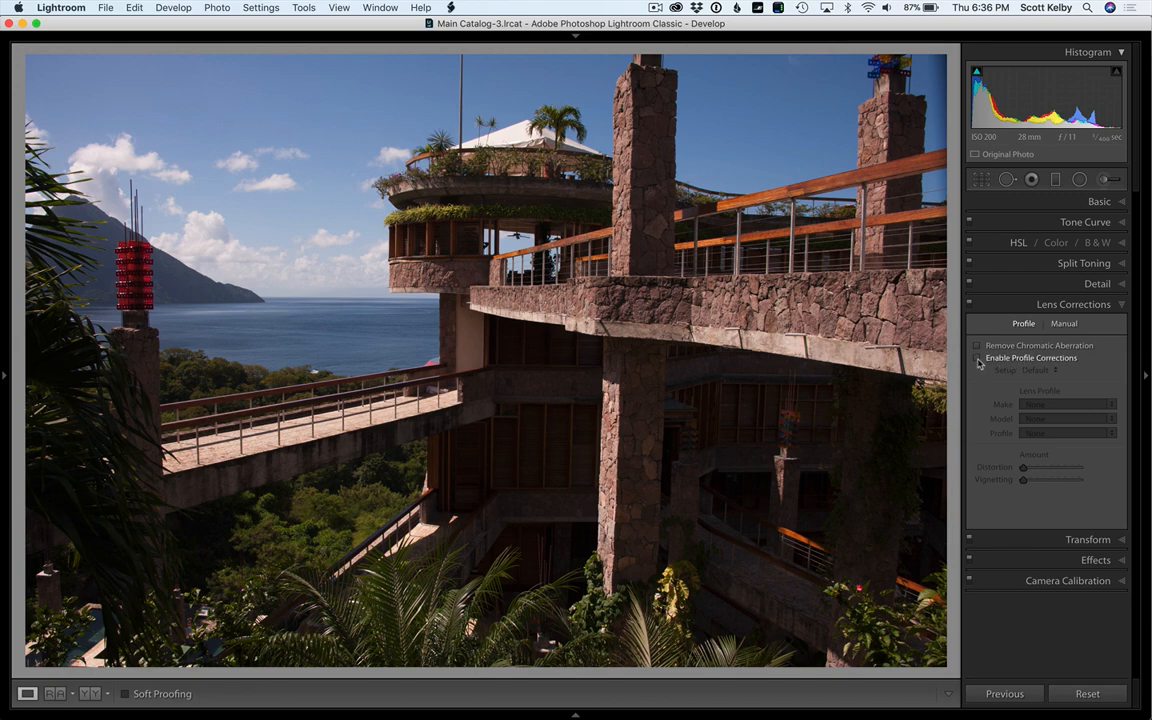
left_click(976, 358)
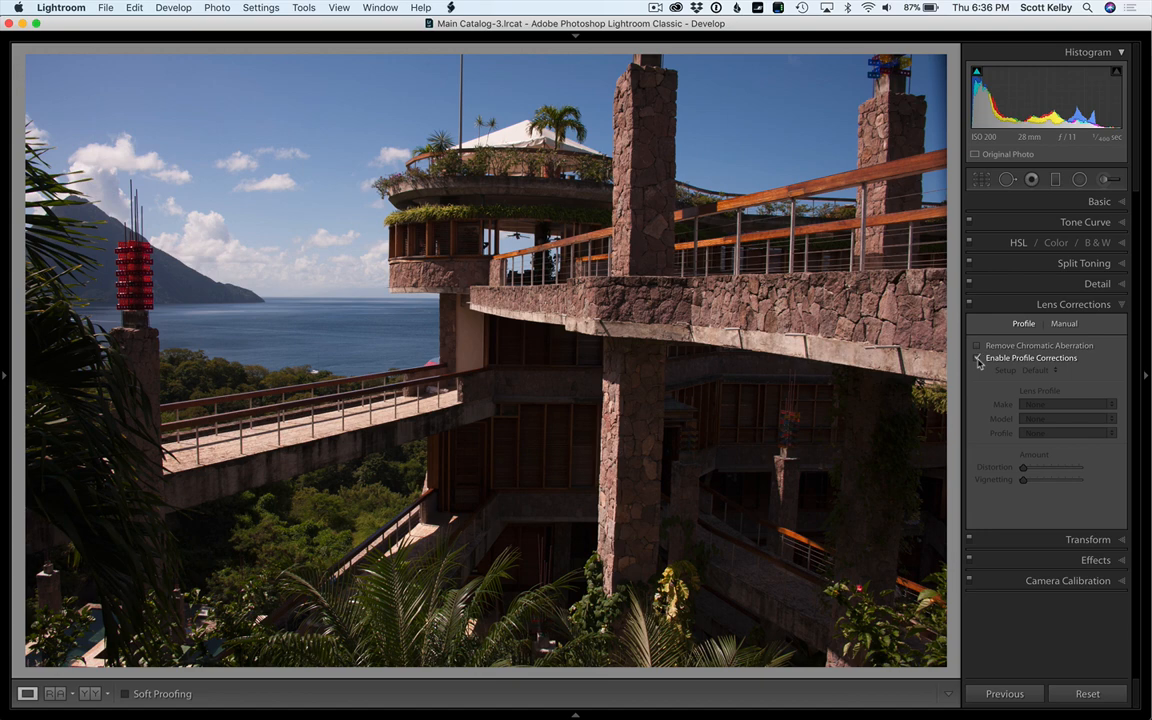
left_click(978, 358)
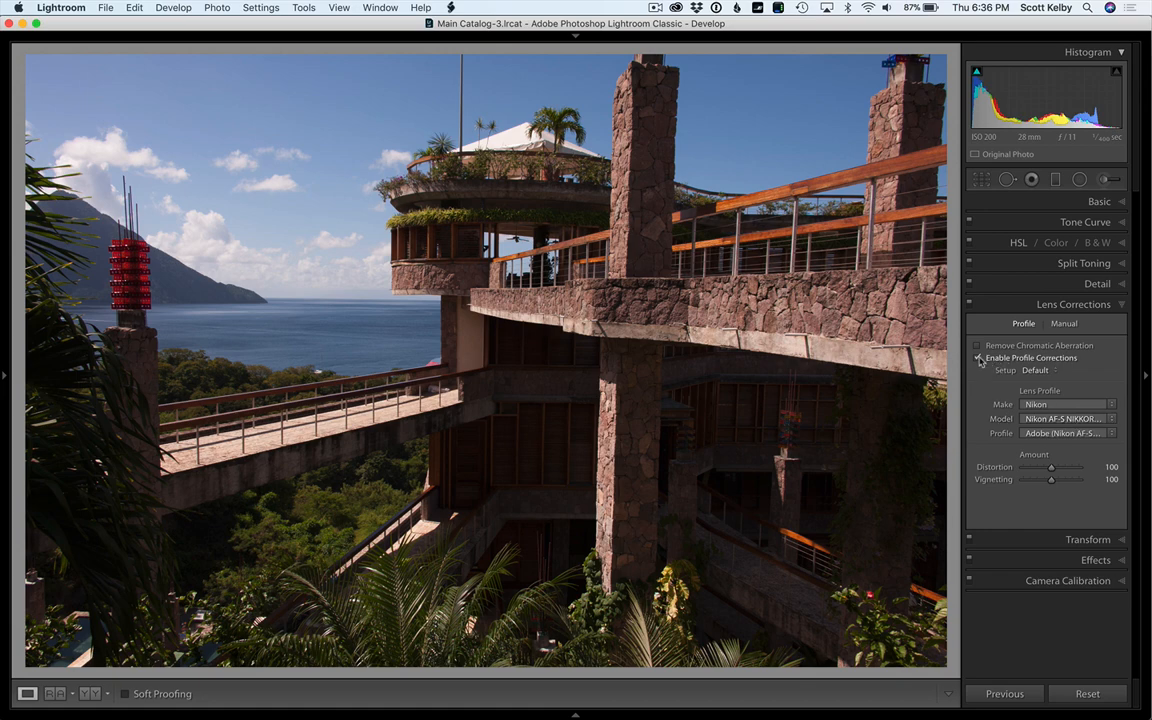
left_click(976, 358)
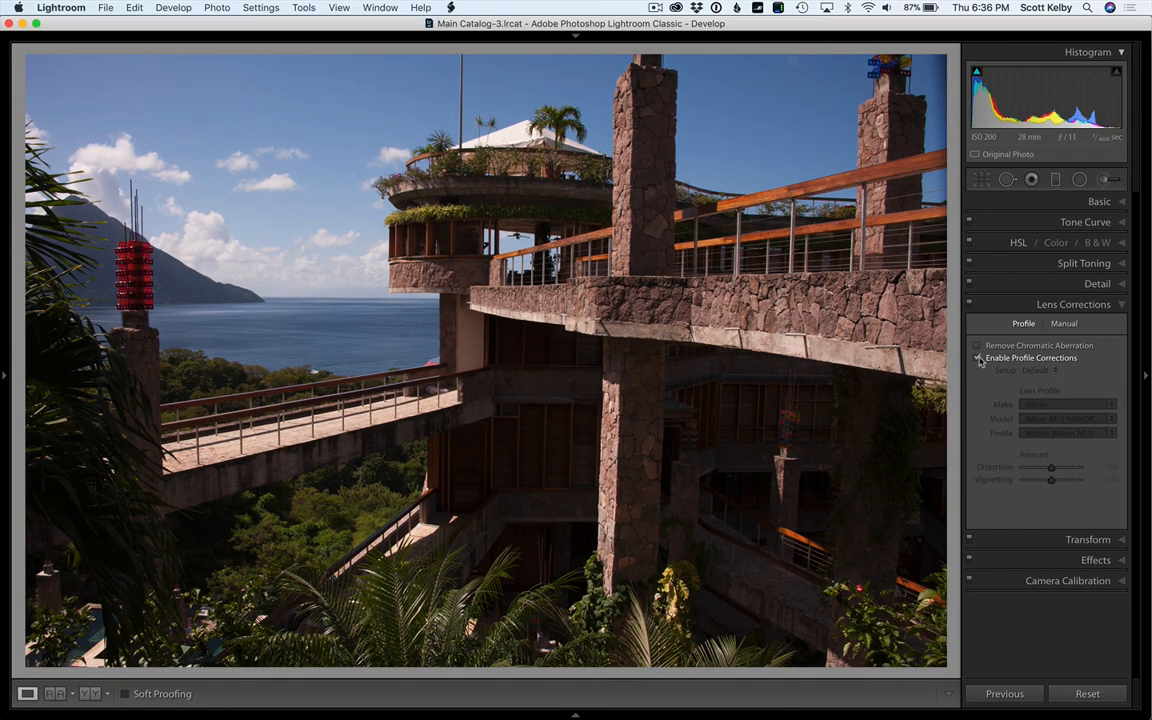
left_click(978, 356)
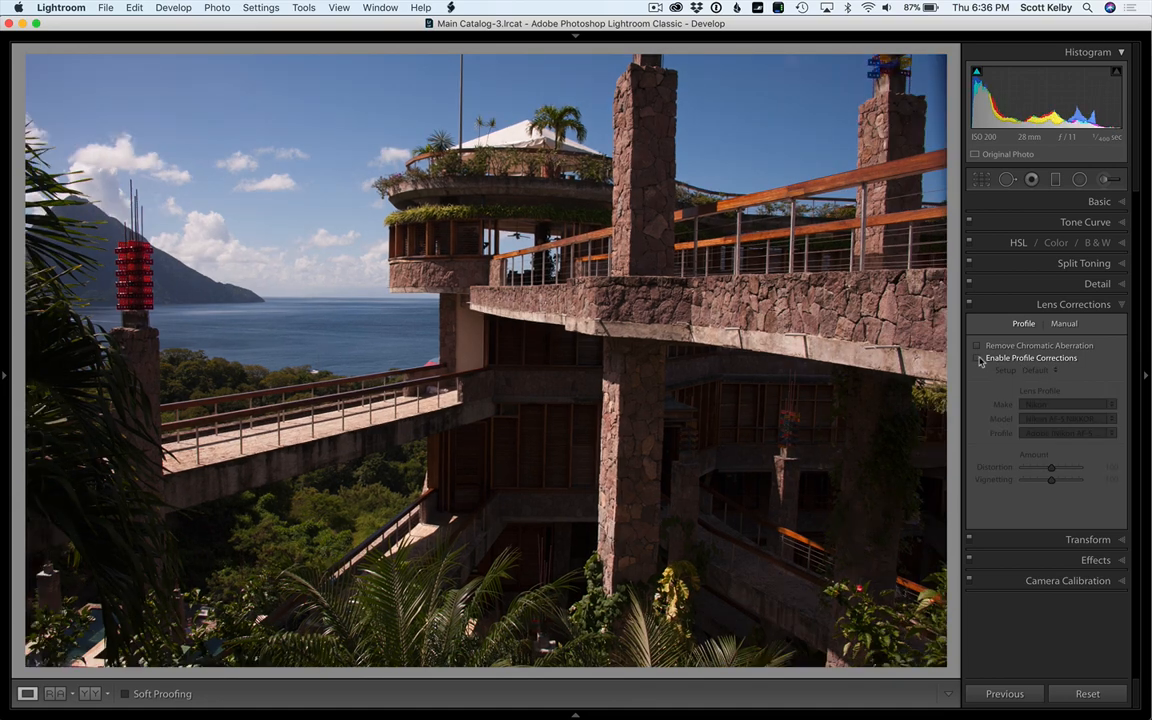
left_click(976, 356)
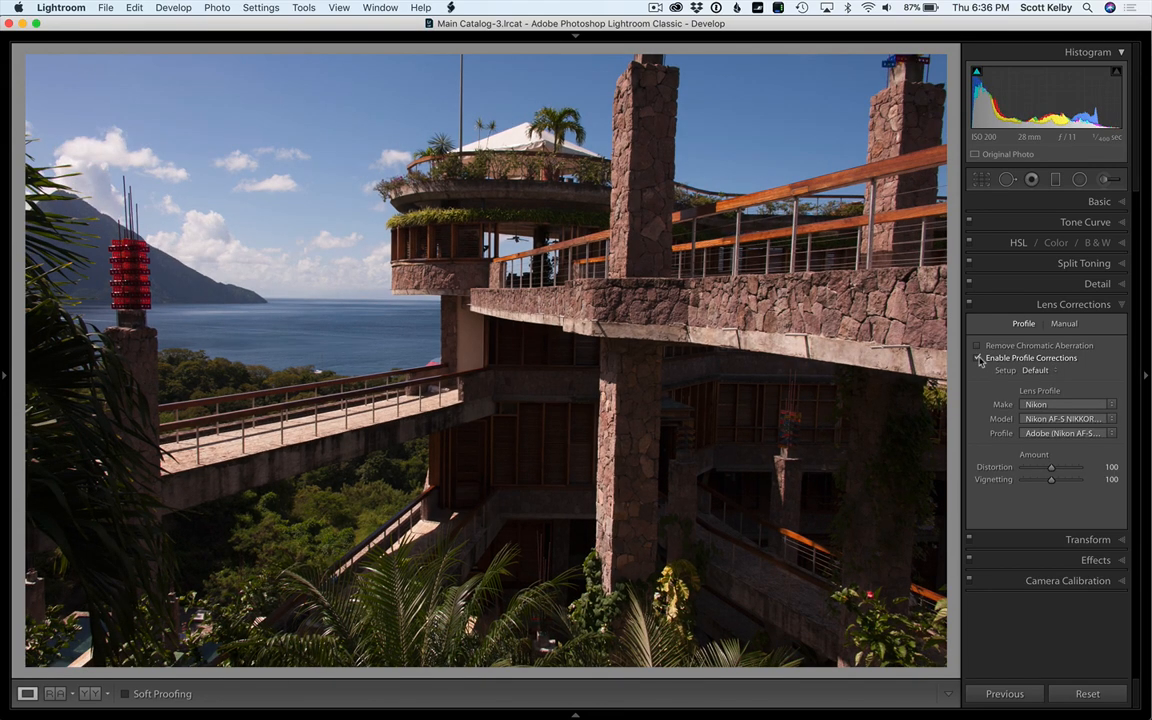
left_click(976, 356)
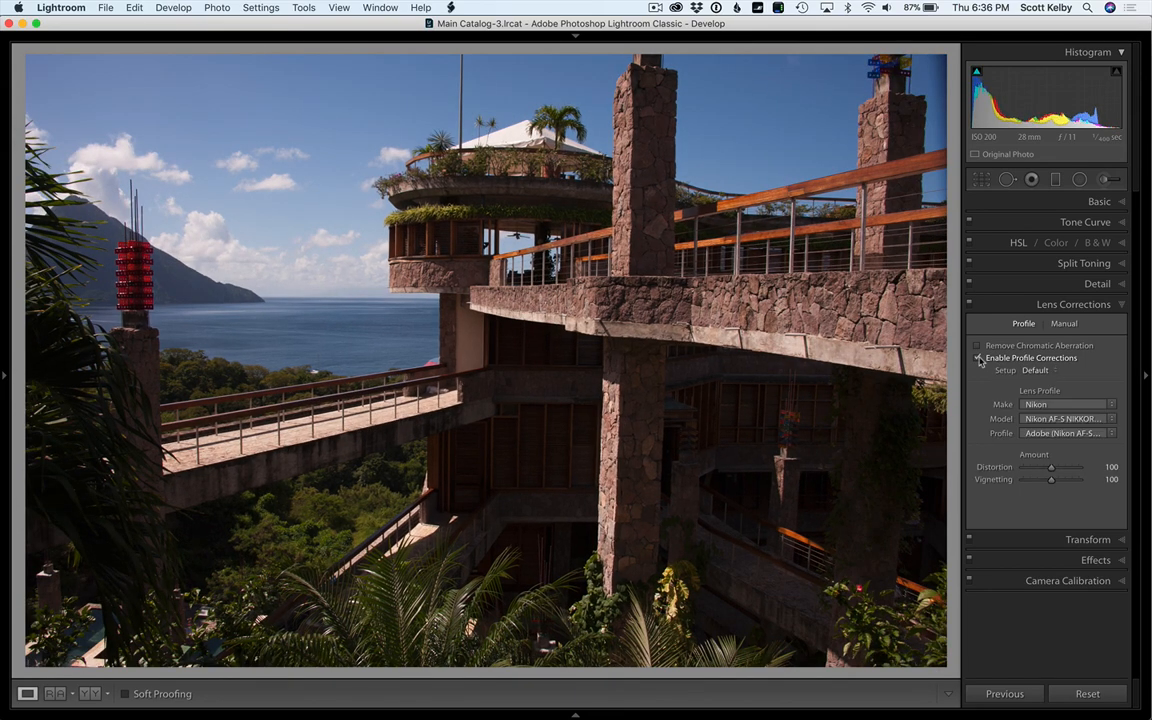
Step: Apply Upright Auto in Transform, then fine-tune Vertical and Rotate to level the building
left_click(976, 356)
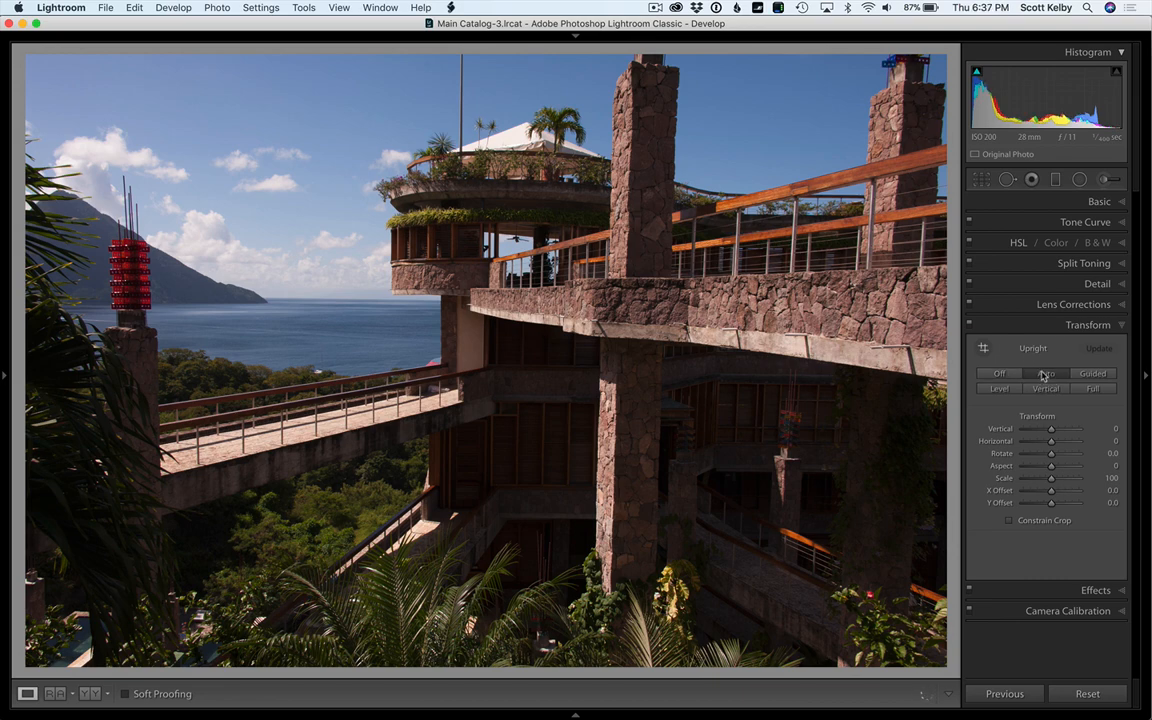
left_click(1046, 374)
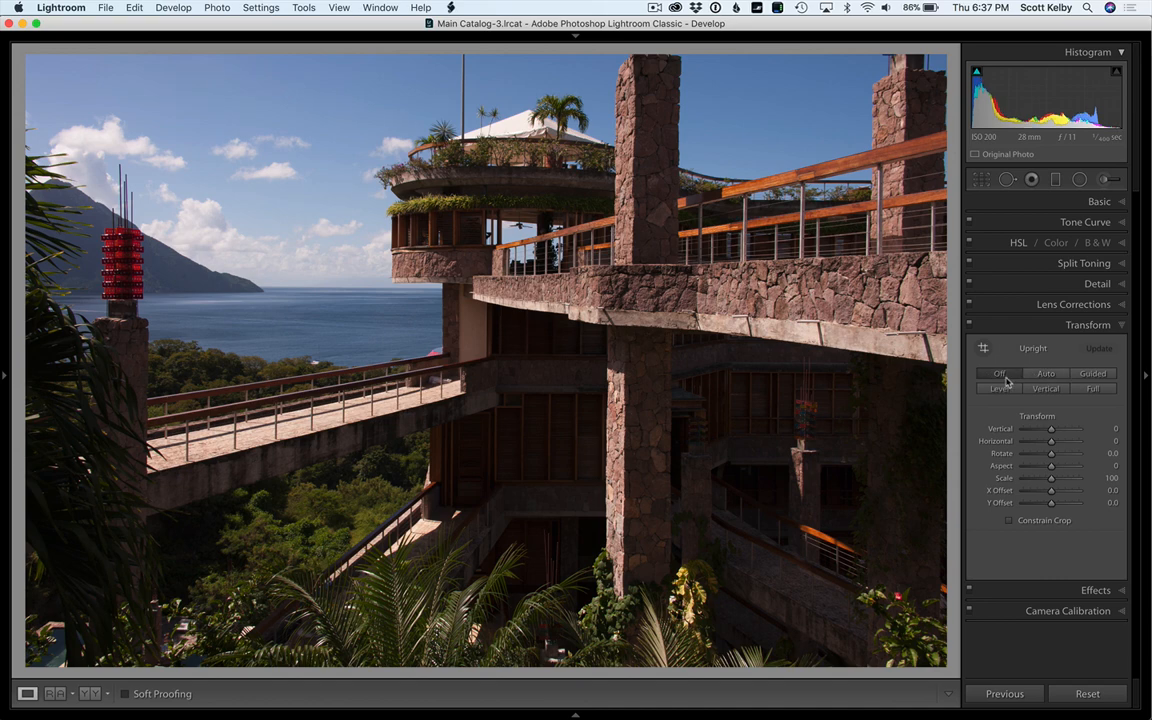
left_click(1046, 374)
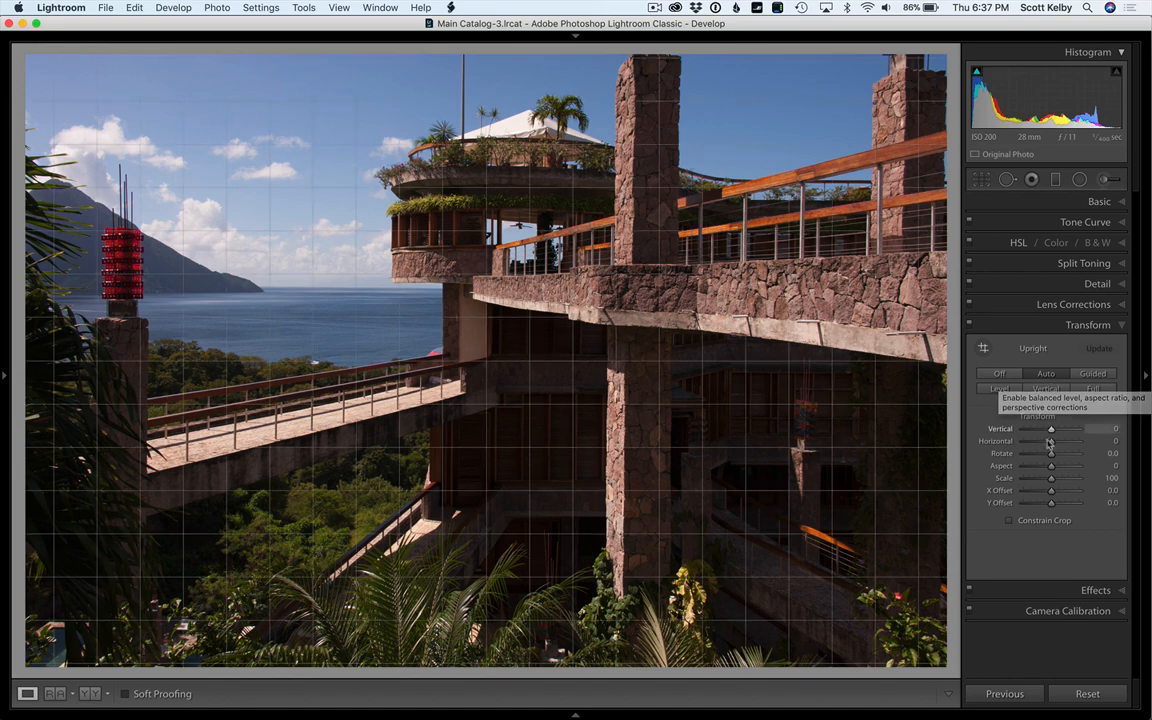
left_click_drag(1052, 452, 1052, 452)
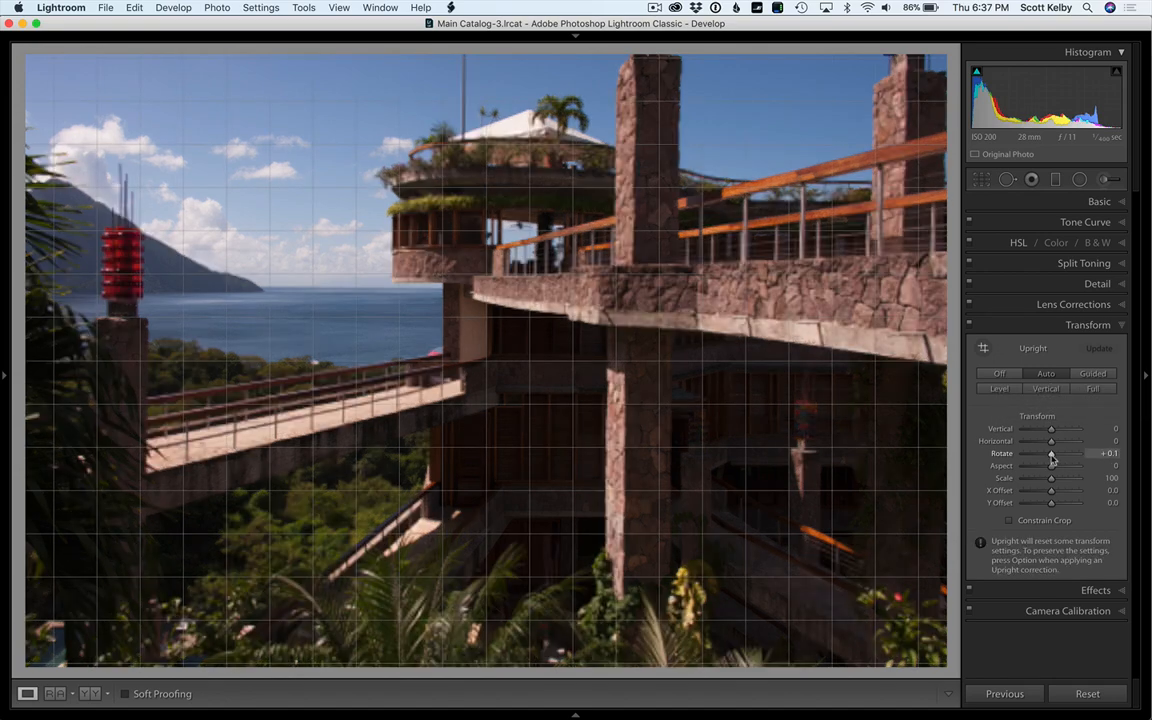
left_click_drag(1056, 452, 1048, 452)
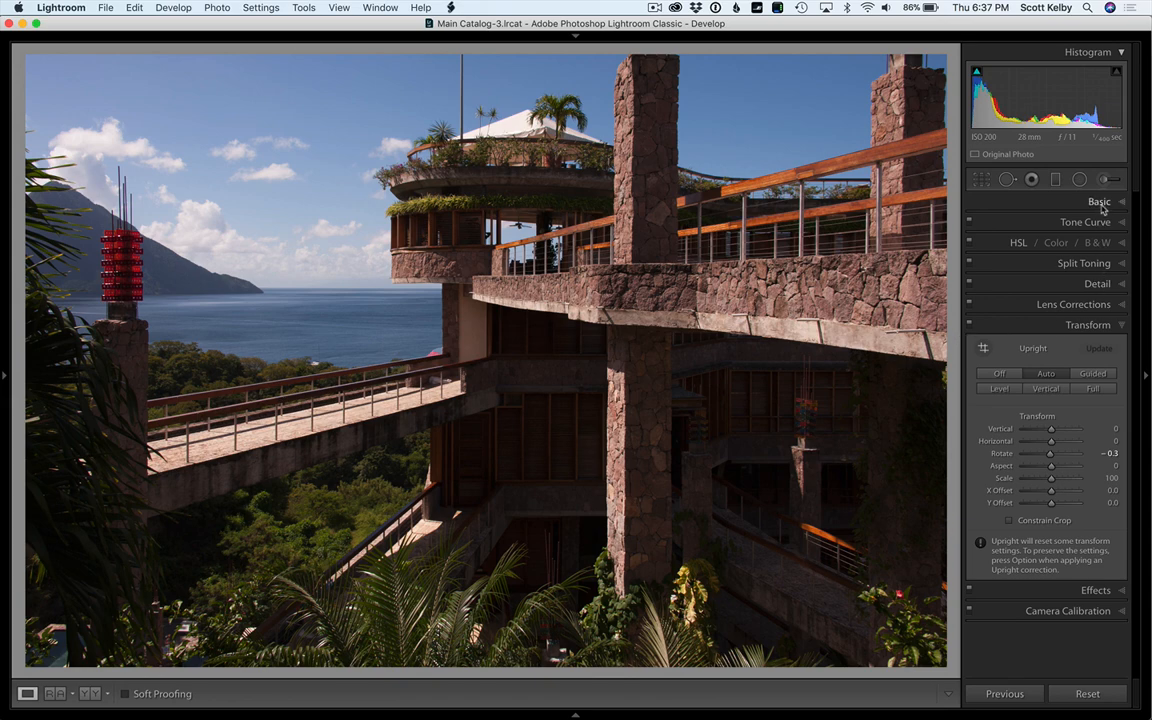
Step: Trim Exposure from +1.13 down to a slight brightening around +0.15
left_click(1100, 200)
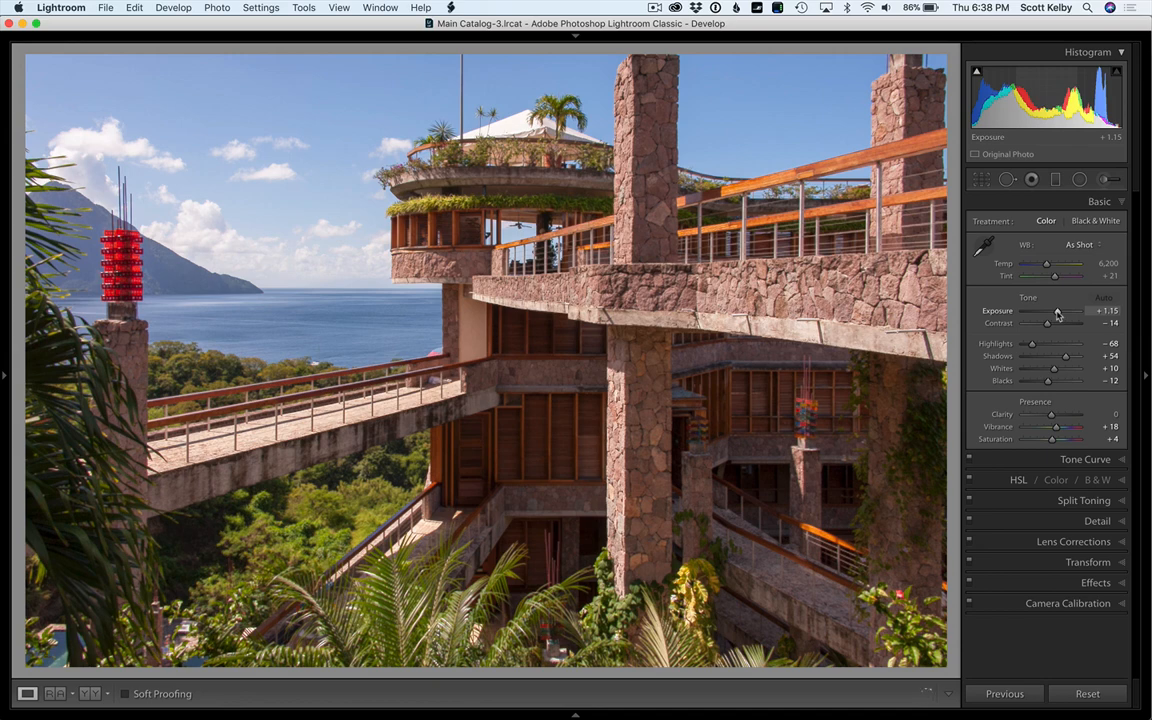
left_click_drag(1058, 310, 1052, 310)
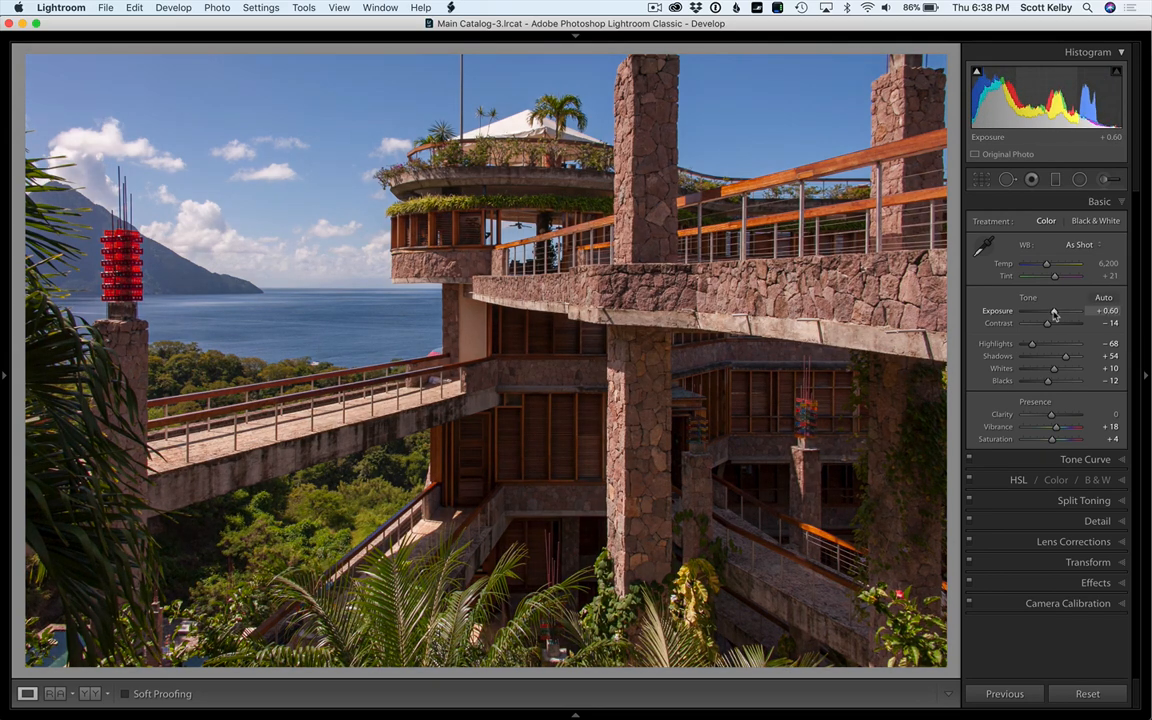
left_click_drag(1056, 310, 1048, 310)
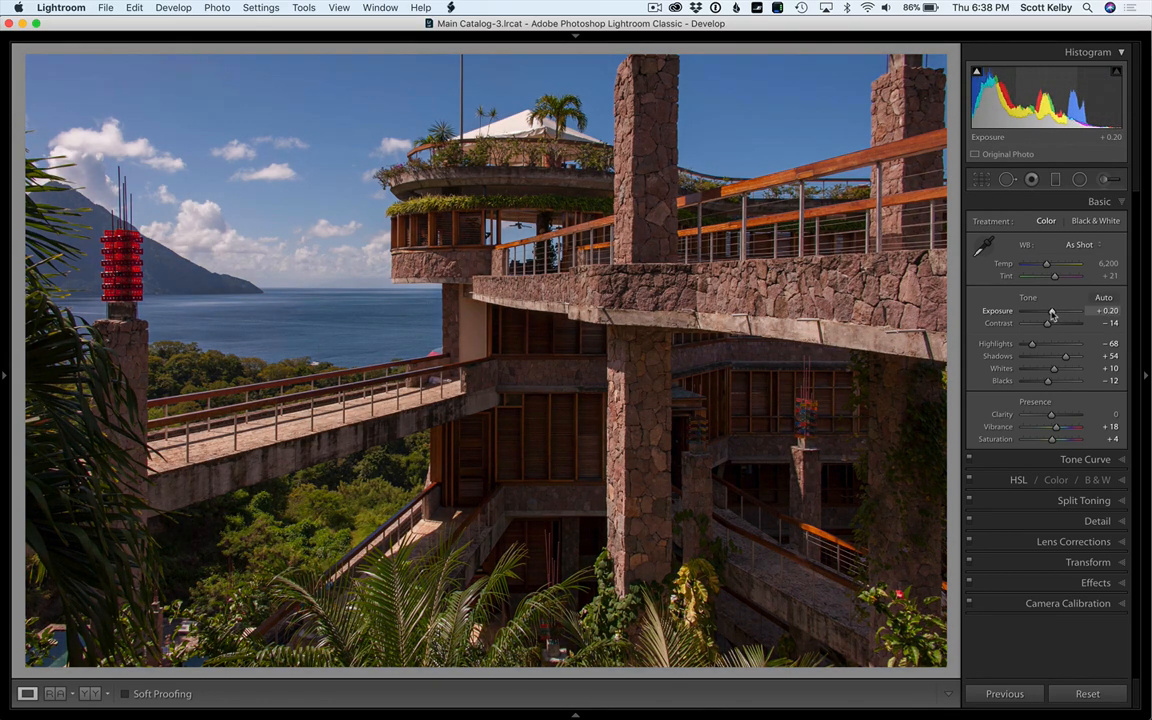
left_click_drag(1052, 310, 1048, 310)
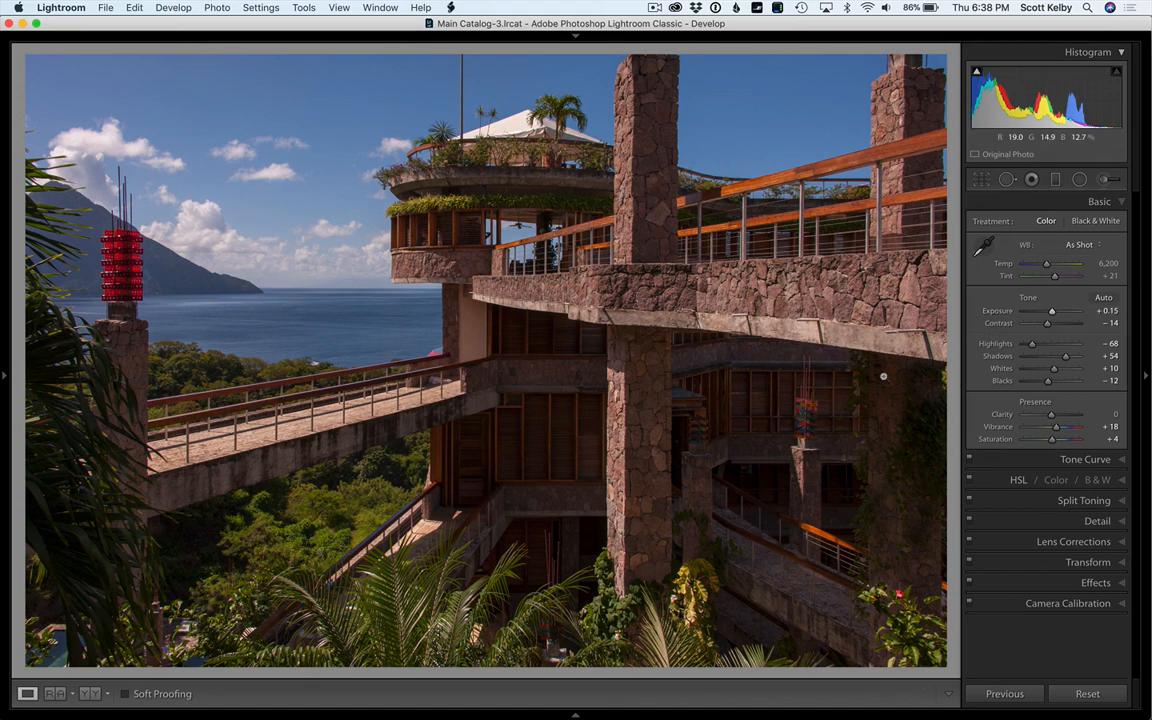
Step: Push Shadows to +100, then settle on a strong but moderate lift
left_click_drag(1048, 356, 1084, 356)
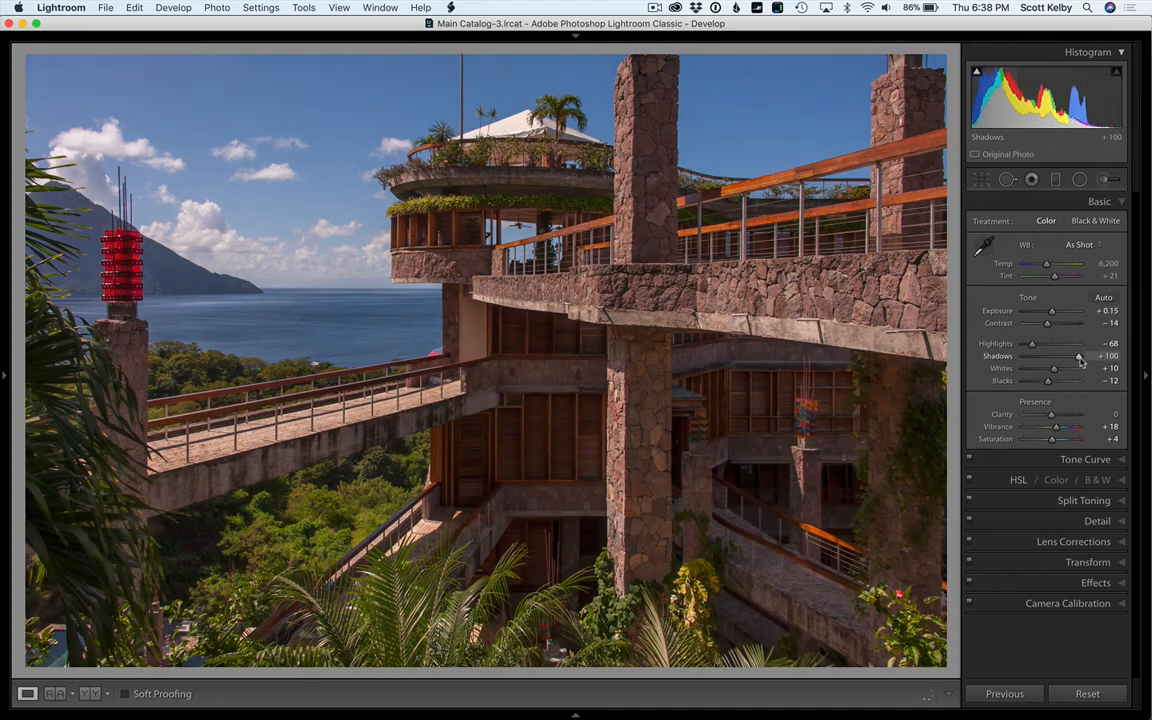
left_click_drag(1080, 356, 1078, 356)
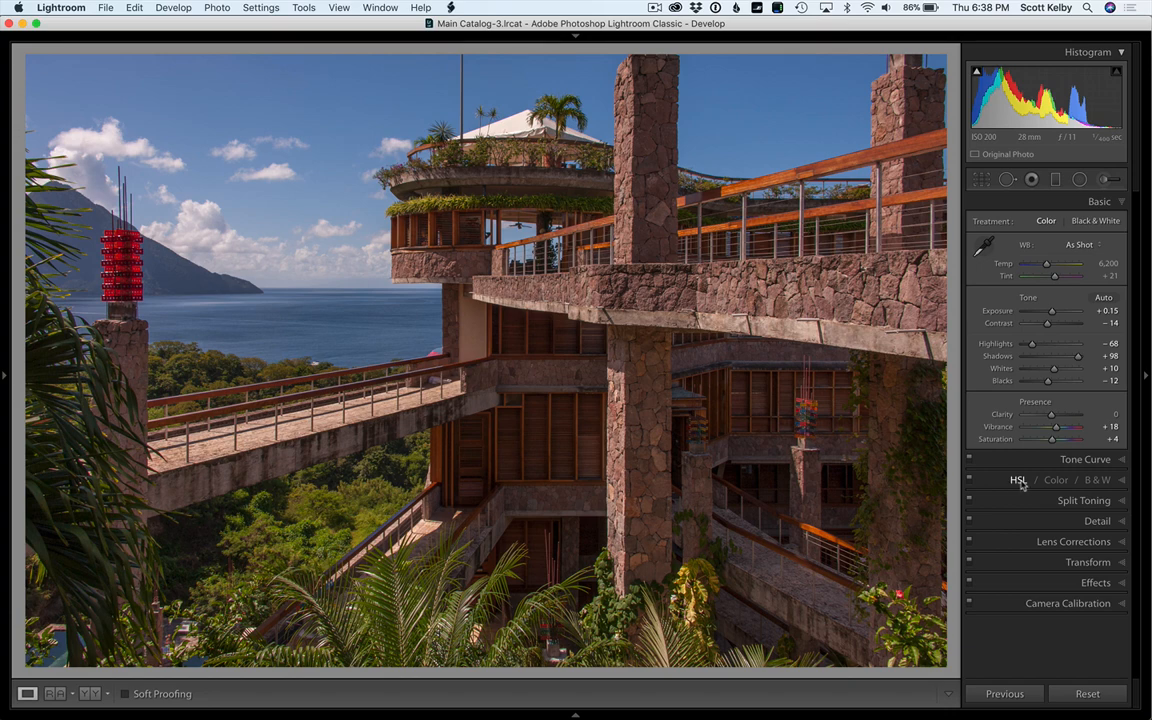
Step: Lower Blue luminance in HSL to deepen the sky and sea
left_click(1018, 480)
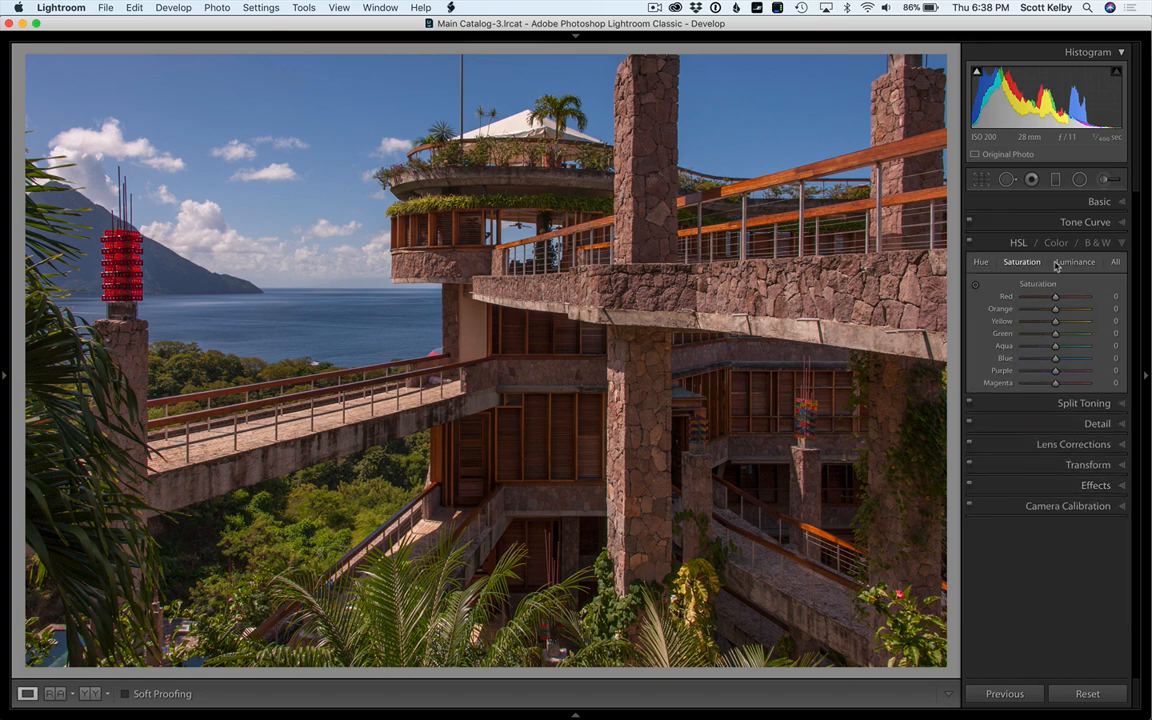
left_click(1074, 260)
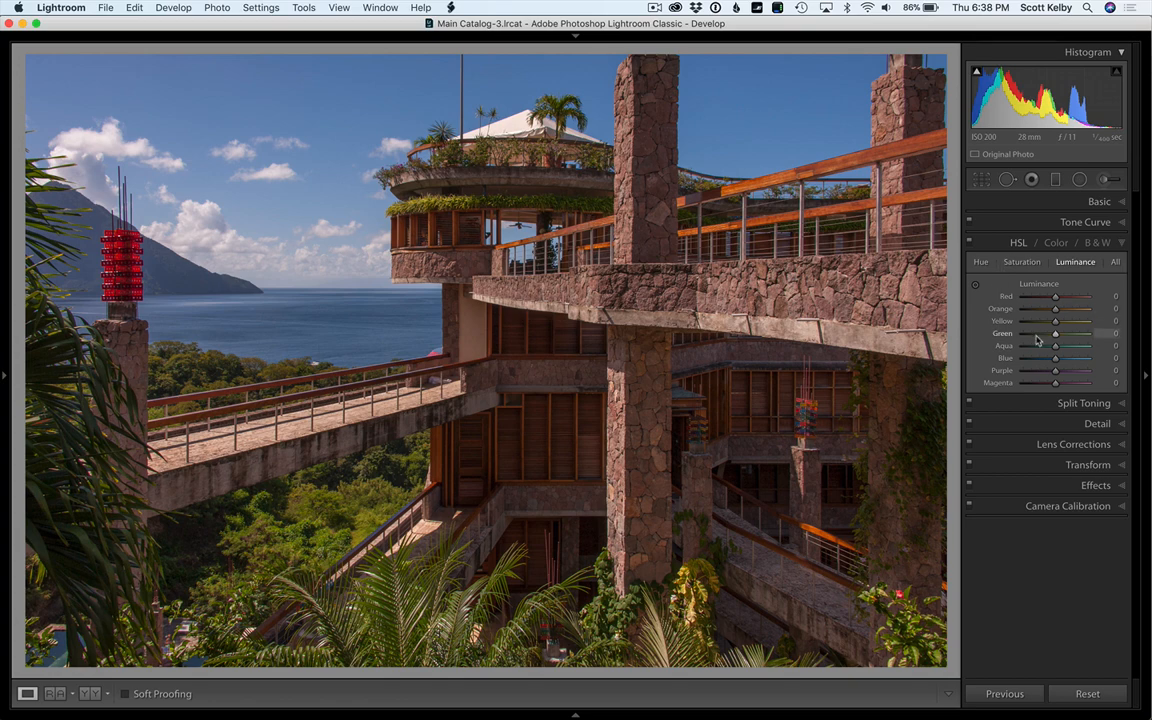
mouse_move(1080, 272)
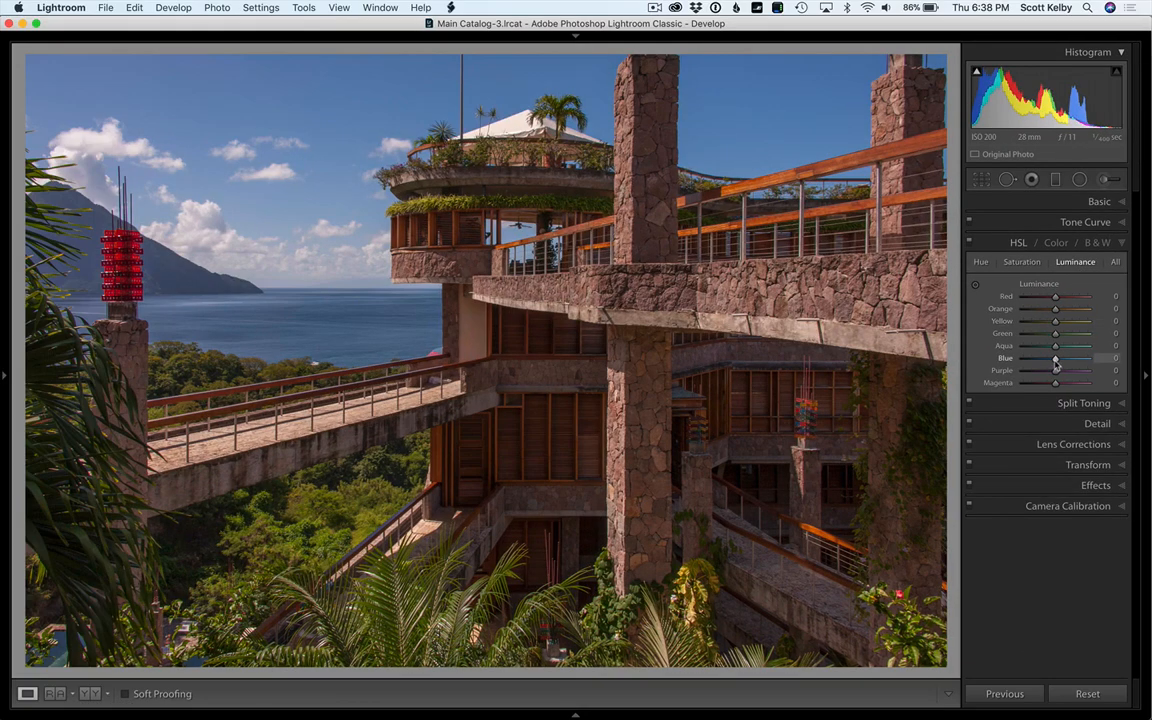
left_click_drag(1056, 358, 1048, 358)
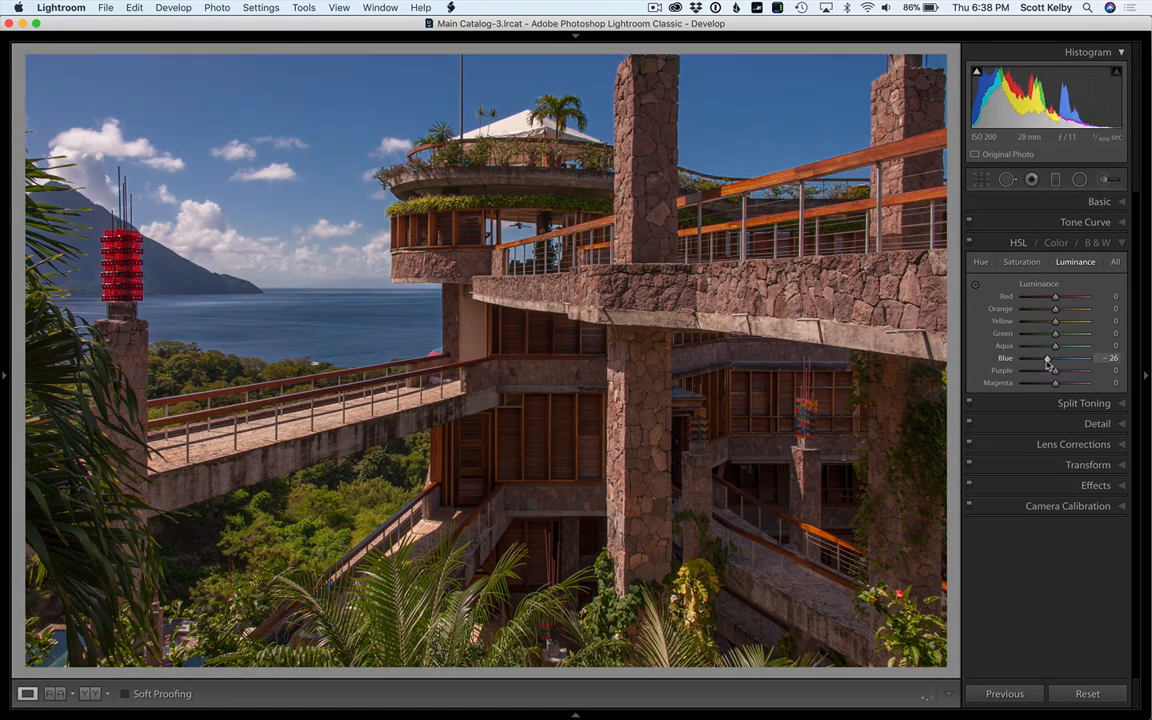
left_click_drag(1050, 358, 1044, 358)
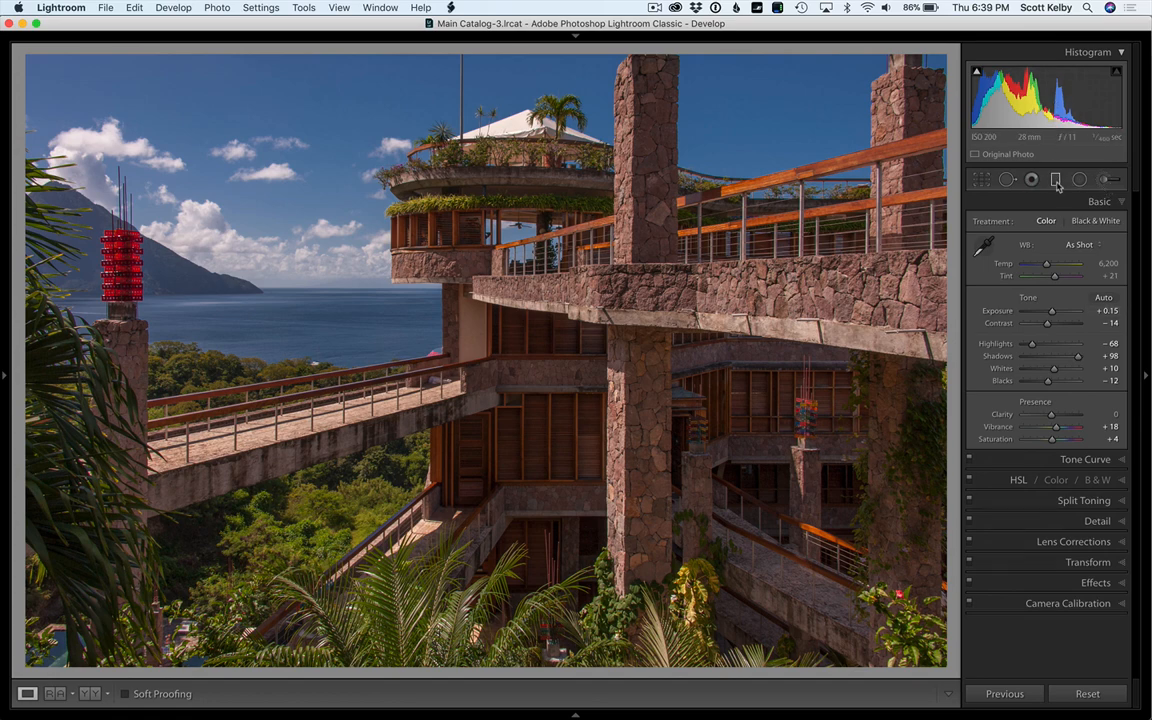
Step: Start a new graduated filter with Exposure raised to about +1.18 and extra clarity
left_click(1080, 180)
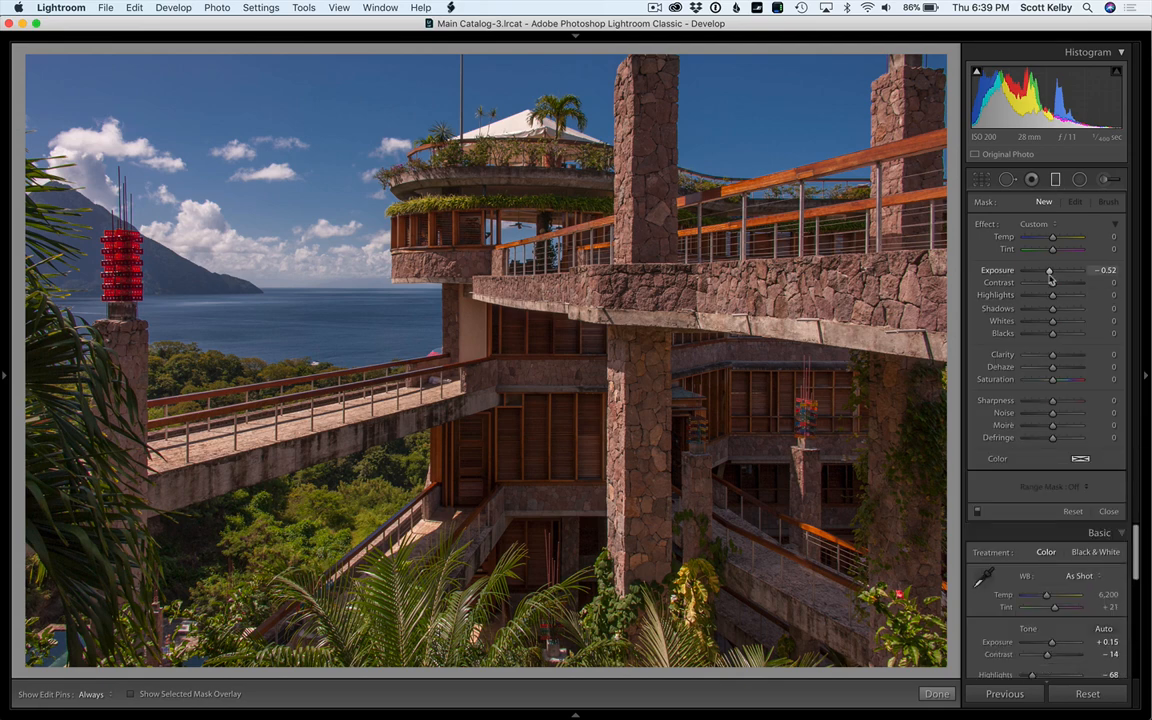
left_click_drag(1056, 270, 1048, 270)
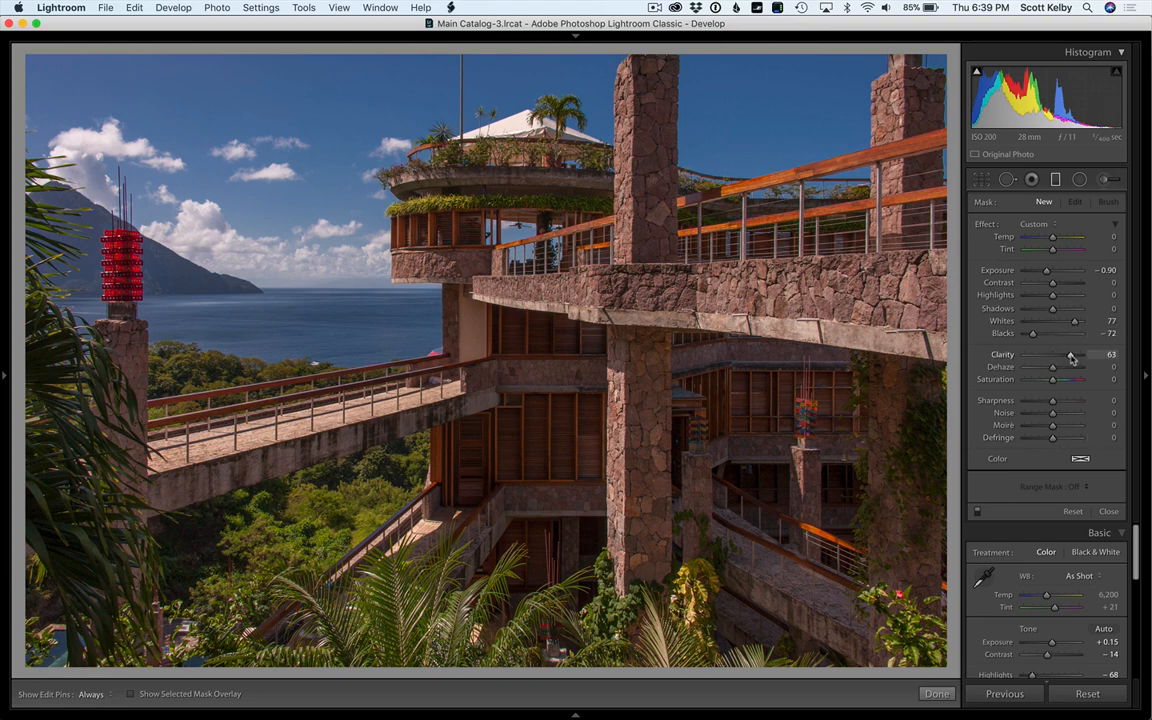
left_click_drag(1052, 368, 1032, 368)
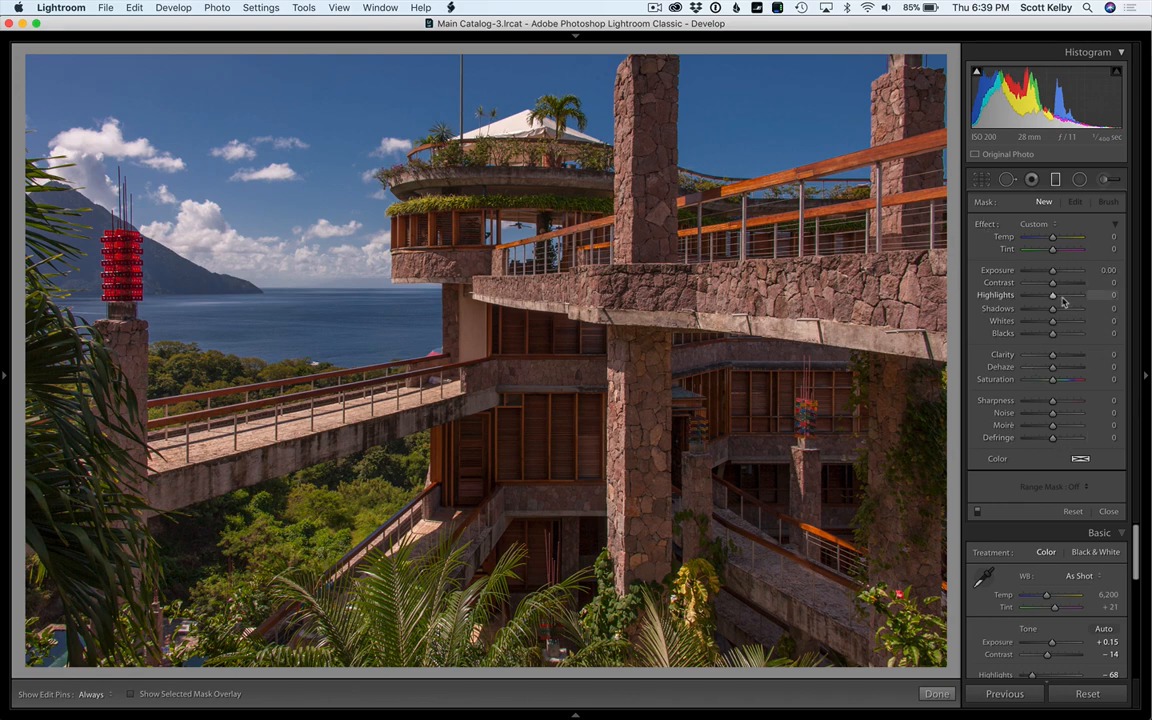
left_click_drag(1052, 270, 1040, 270)
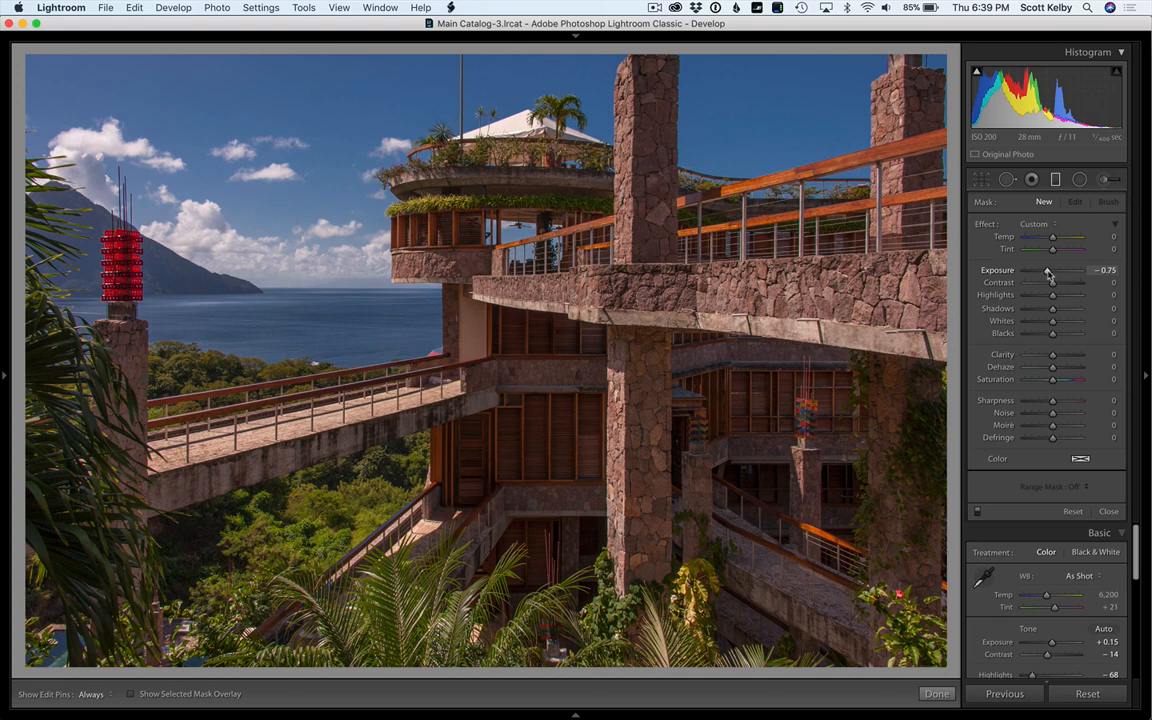
left_click_drag(1052, 270, 1048, 270)
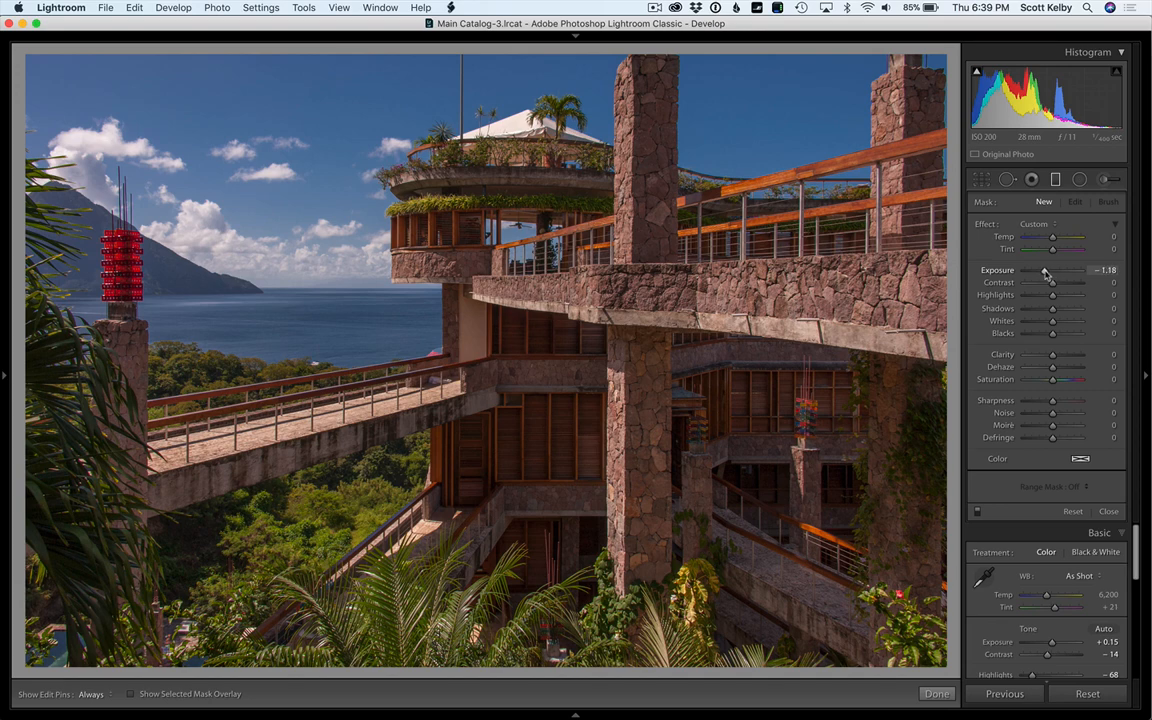
mouse_move(402, 54)
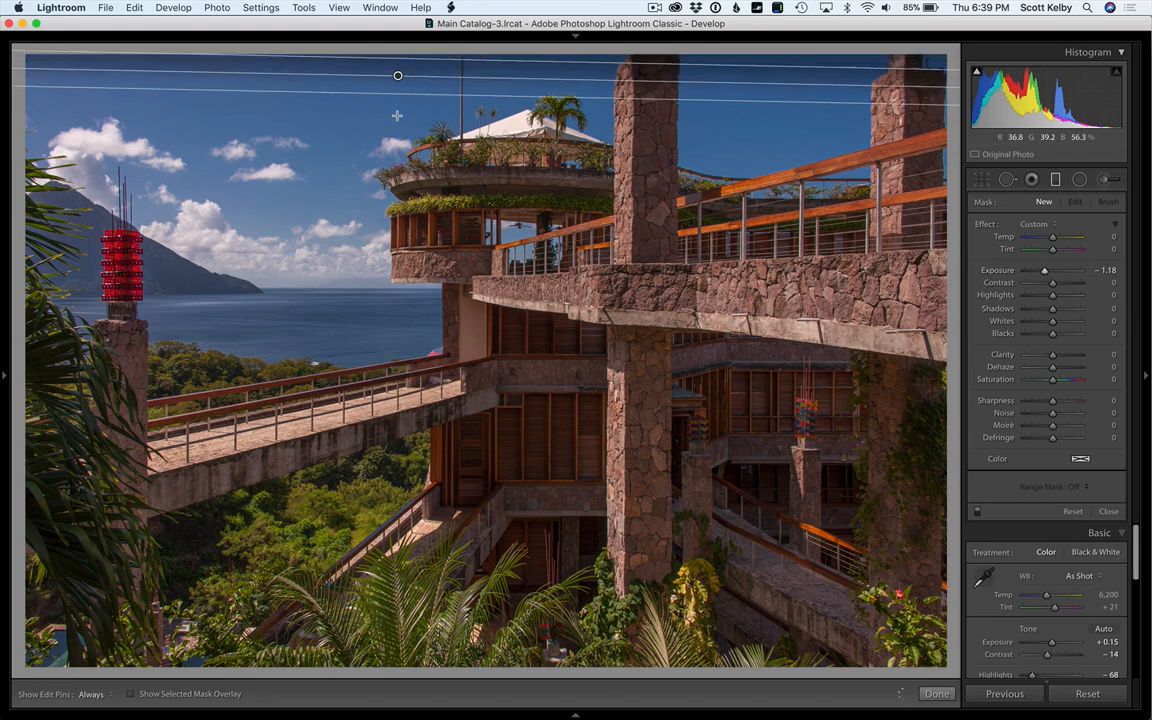
Step: Drag the gradient from the sky top to the horizon, lower its Exposure and cool Temp toward blue
left_click_drag(396, 76, 396, 186)
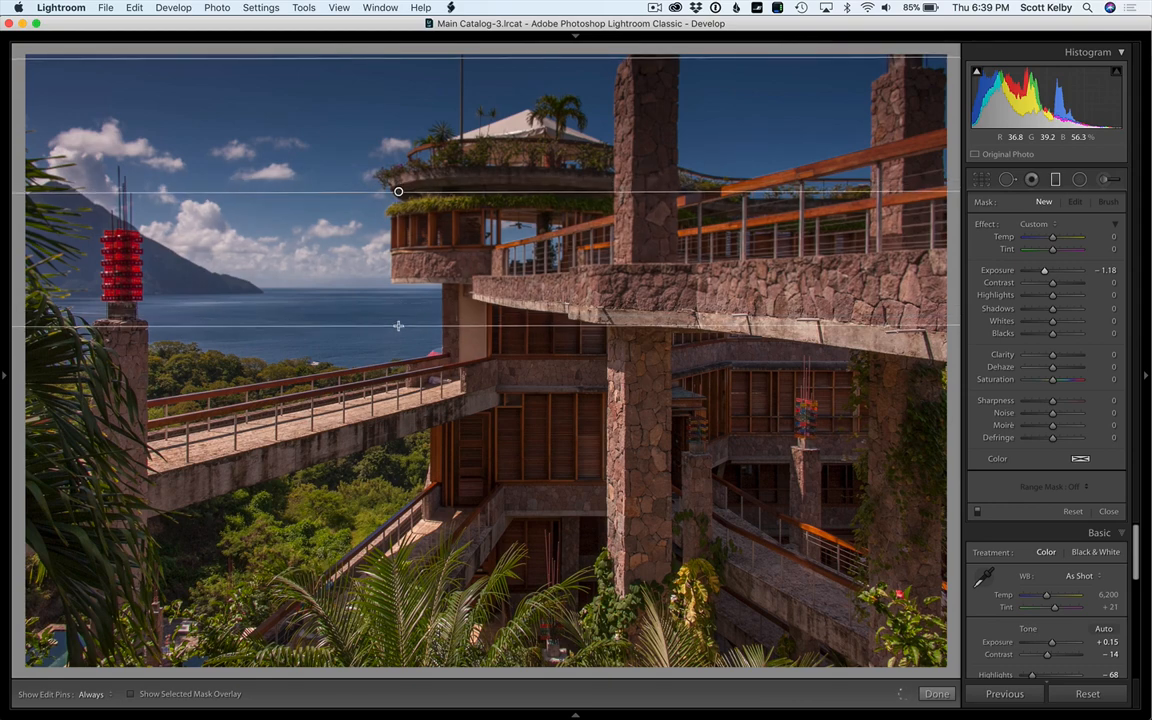
left_click(1076, 200)
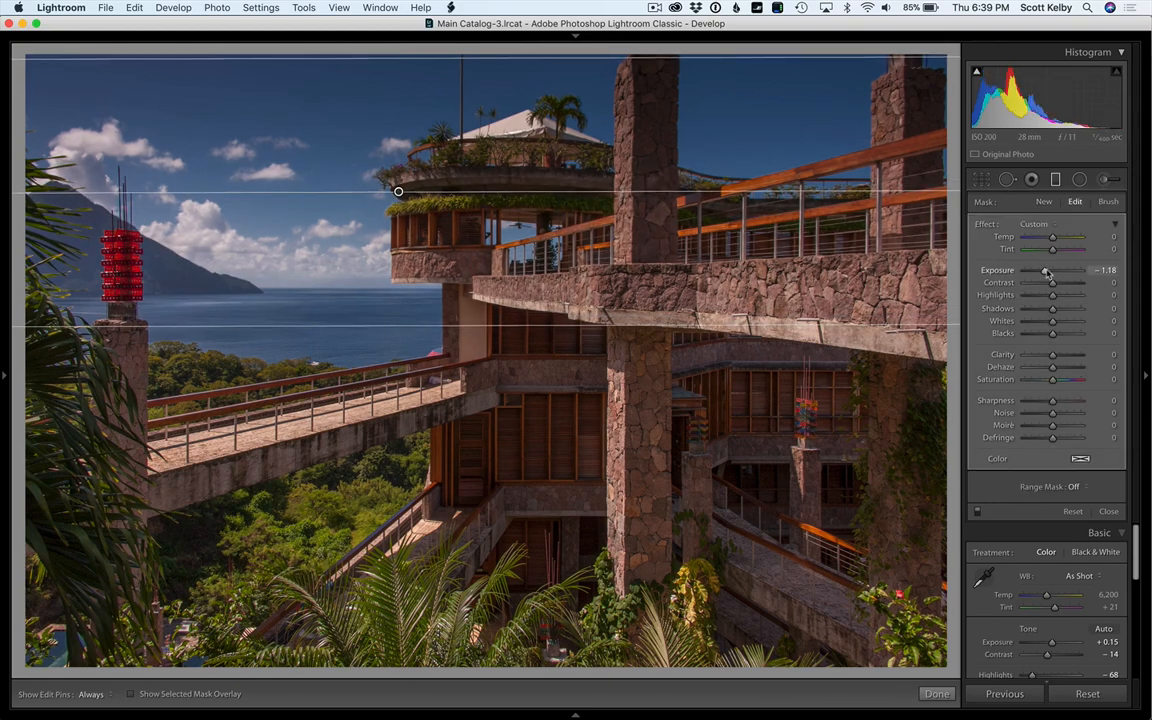
left_click_drag(1056, 270, 1048, 270)
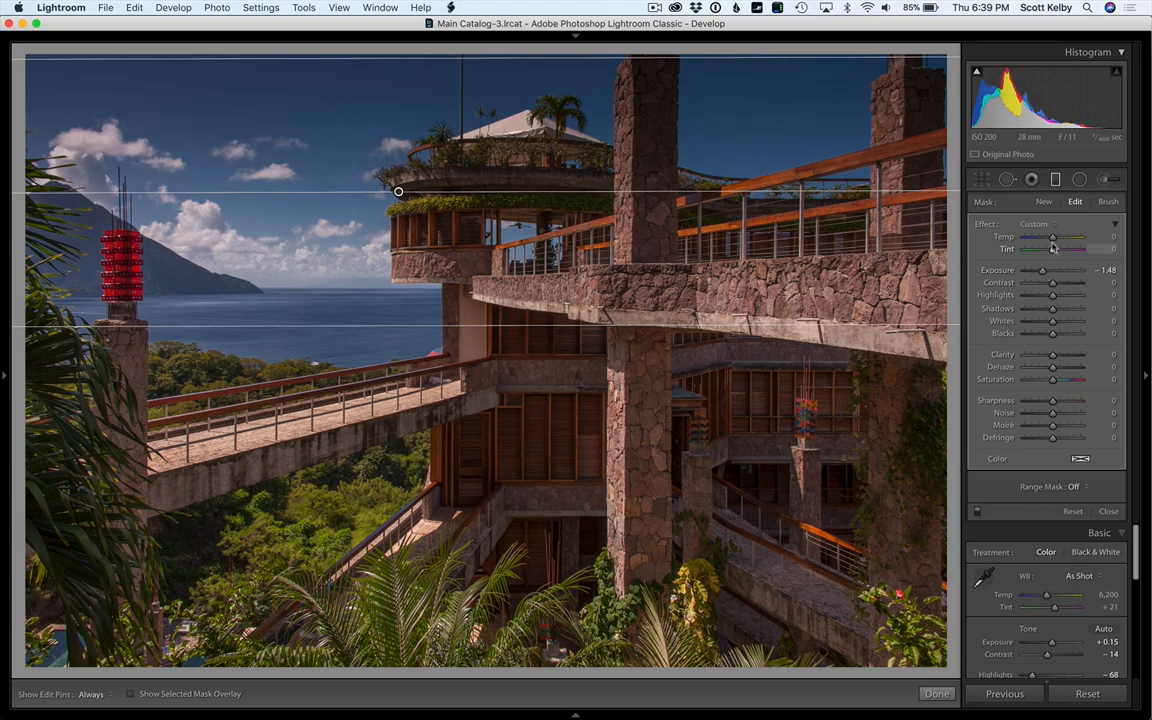
left_click_drag(1052, 236, 1044, 236)
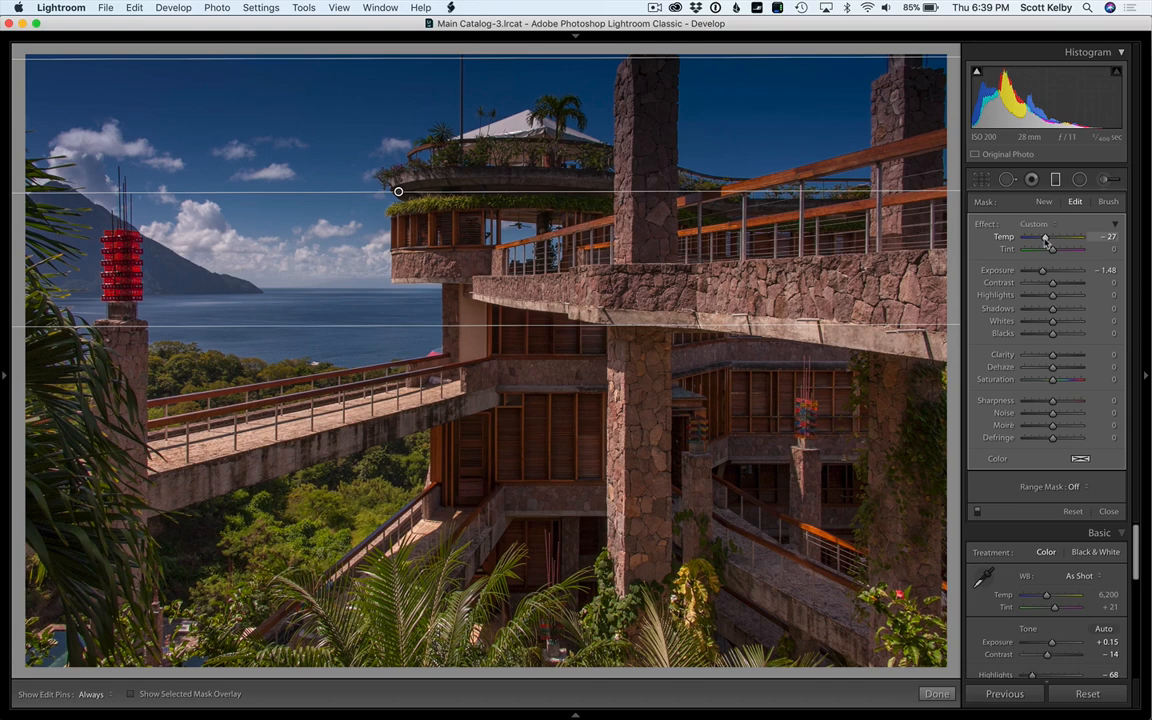
mouse_move(668, 60)
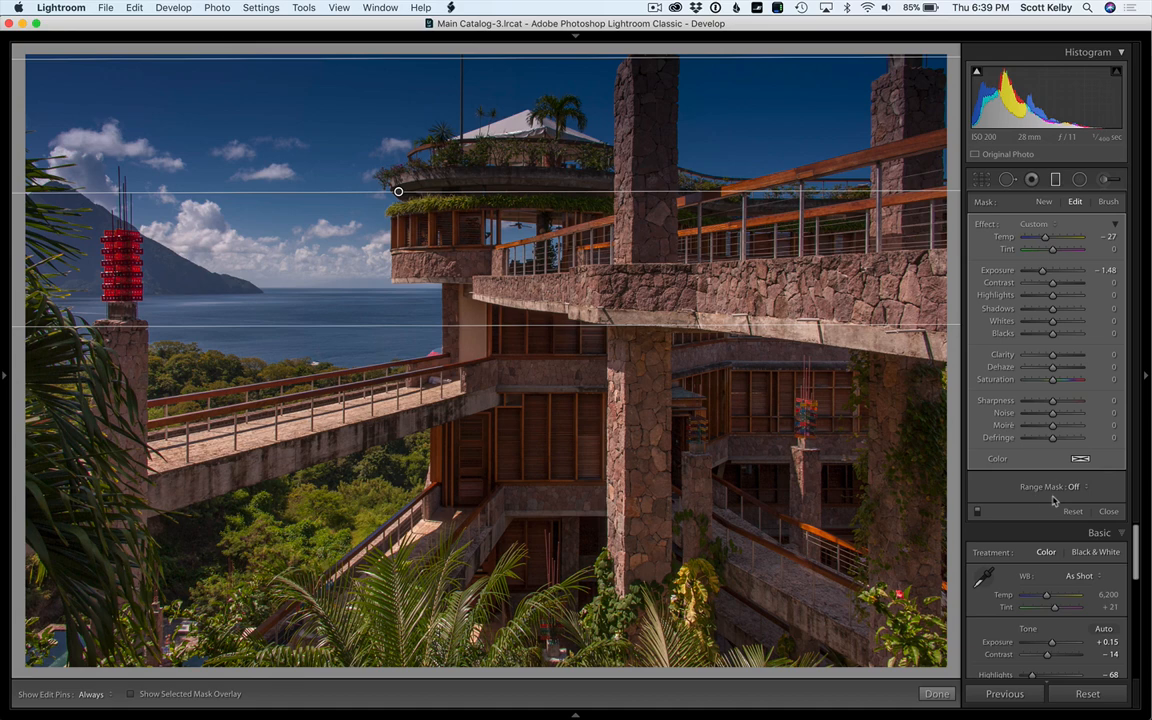
mouse_move(1078, 496)
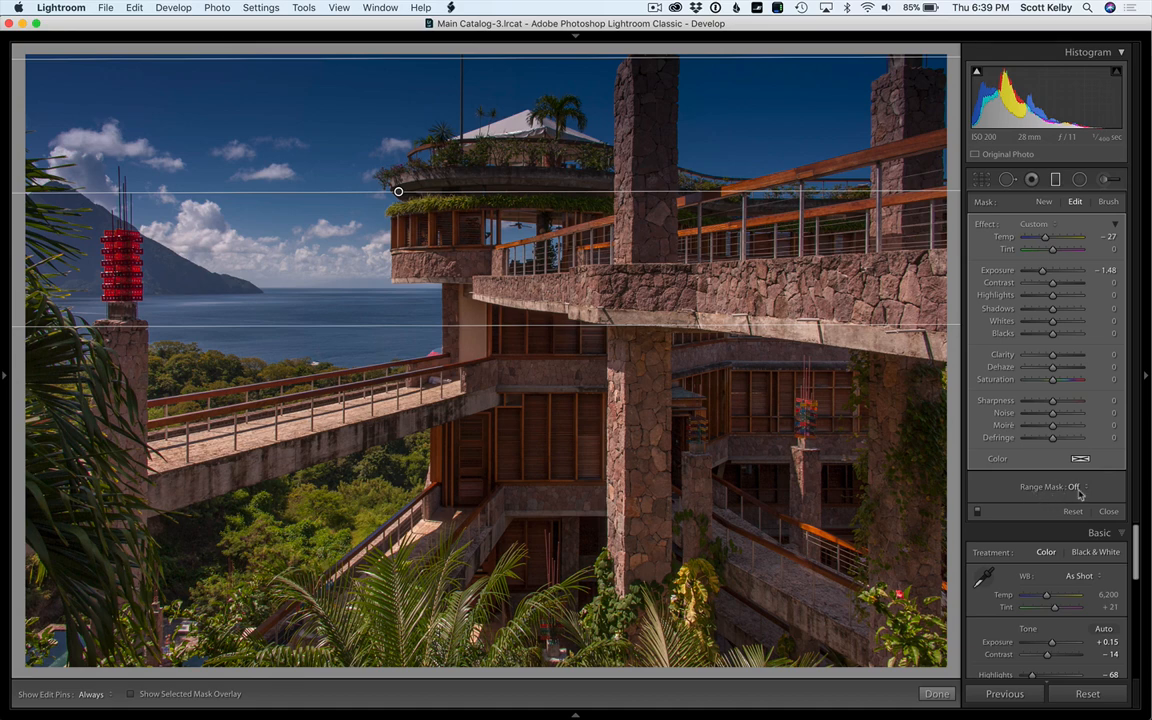
Step: Set the gradient's Range Mask to Color and sample the sky's blue with the selector
left_click(1076, 488)
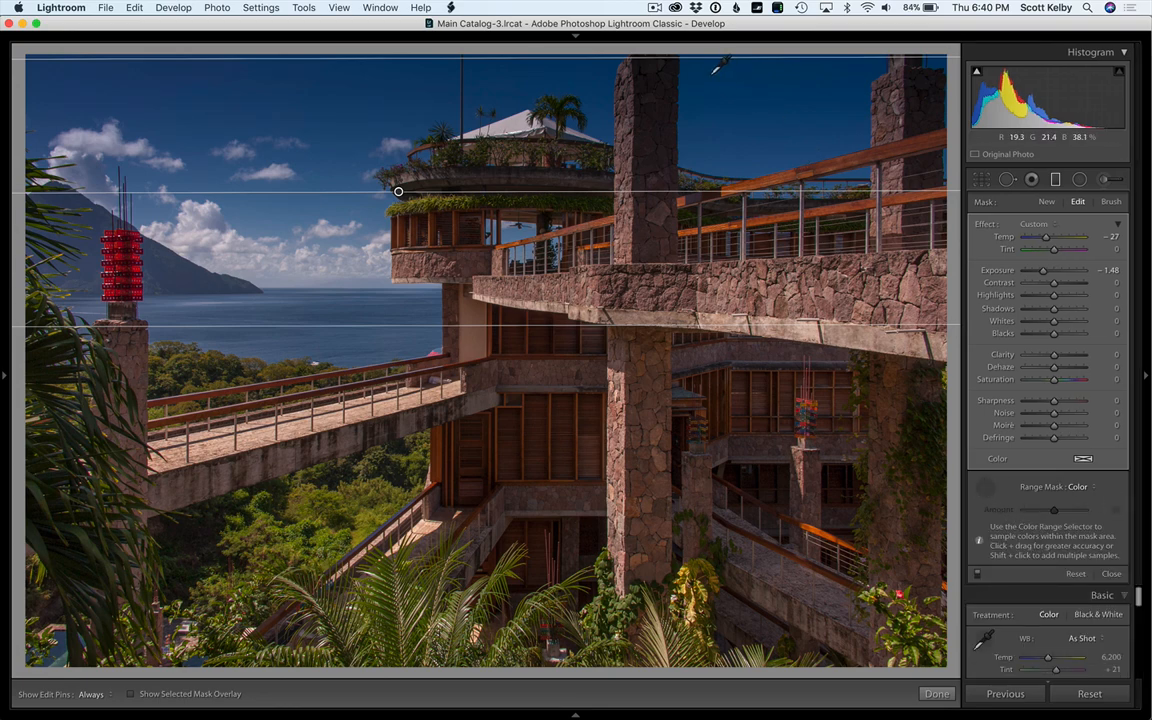
left_click_drag(712, 78, 818, 150)
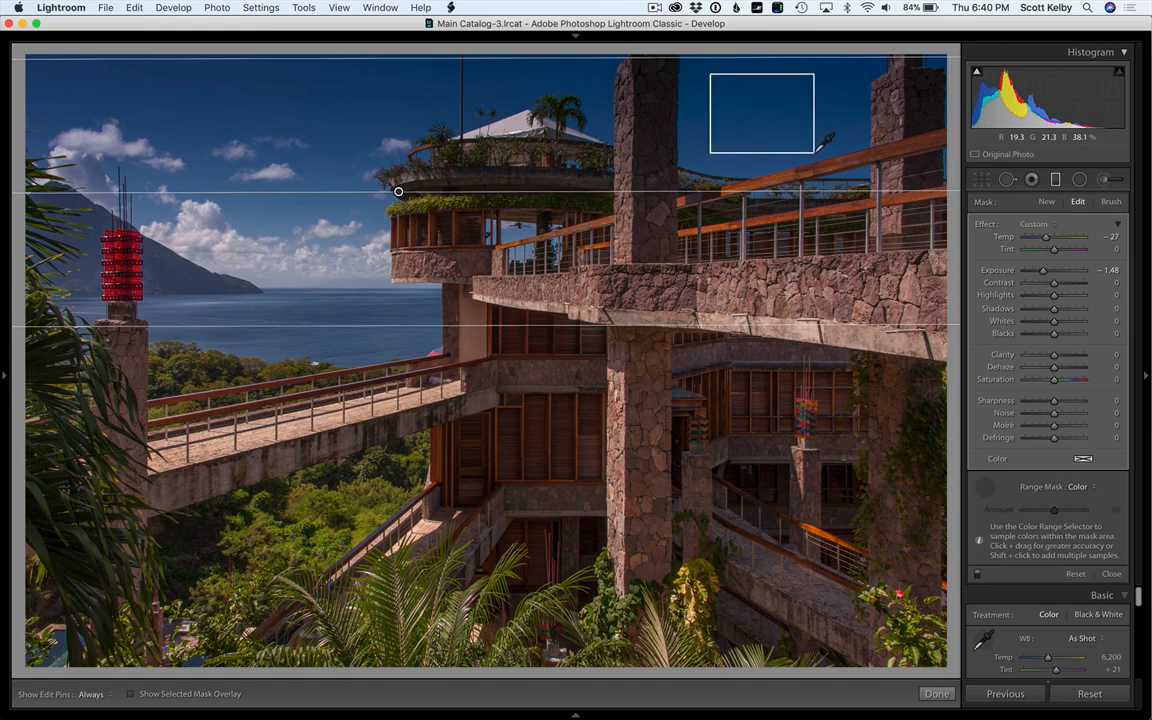
left_click(764, 108)
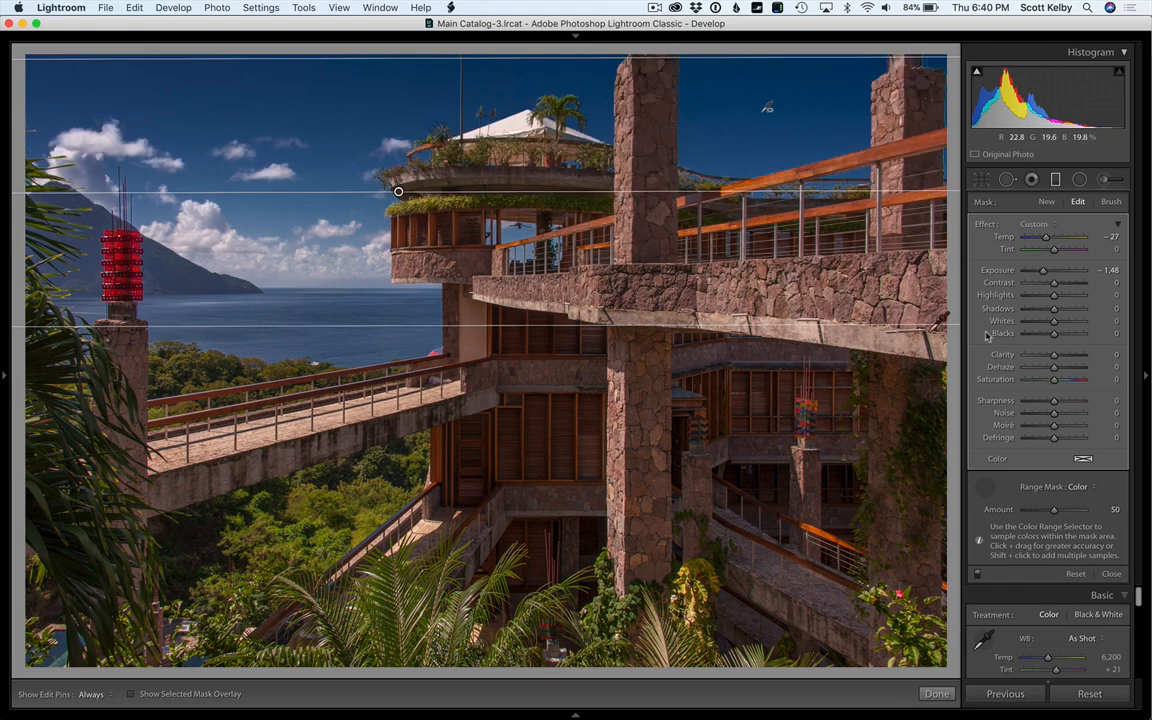
mouse_move(1074, 348)
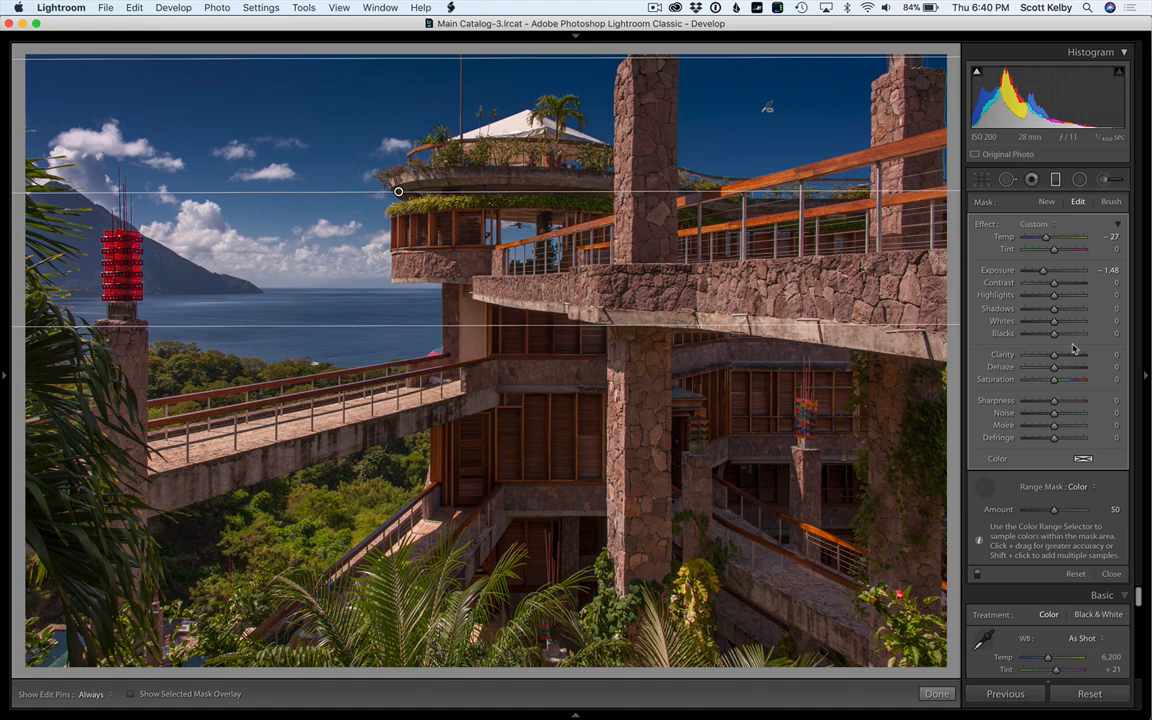
mouse_move(1016, 458)
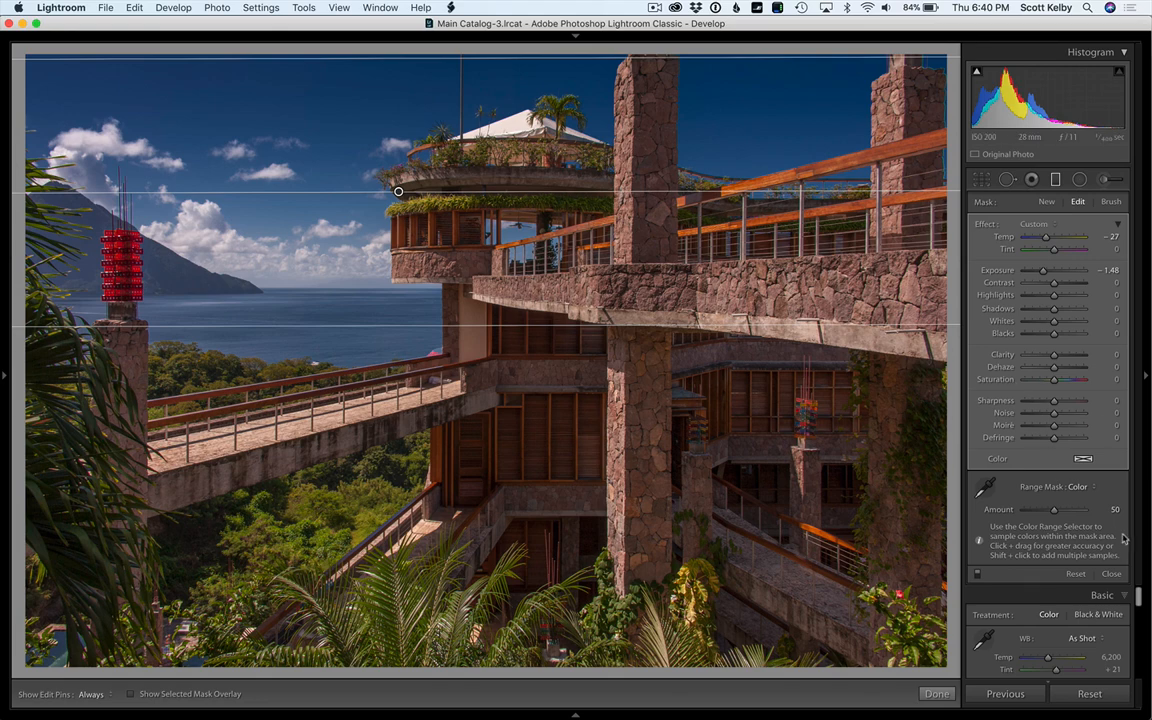
mouse_move(1104, 500)
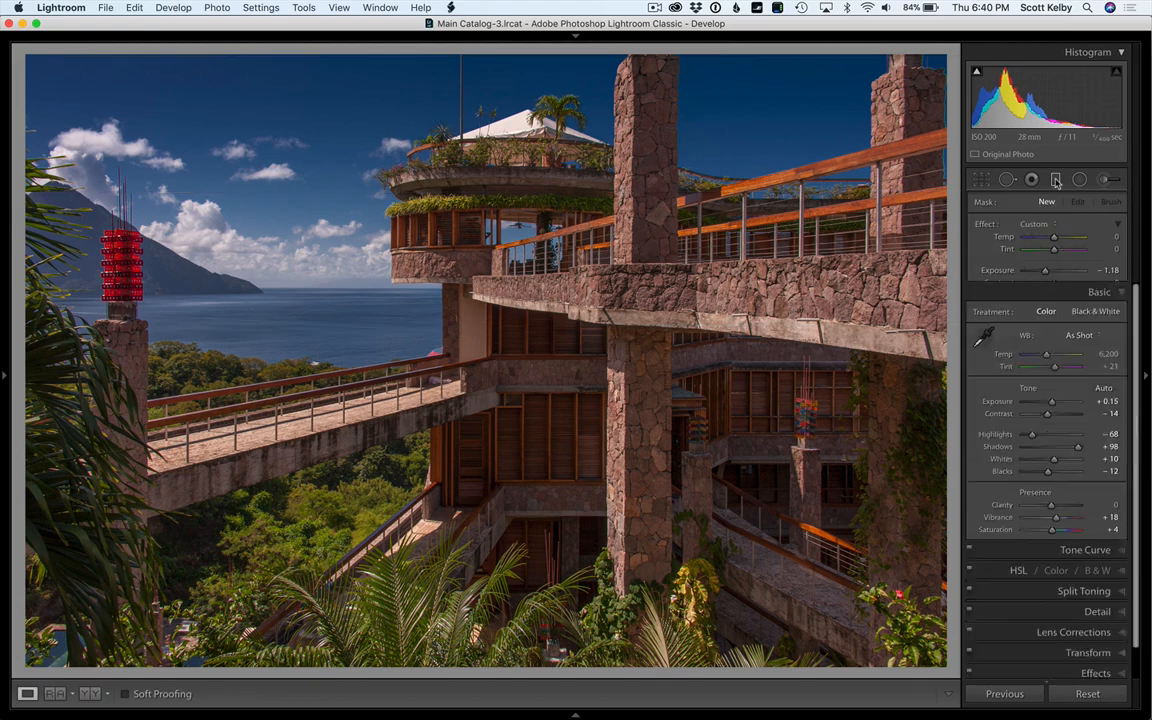
Step: Close the Graduated Filter to return to the Basic panel's global tone settings
left_click(1056, 180)
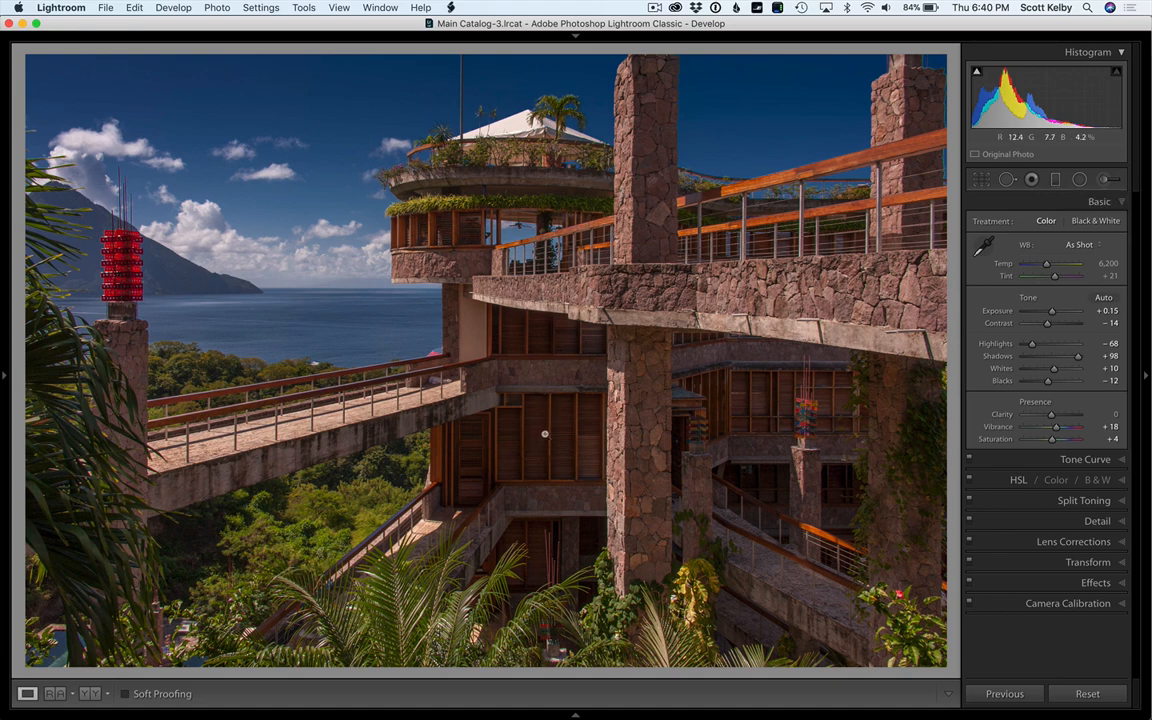
mouse_move(748, 428)
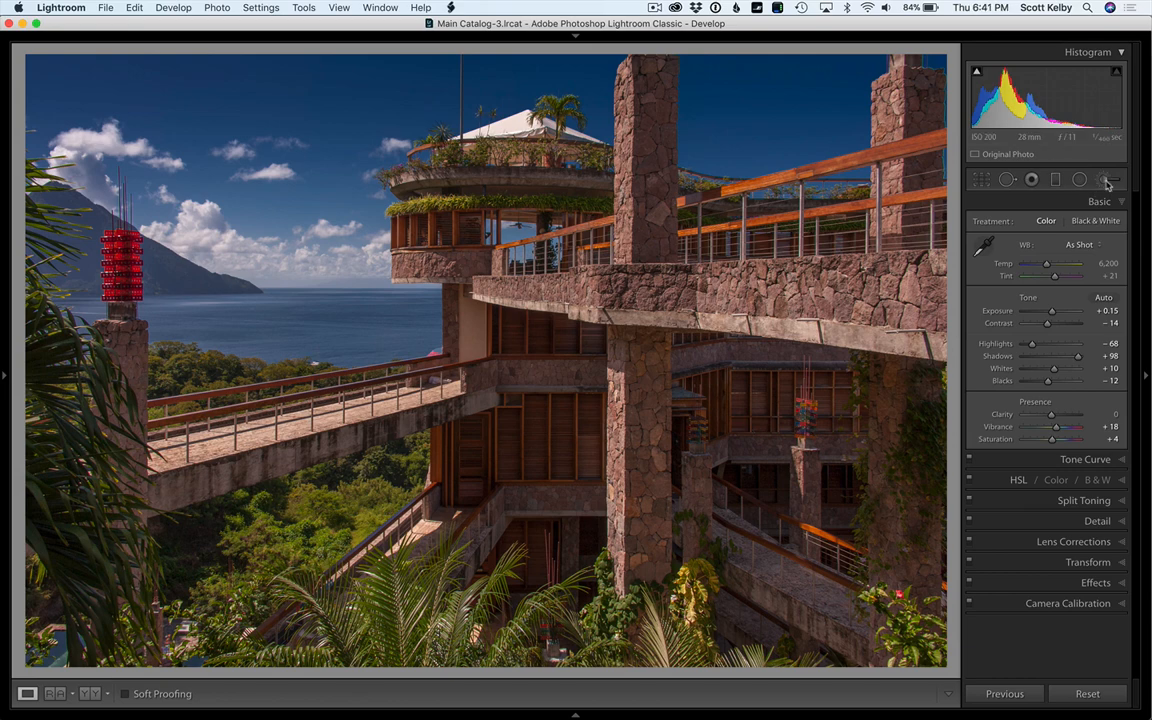
mouse_move(1106, 180)
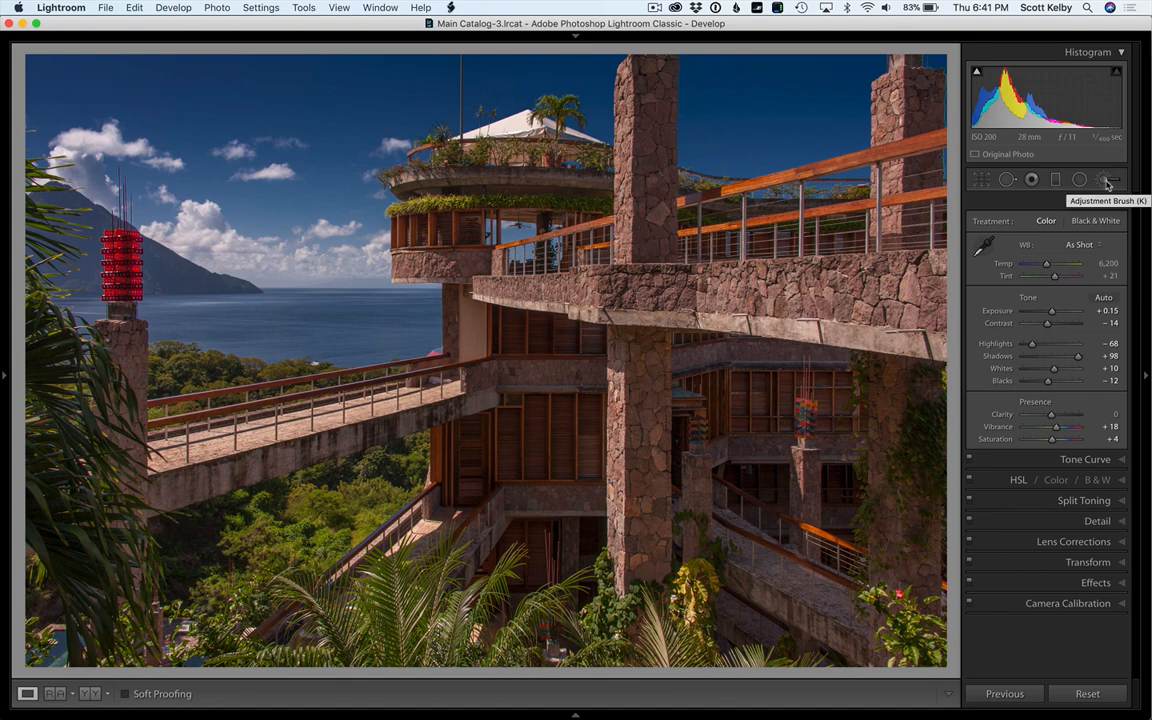
Step: Start the Adjustment Brush and raise its Exposure for brightening dark building areas
left_click(1104, 180)
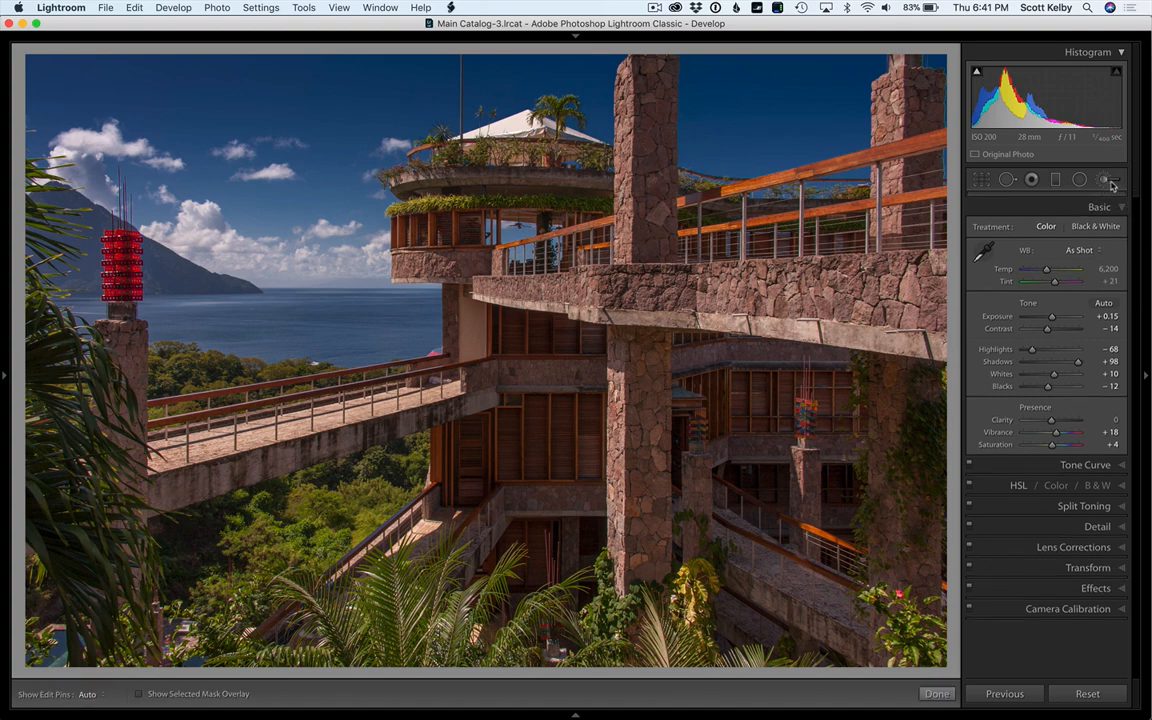
left_click(1104, 180)
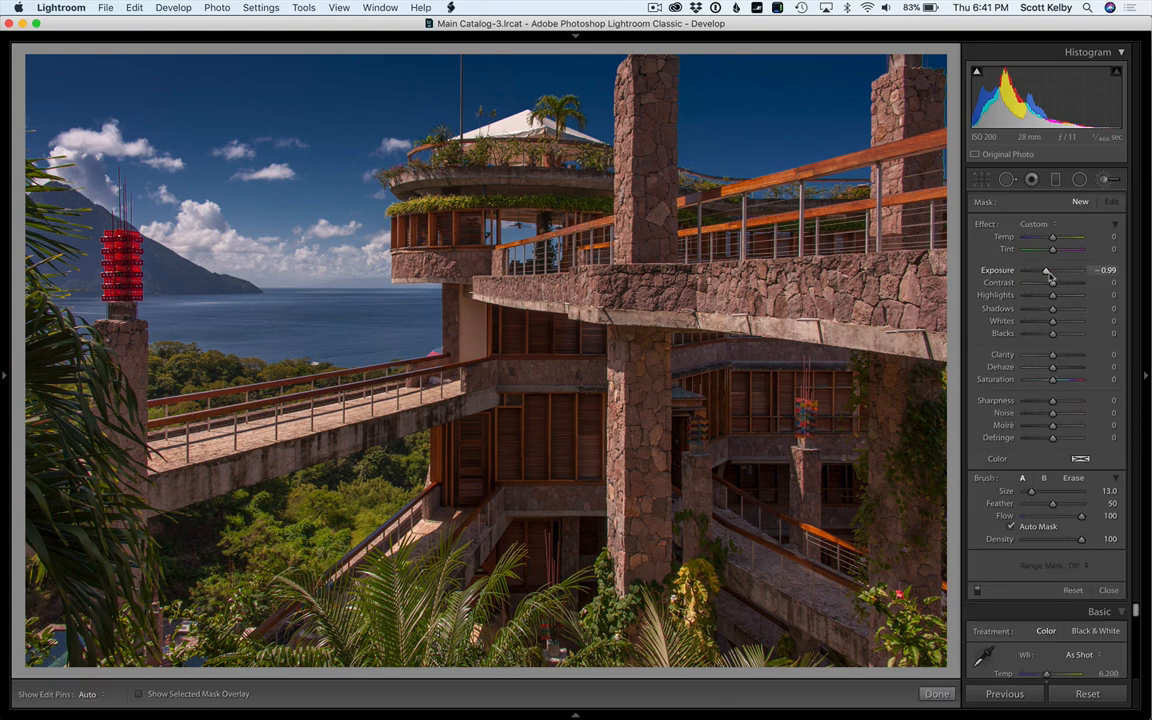
left_click_drag(1052, 270, 1060, 270)
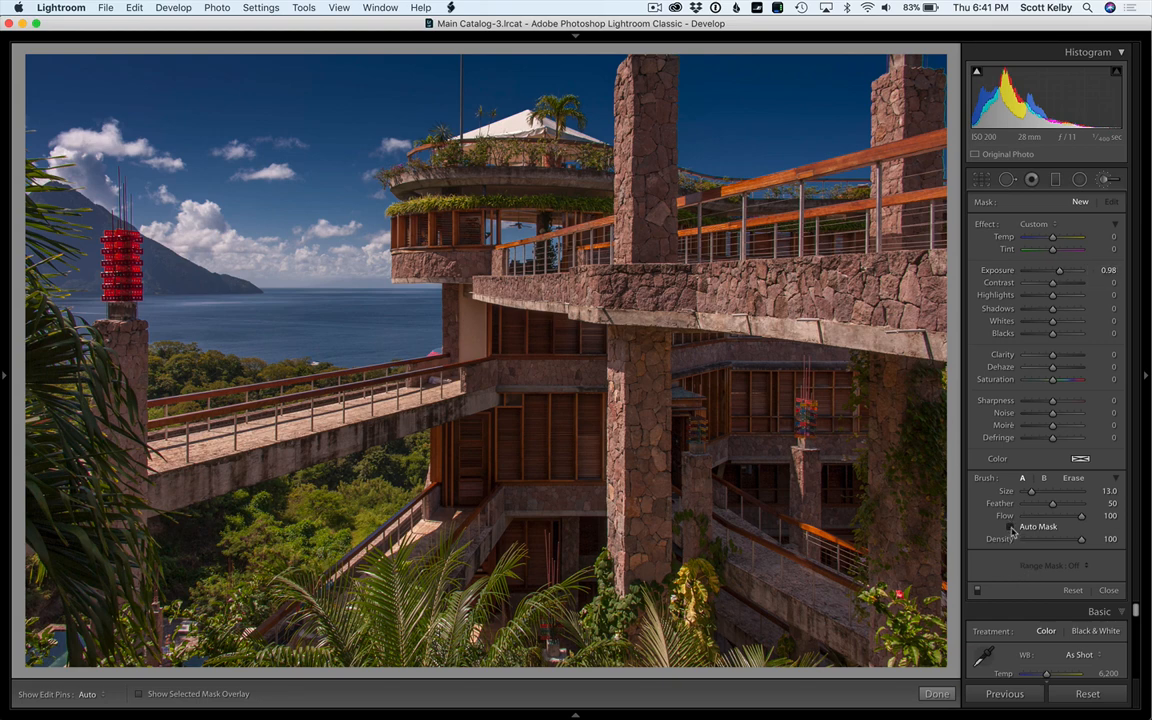
mouse_move(556, 428)
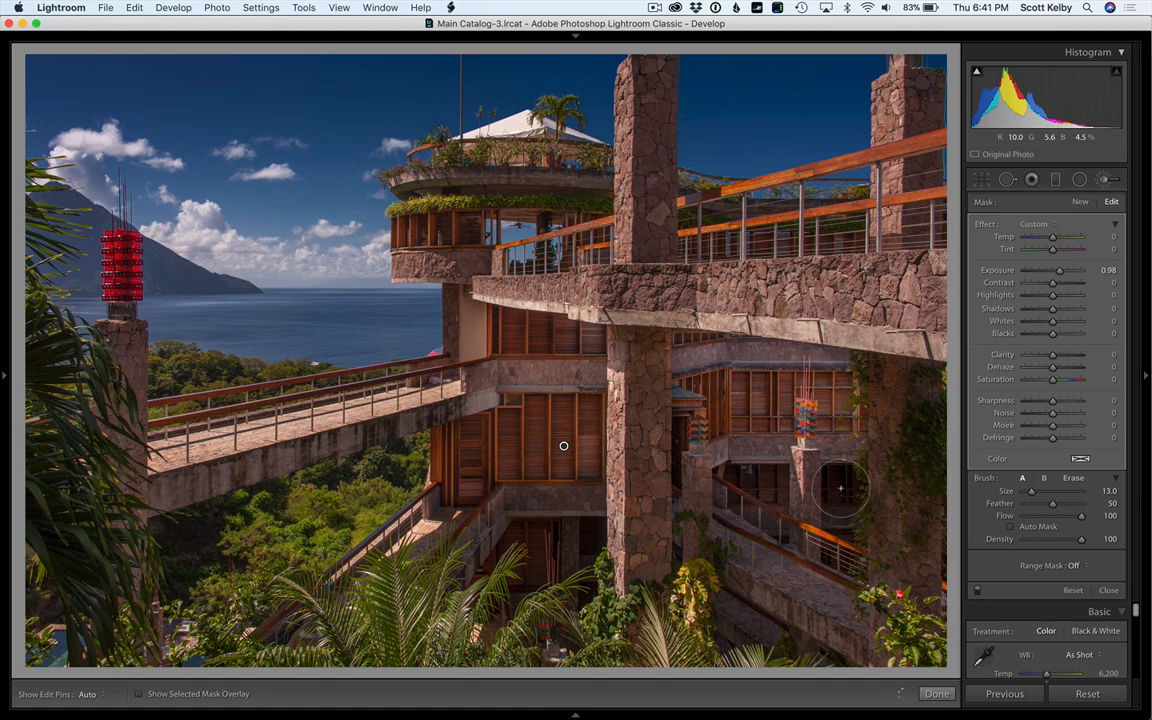
mouse_move(738, 554)
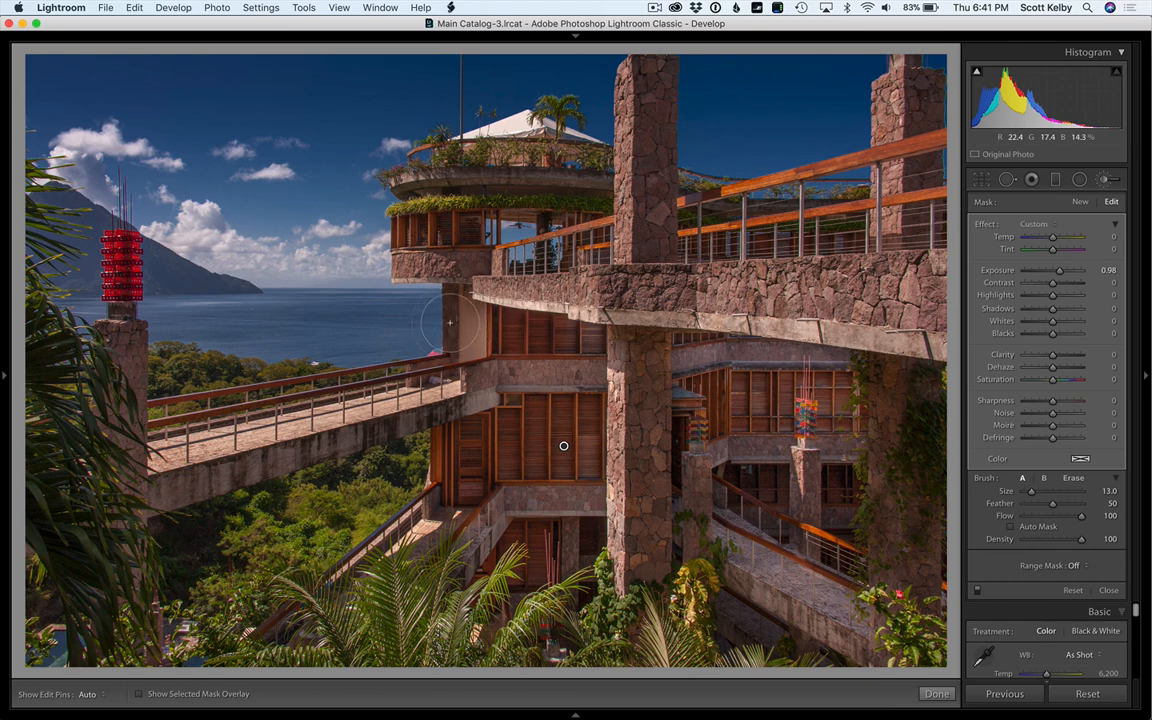
Step: Hide the adjustment markers to see the painted brightening on the building
left_click(1012, 526)
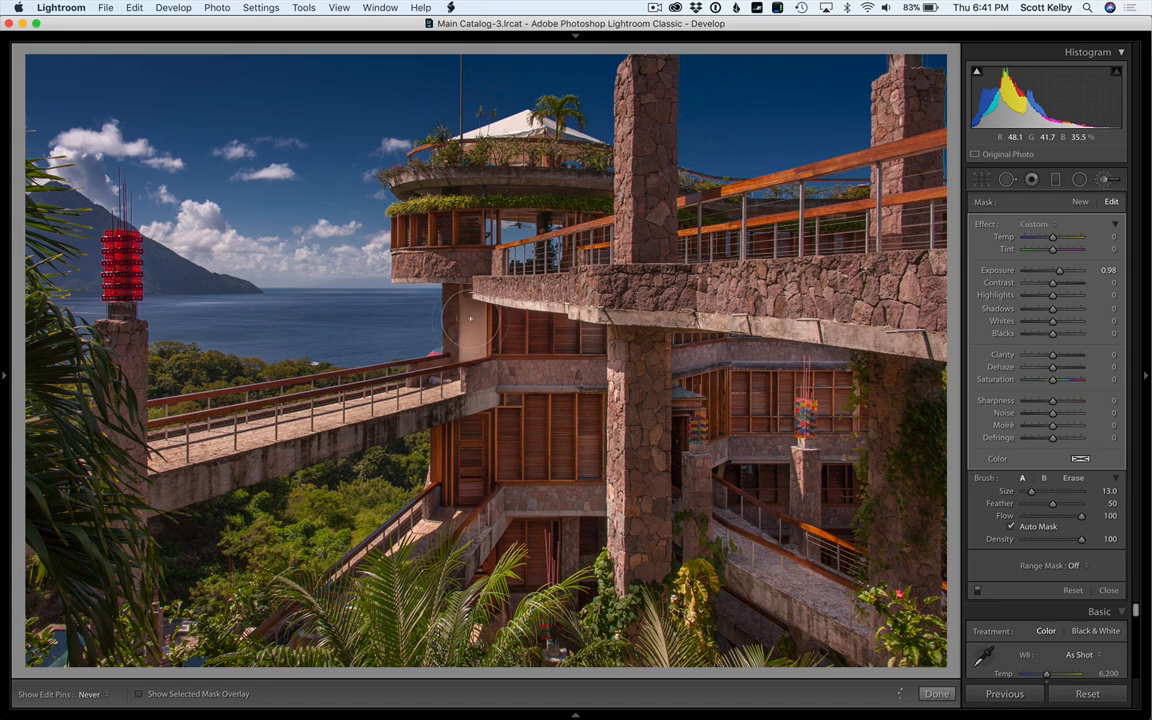
mouse_move(456, 304)
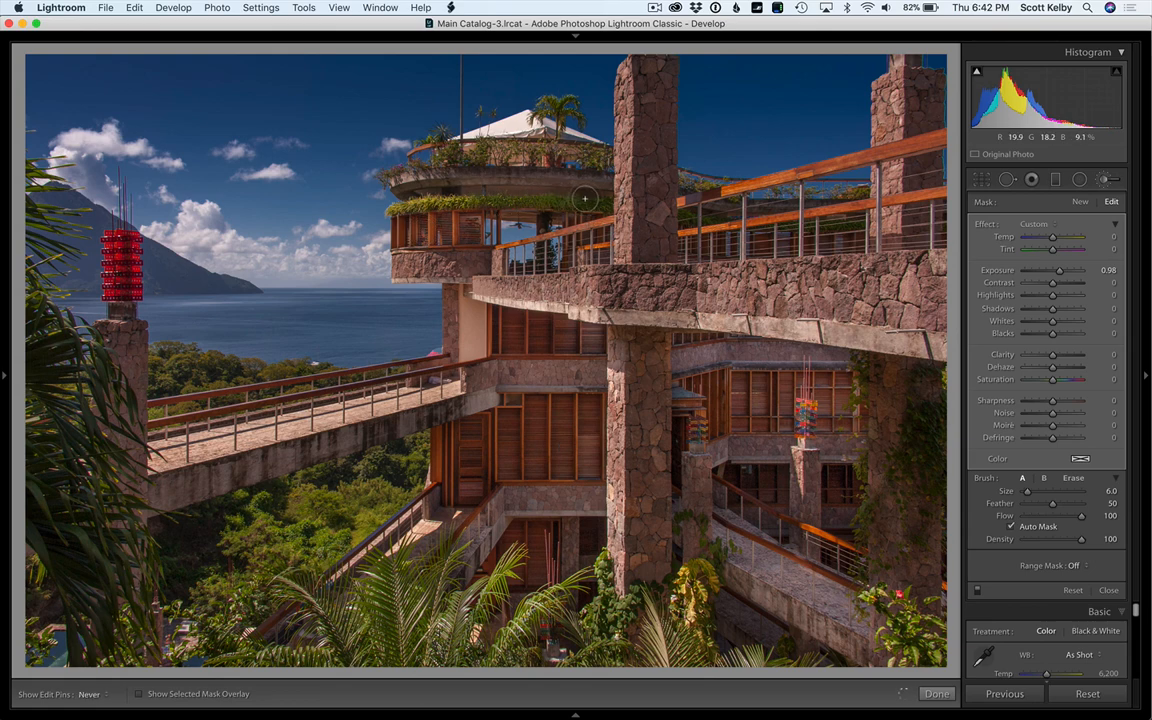
mouse_move(564, 446)
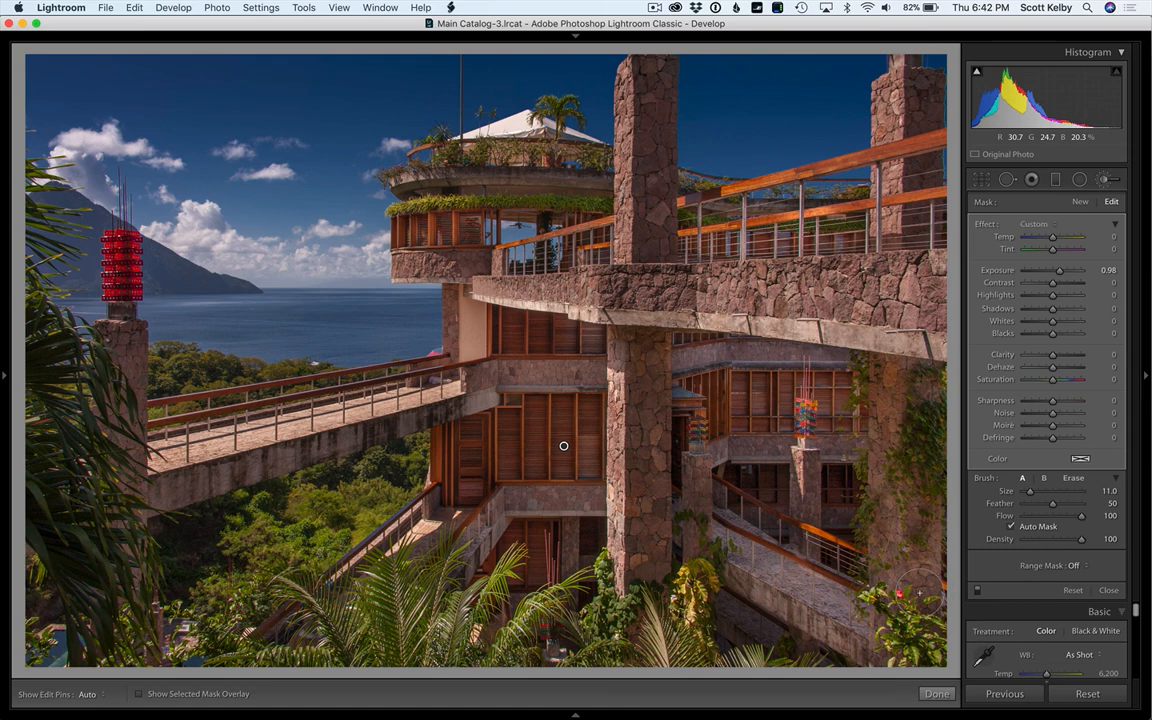
Step: Close the mask tool and raise the photo's Contrast to roughly +25
left_click(936, 692)
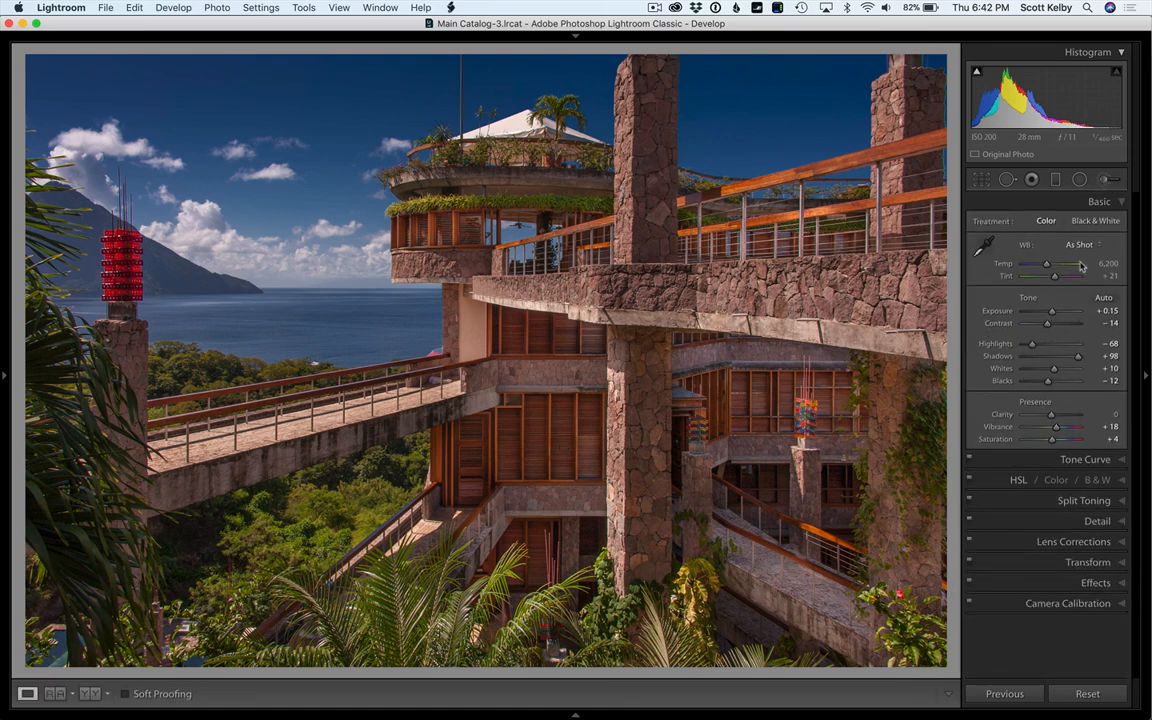
left_click_drag(1048, 324, 1058, 324)
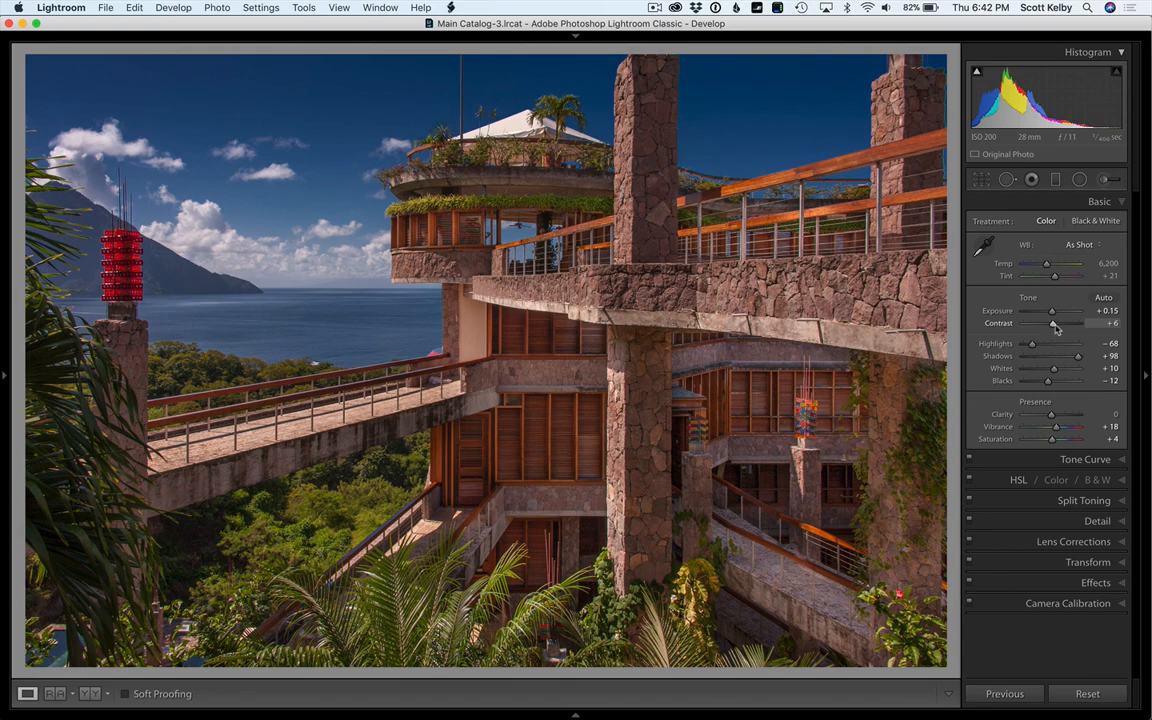
left_click_drag(1056, 324, 1062, 324)
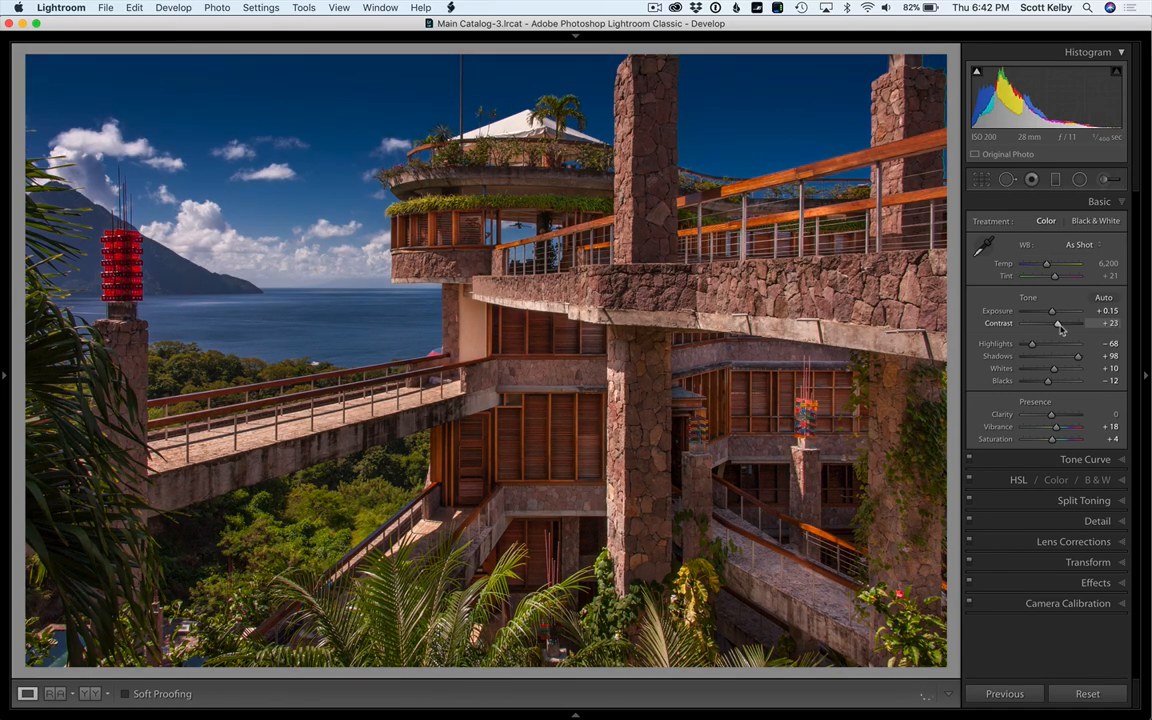
left_click_drag(1052, 324, 1058, 324)
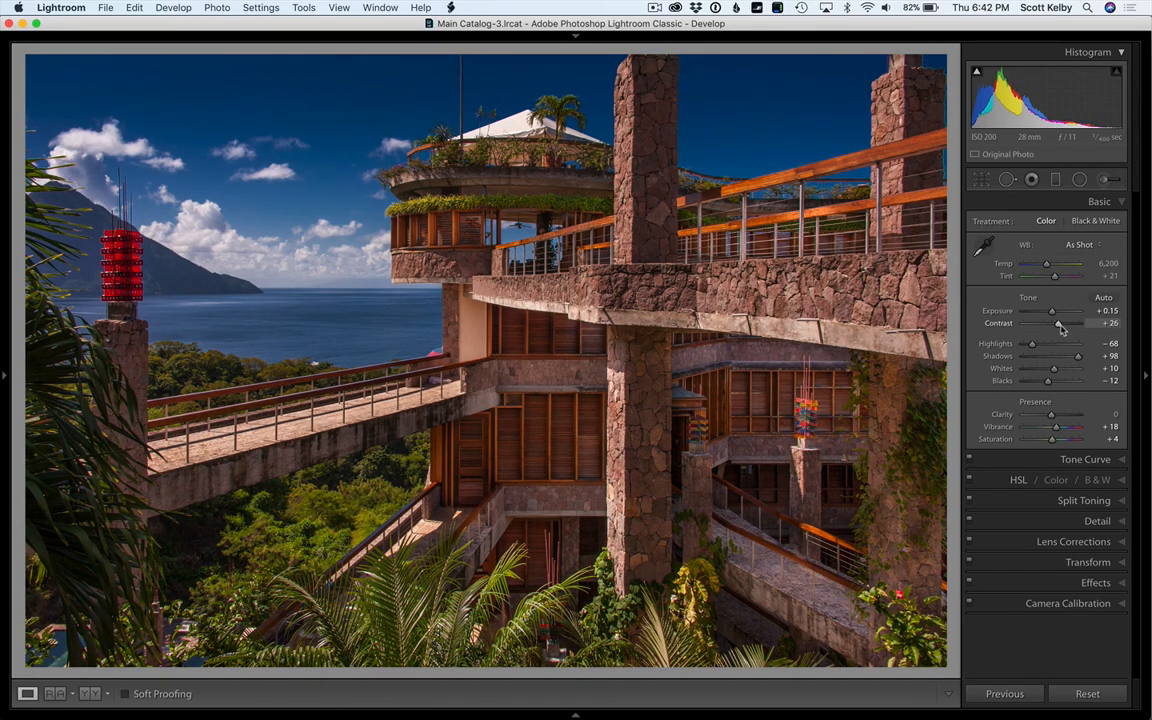
left_click_drag(1060, 324, 1058, 324)
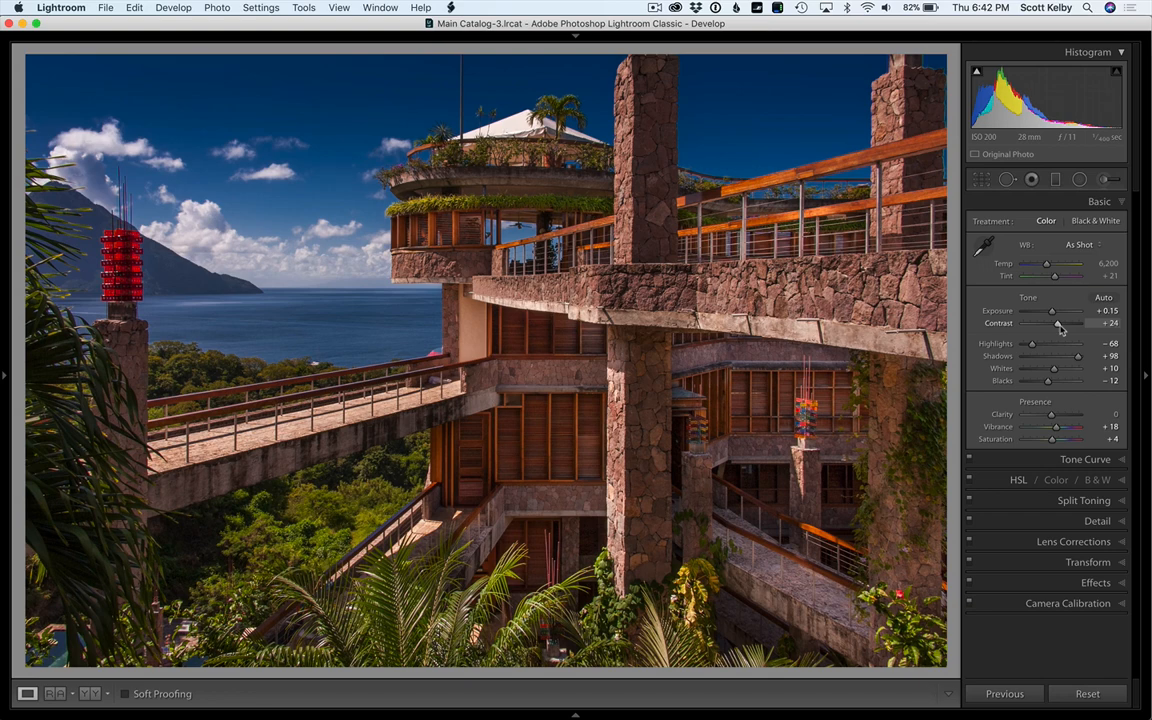
Step: In the Detail panel, raise Sharpening Amount to roughly 79
left_click(1100, 200)
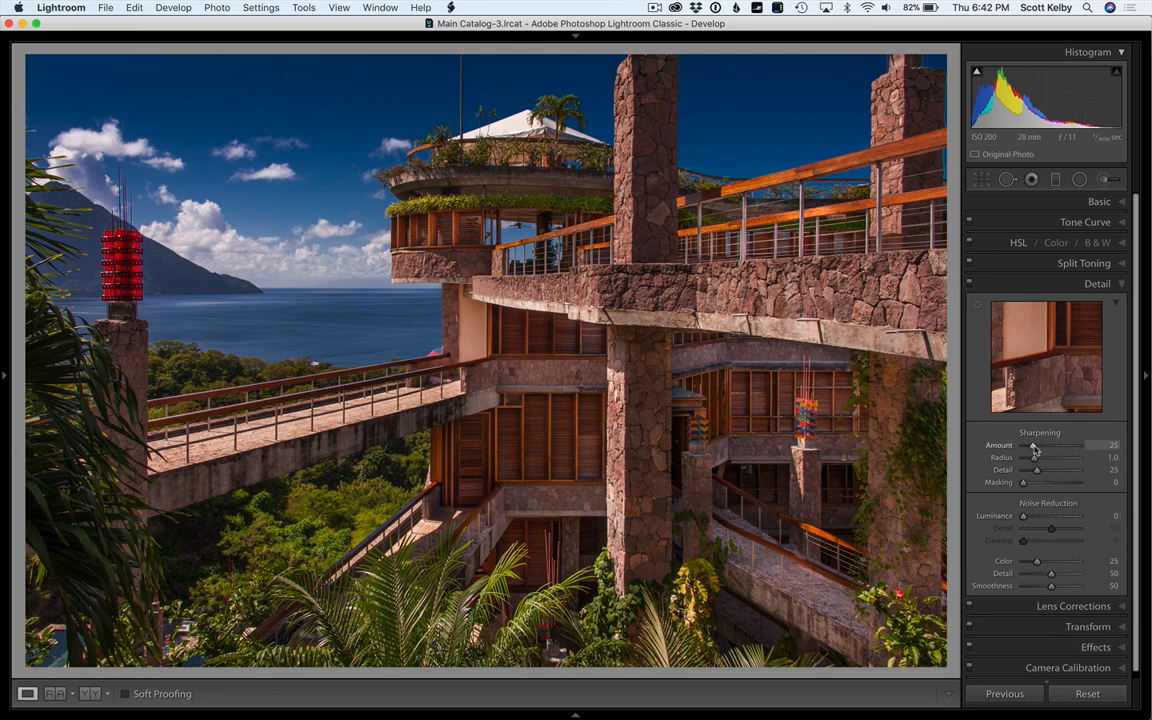
left_click_drag(1036, 444, 1052, 444)
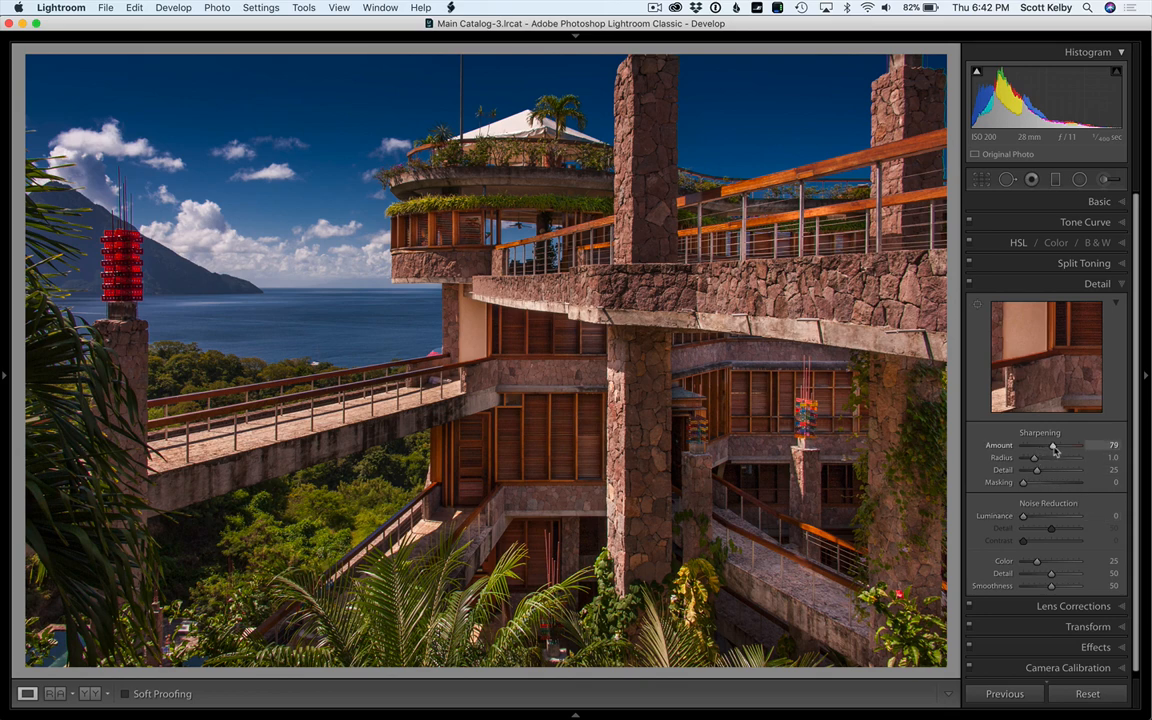
left_click_drag(1056, 444, 1050, 444)
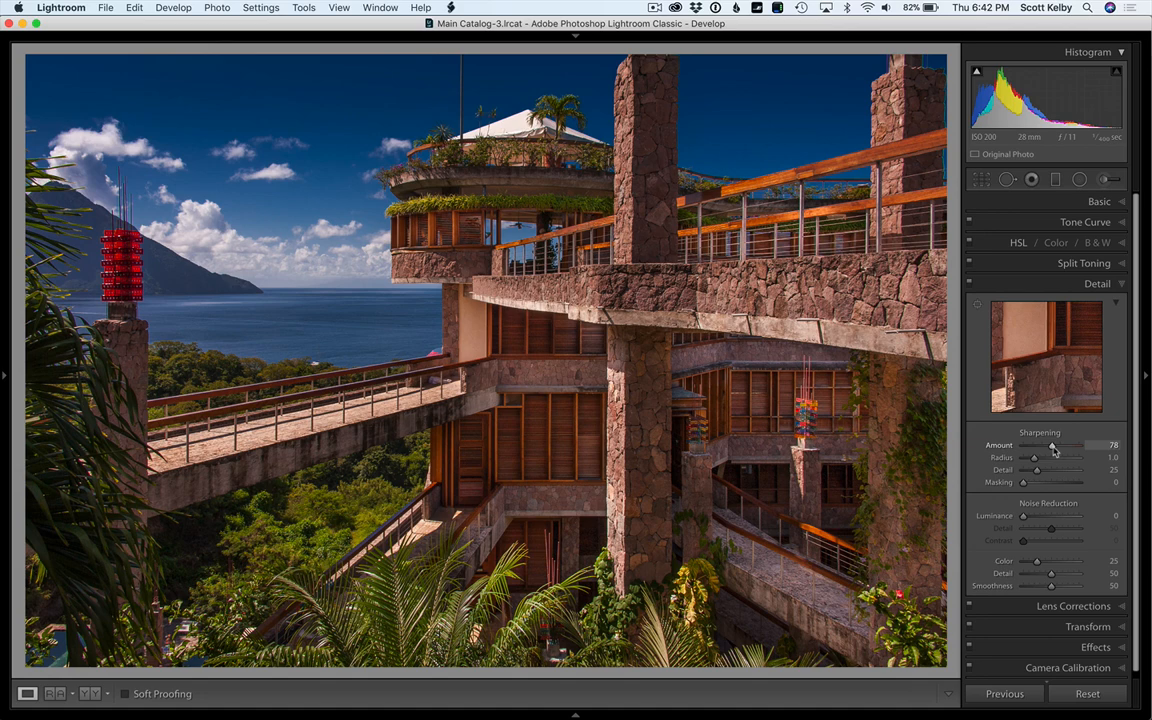
left_click_drag(1050, 444, 1046, 444)
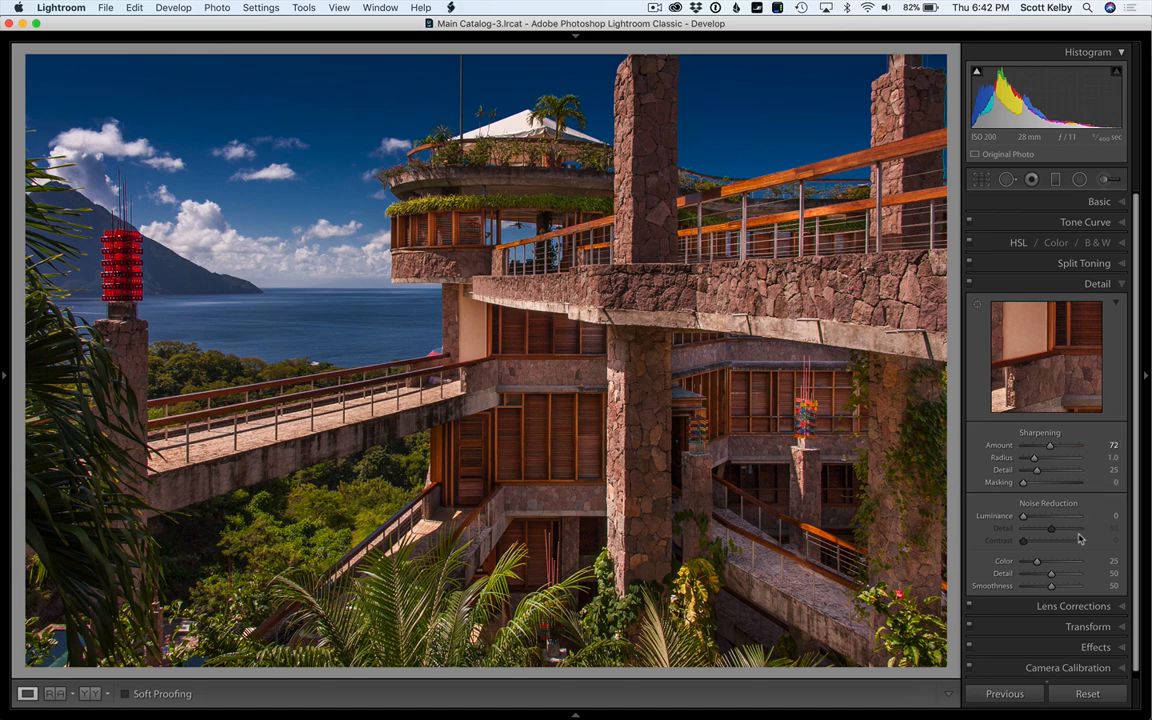
left_click_drag(1050, 444, 1052, 444)
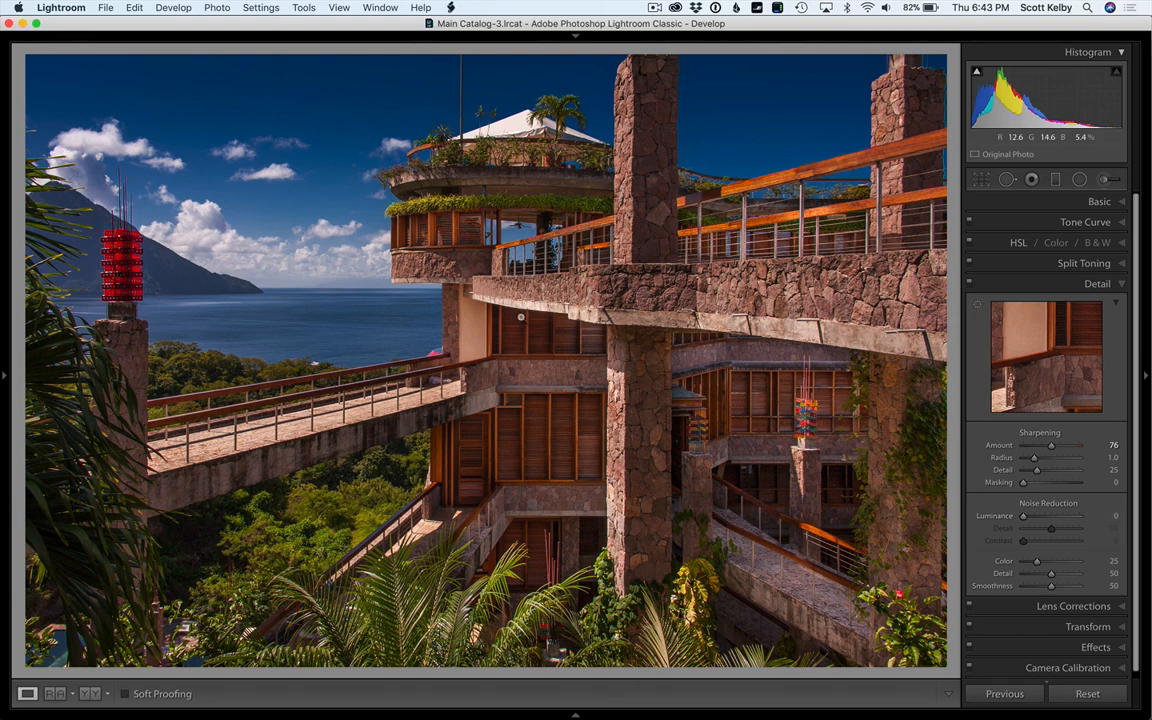
mouse_move(56, 310)
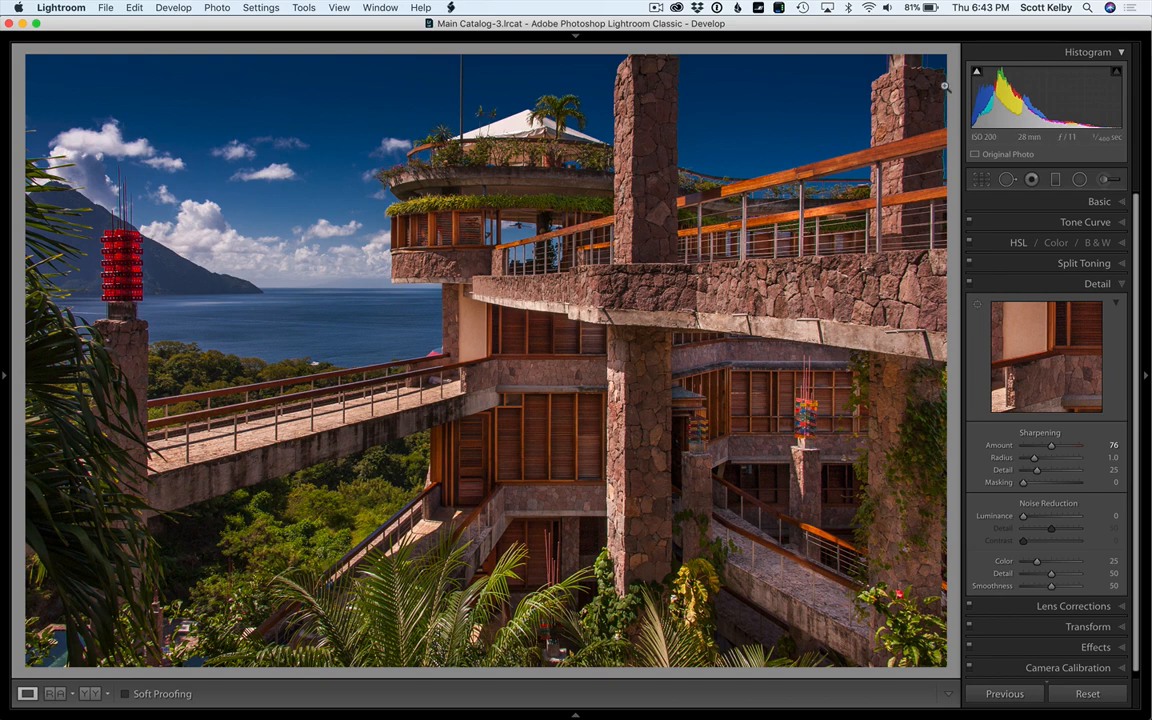
mouse_move(1088, 344)
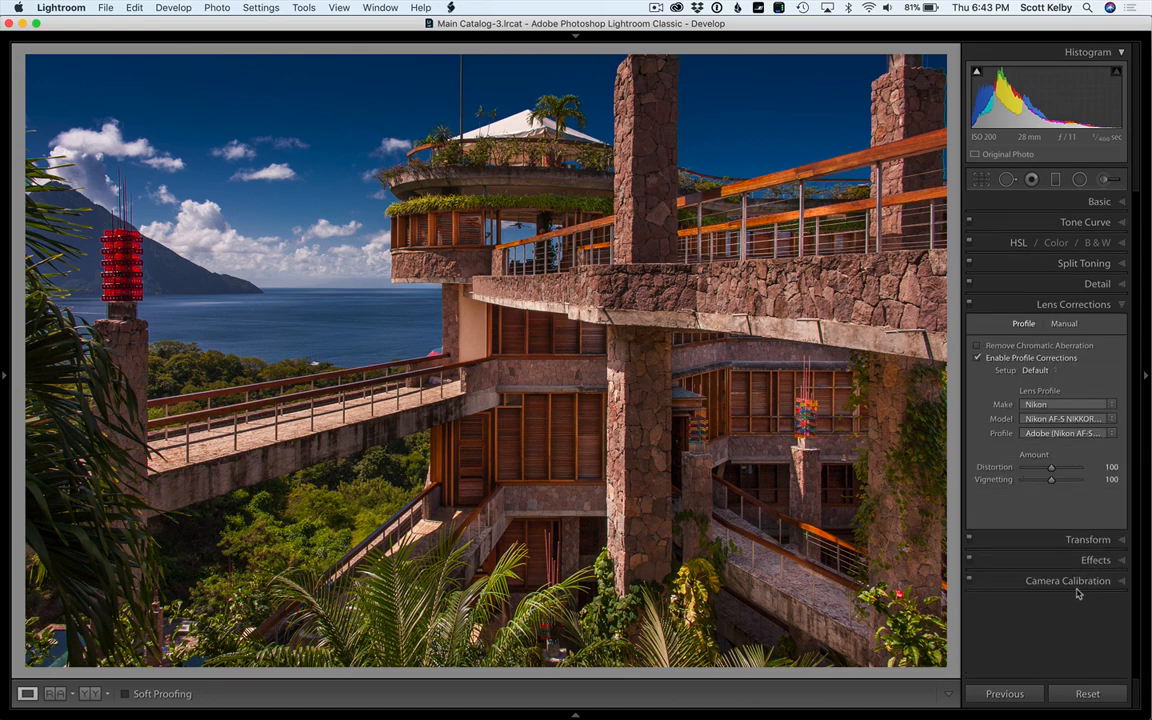
Step: Enable Remove Chromatic Aberration and switch Lens Corrections to the Manual defringe settings
left_click(978, 344)
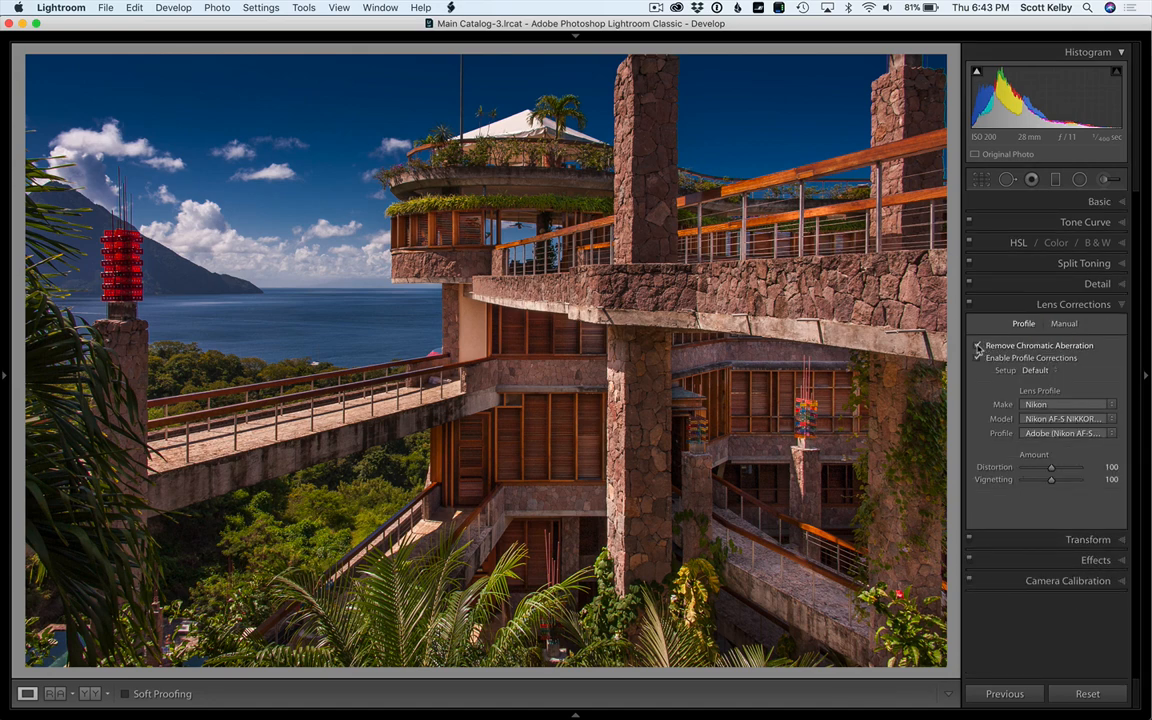
left_click(976, 344)
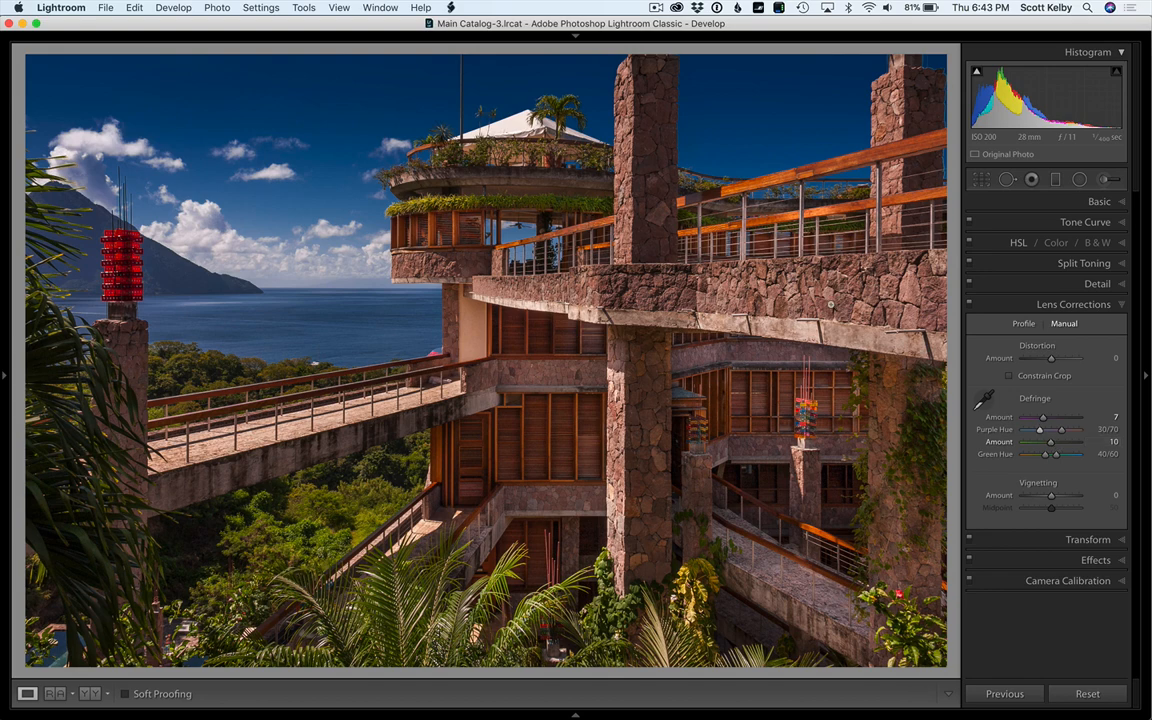
mouse_move(460, 70)
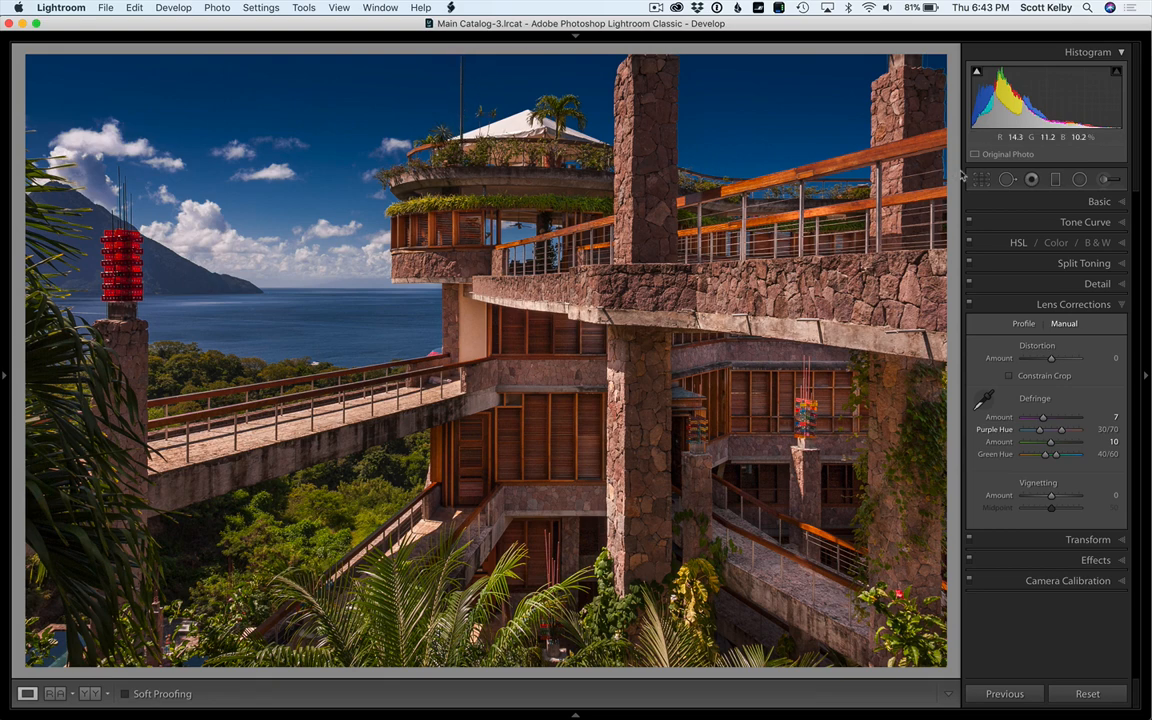
Step: Activate Spot Removal in Heal mode and increase the brush Feather for softer edges
left_click(1008, 180)
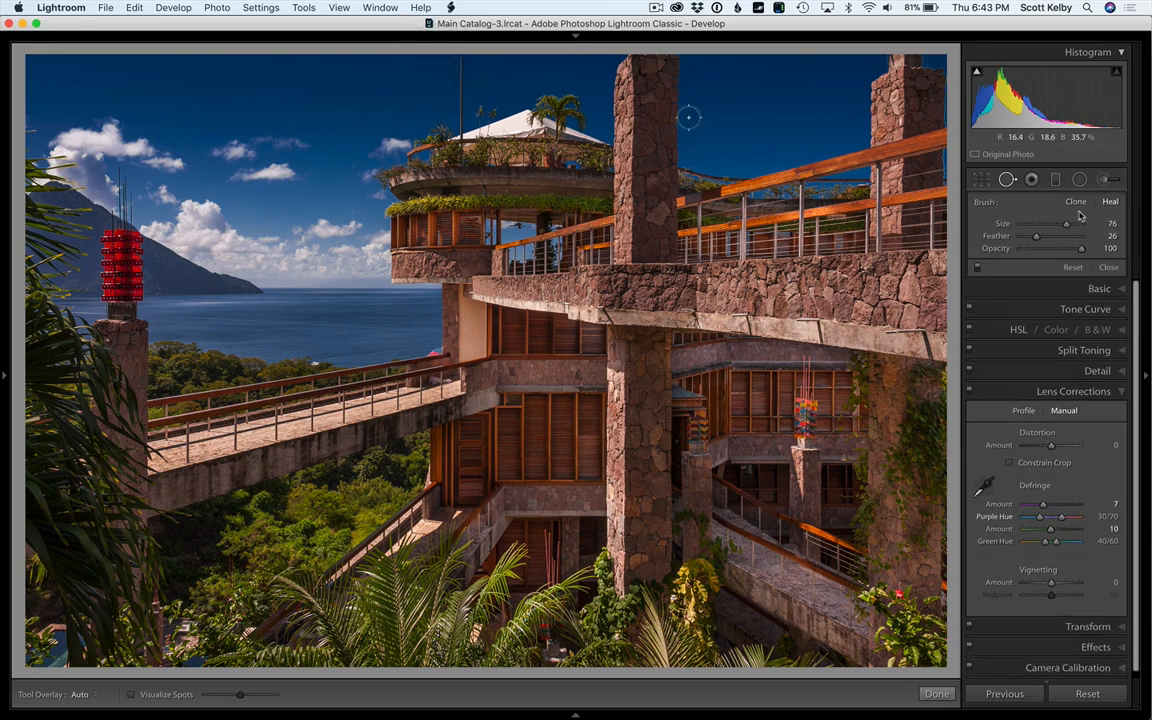
left_click_drag(1036, 236, 1050, 236)
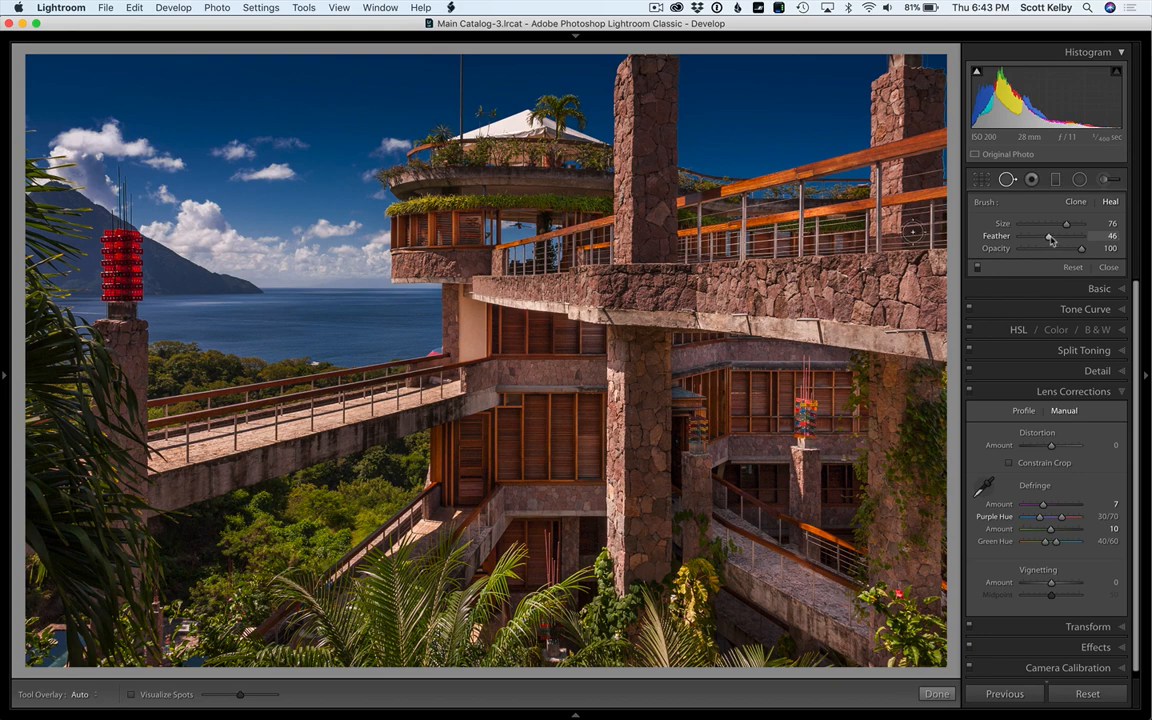
left_click_drag(1050, 236, 1056, 236)
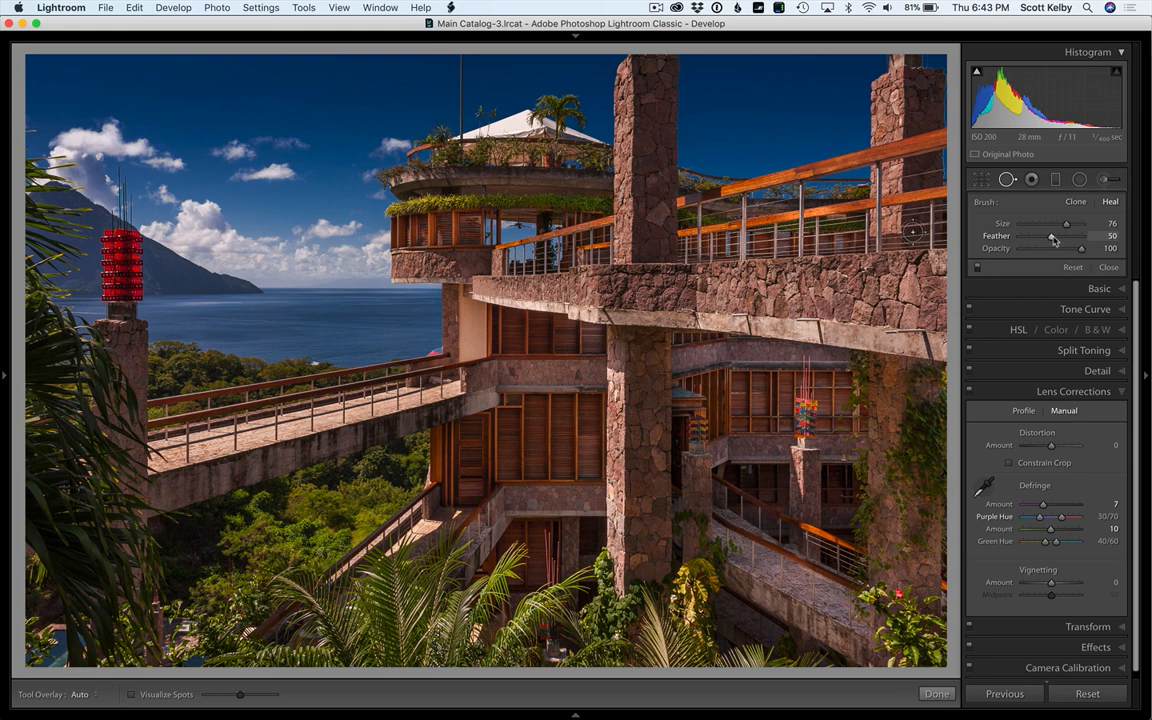
mouse_move(434, 70)
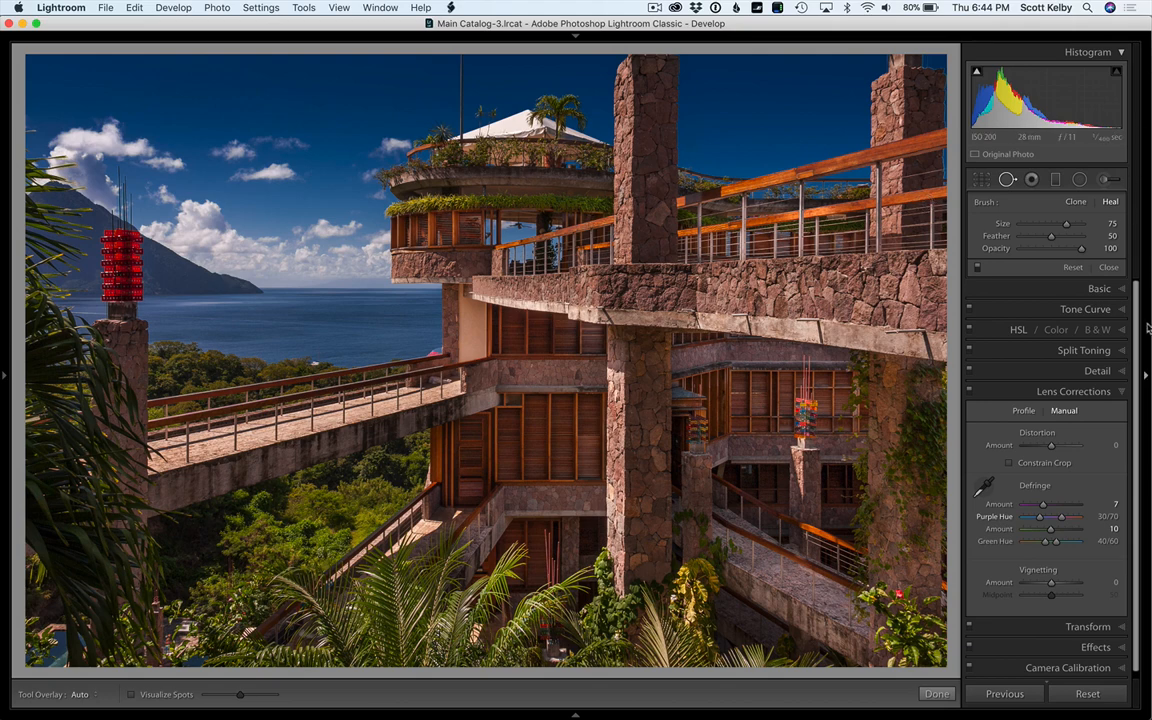
Step: Back in the Basic panel, lower Vibrance and adjust Saturation
left_click(1100, 288)
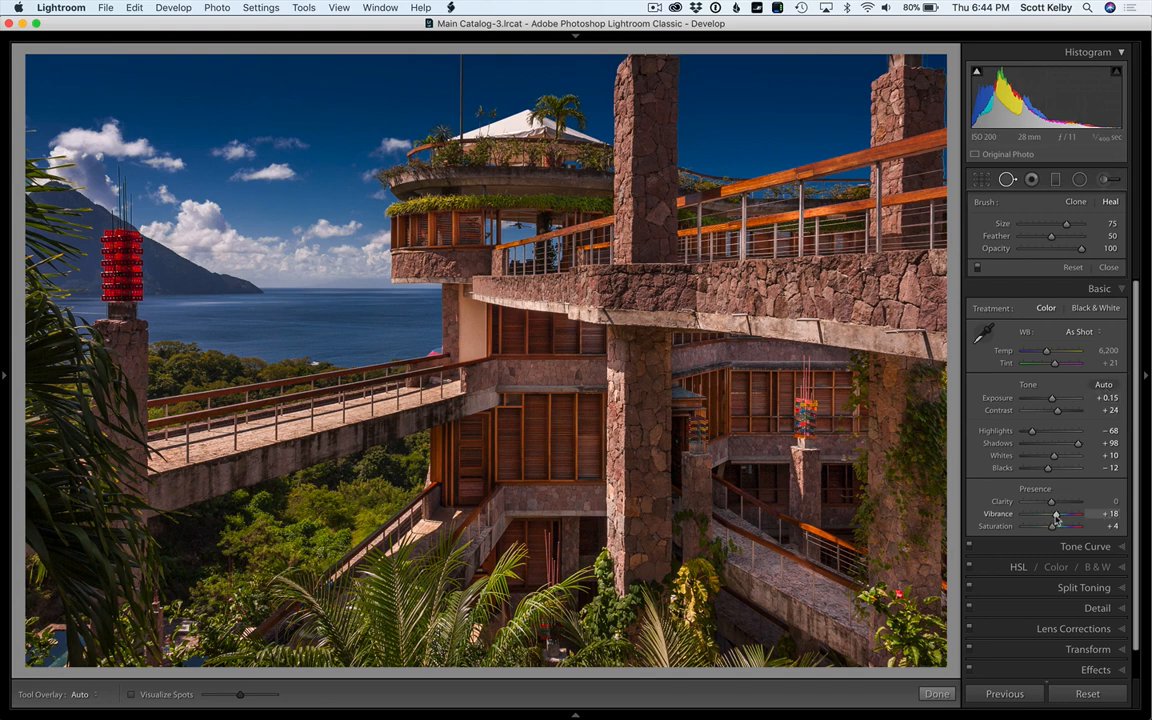
left_click_drag(1060, 514, 1052, 514)
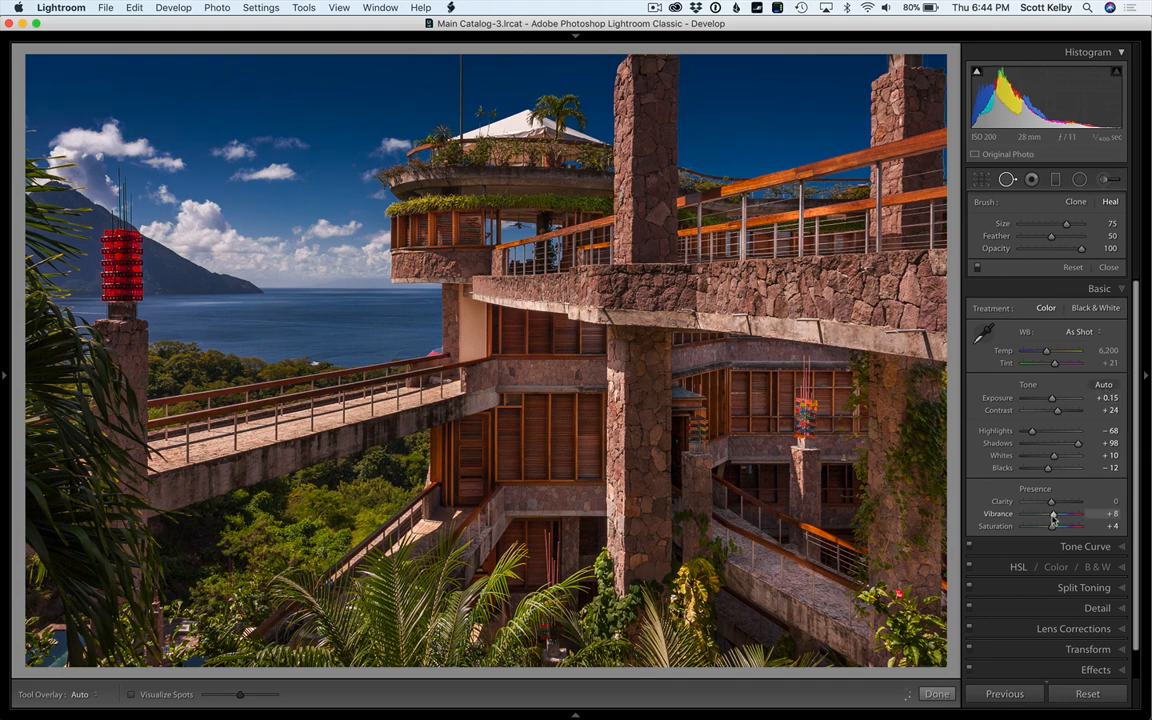
left_click_drag(1056, 514, 1050, 514)
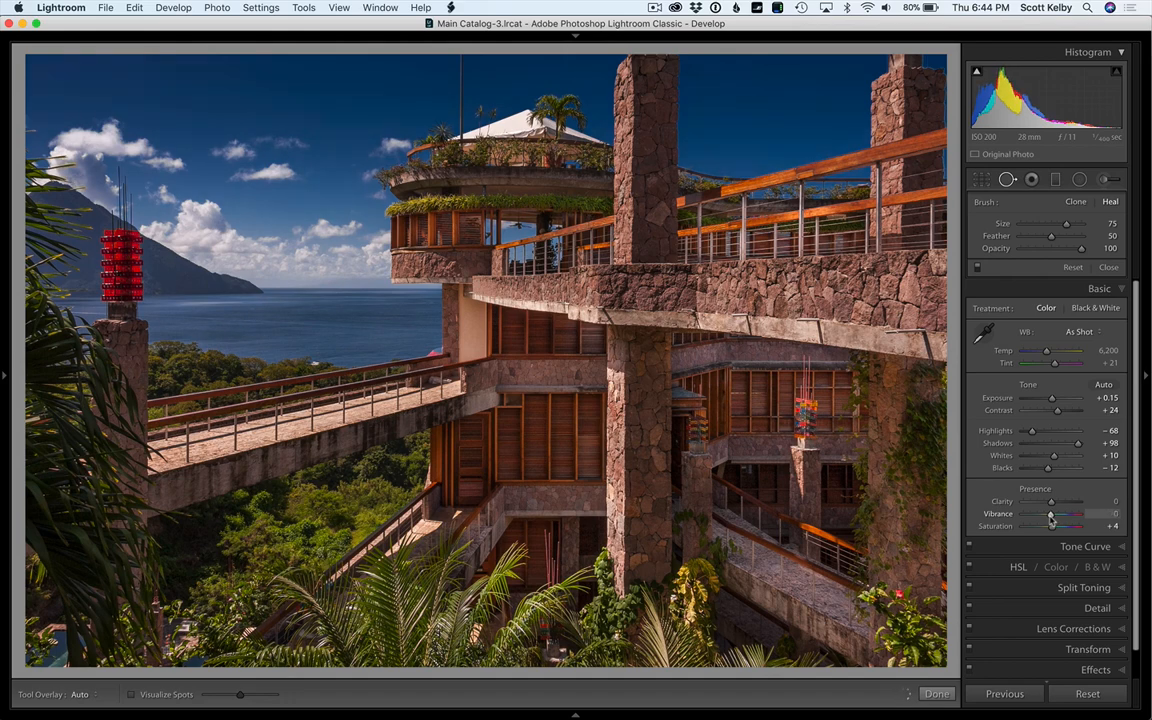
left_click_drag(1060, 512, 1050, 528)
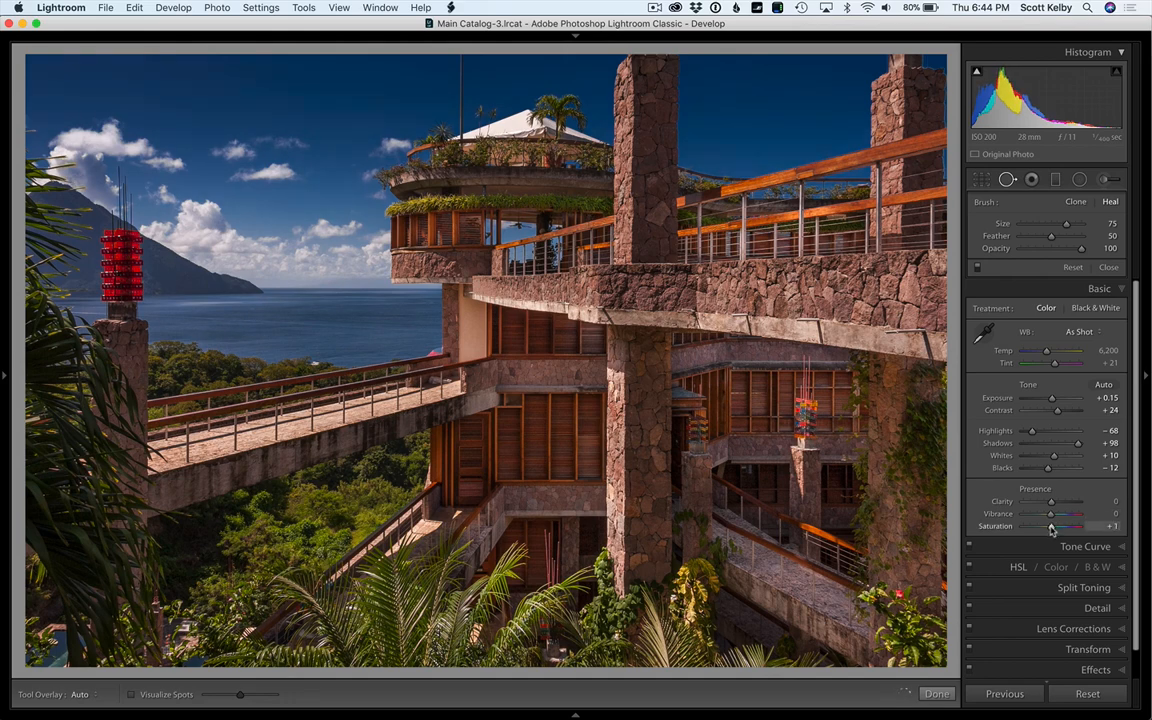